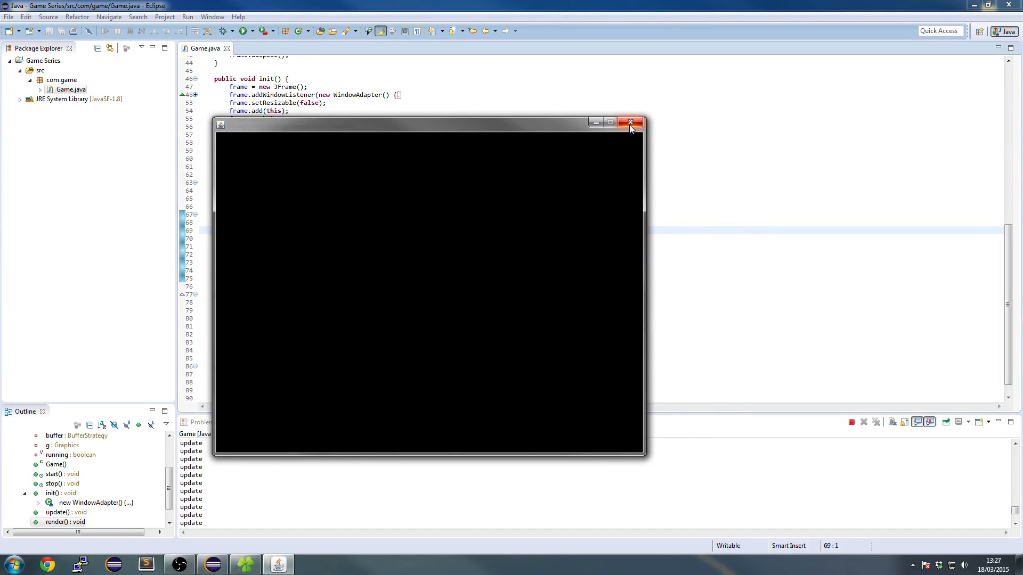
mouse_move(630, 124)
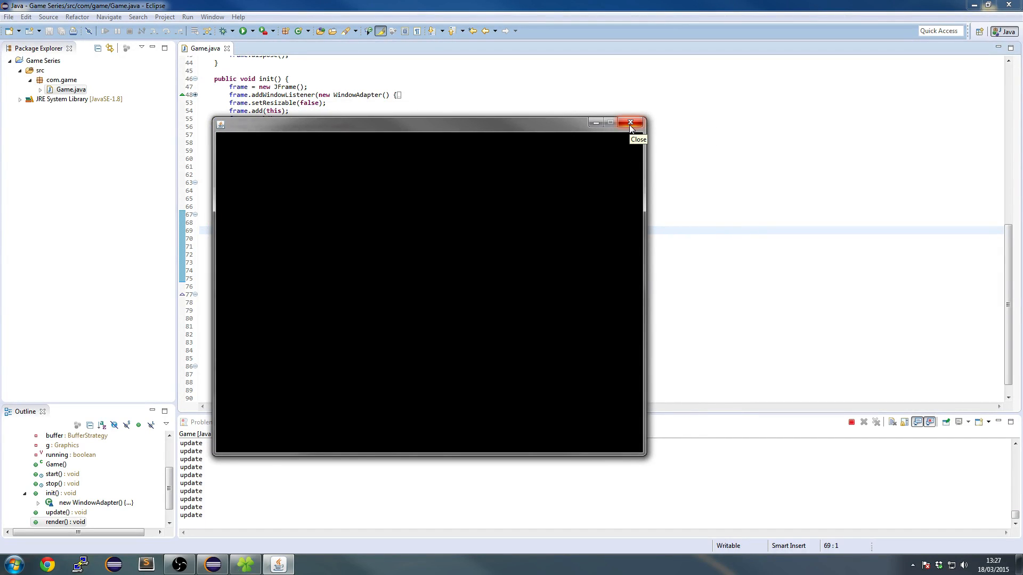
Step: Close the running game window and review Game.java, selecting Graphics, down to render()
left_click(629, 122)
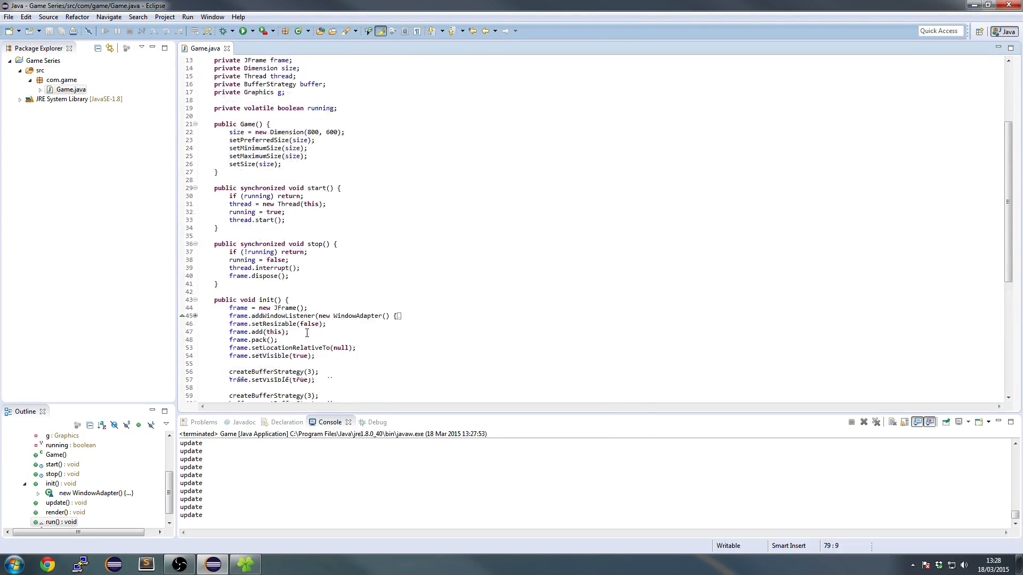
scroll("down", 3)
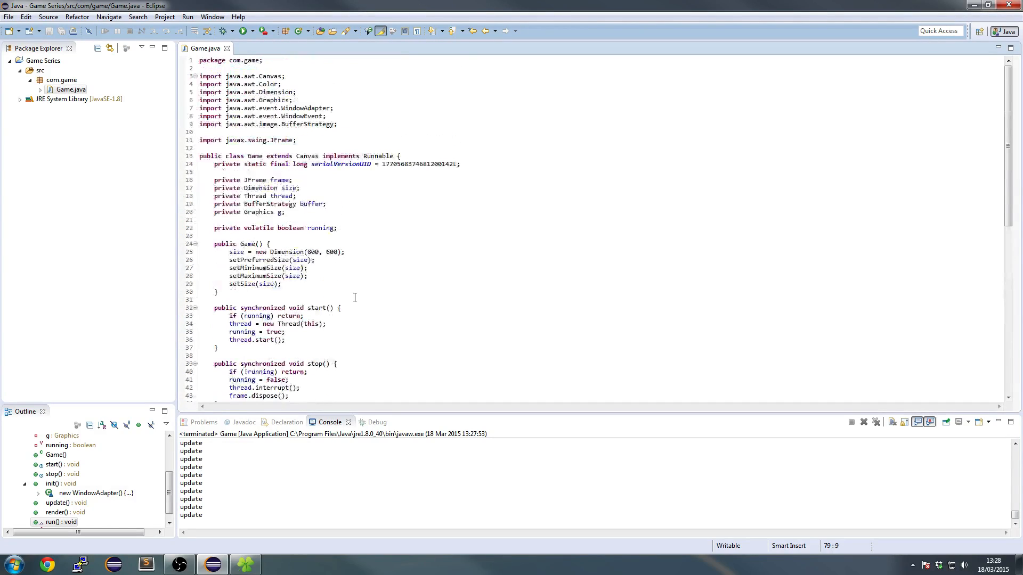
double_click(258, 212)
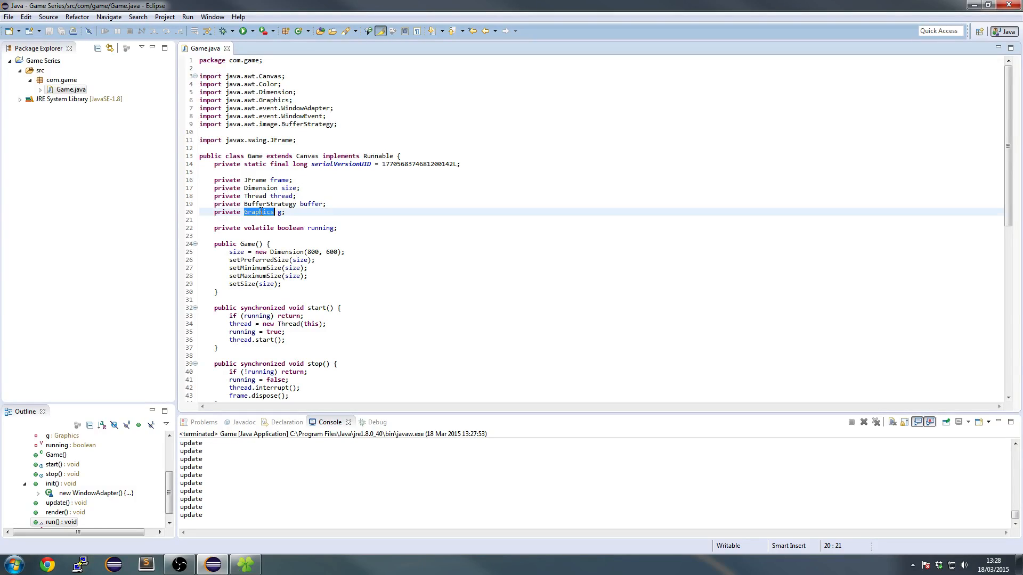
scroll("down", 3)
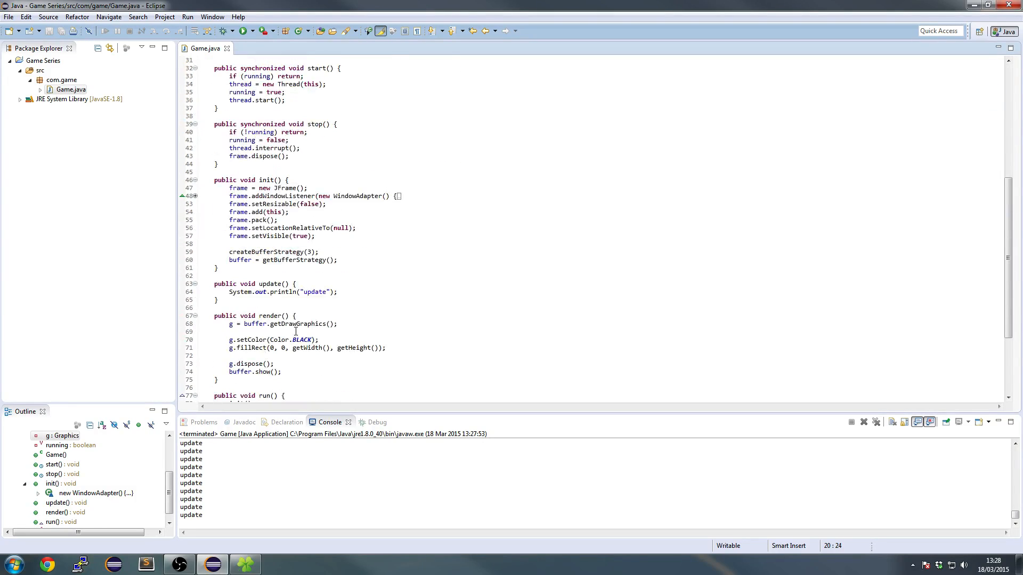
Step: Relaunch Game so its empty black window shows over the code
left_click(10, 565)
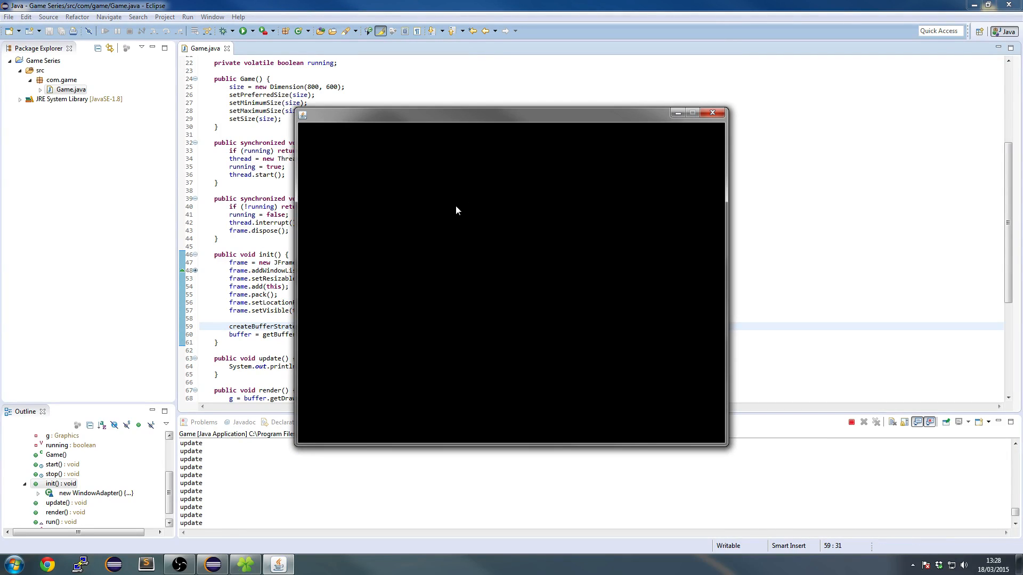
left_click(9, 574)
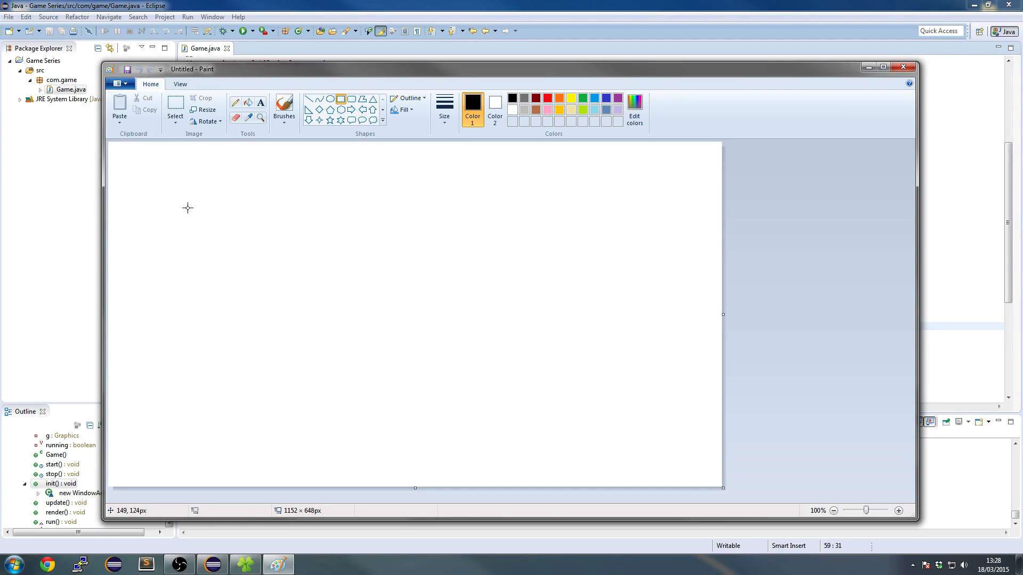
mouse_move(134, 215)
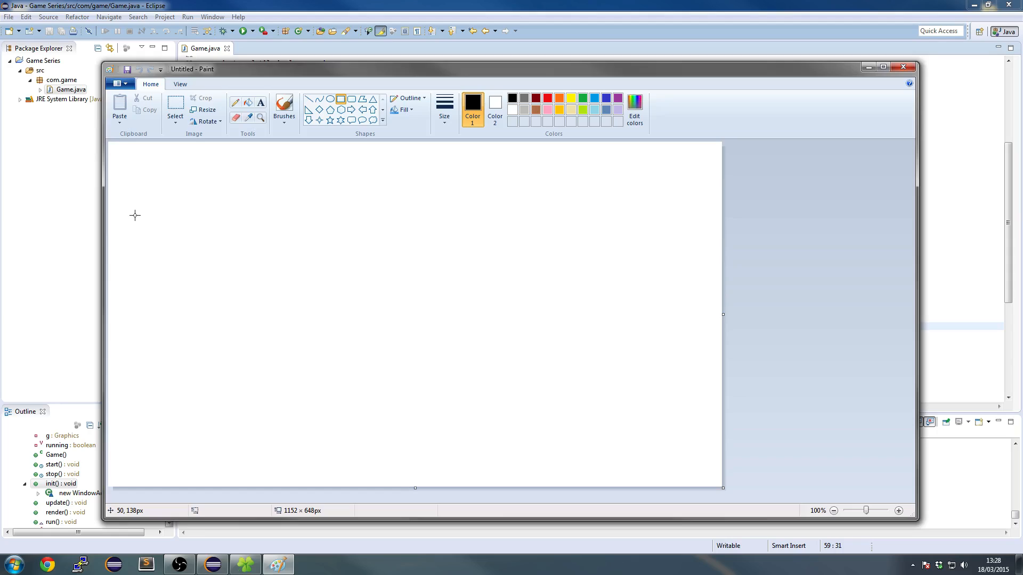
mouse_move(167, 176)
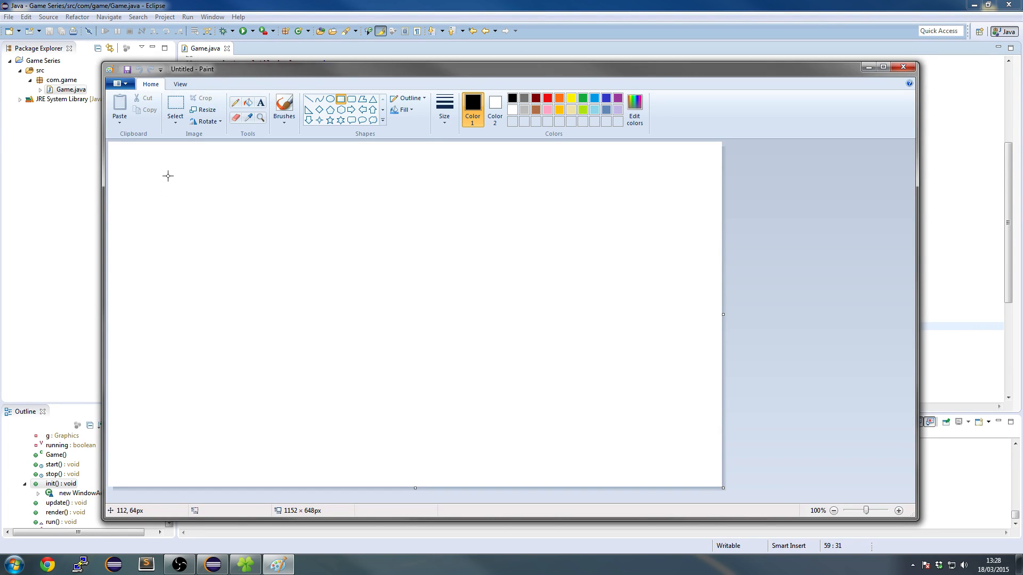
mouse_move(176, 227)
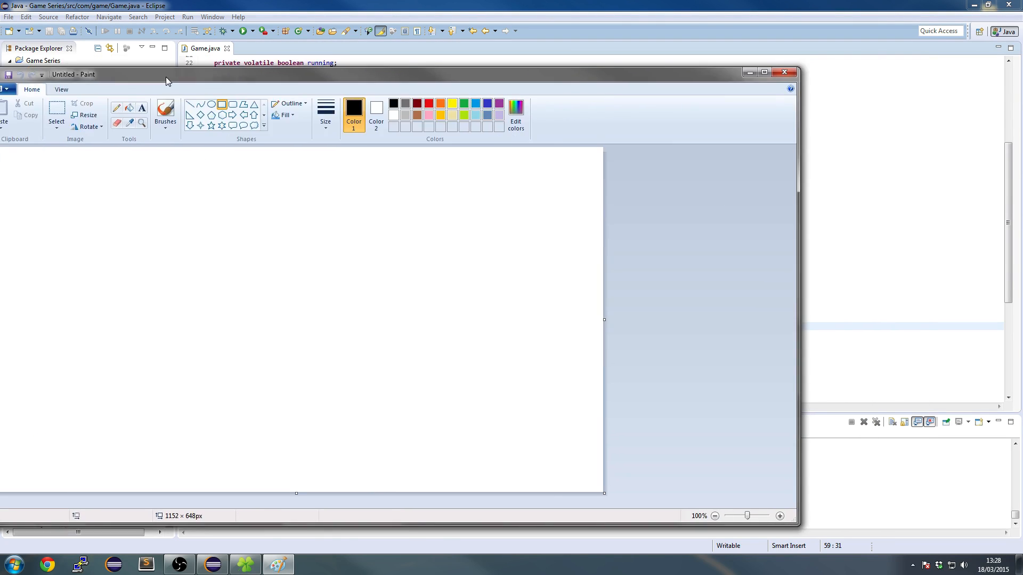
Step: Change the createBufferStrategy argument to 3 and move the Paint window over the code
left_click(784, 72)
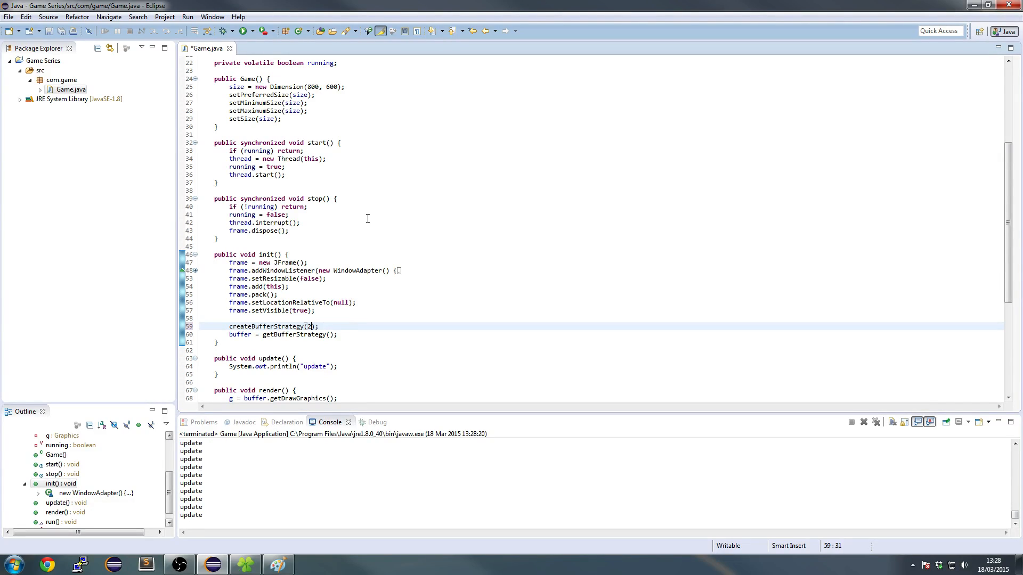
type("3")
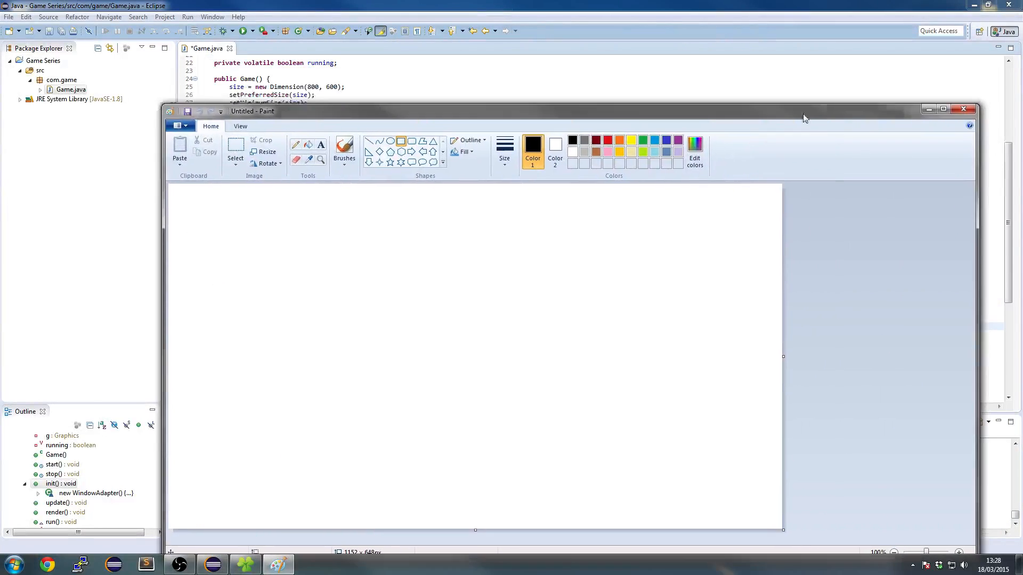
left_click_drag(804, 119, 747, 60)
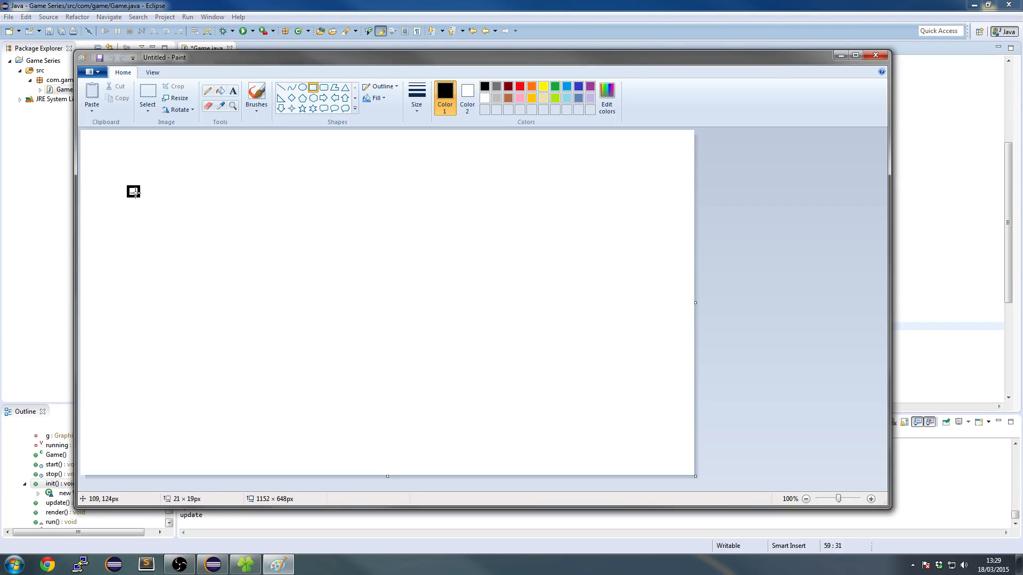
Step: Draw two side-by-side rectangles, a small brush-drawn box in the left one, and an arrow below
left_click_drag(127, 188, 314, 328)
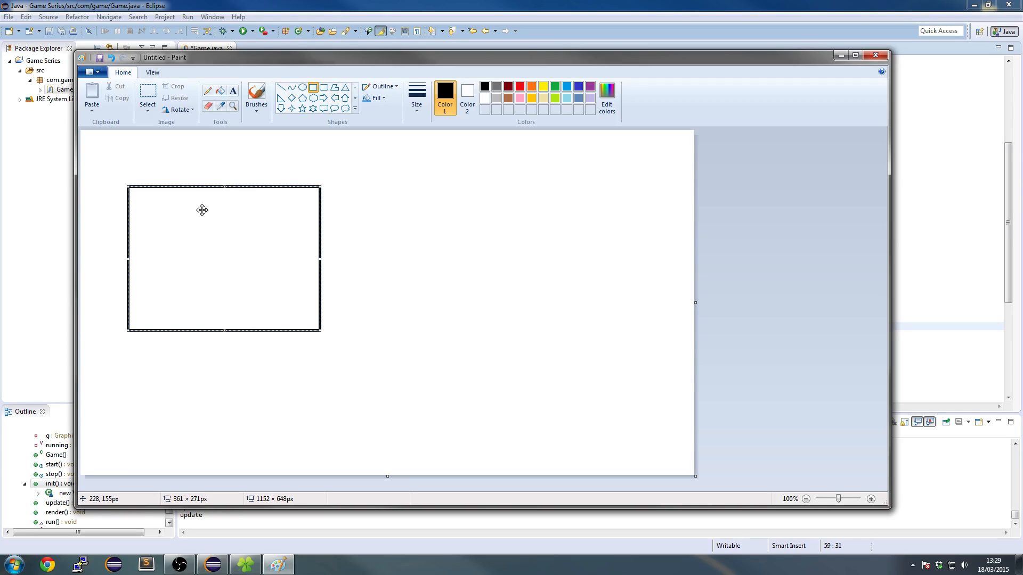
left_click_drag(345, 185, 583, 325)
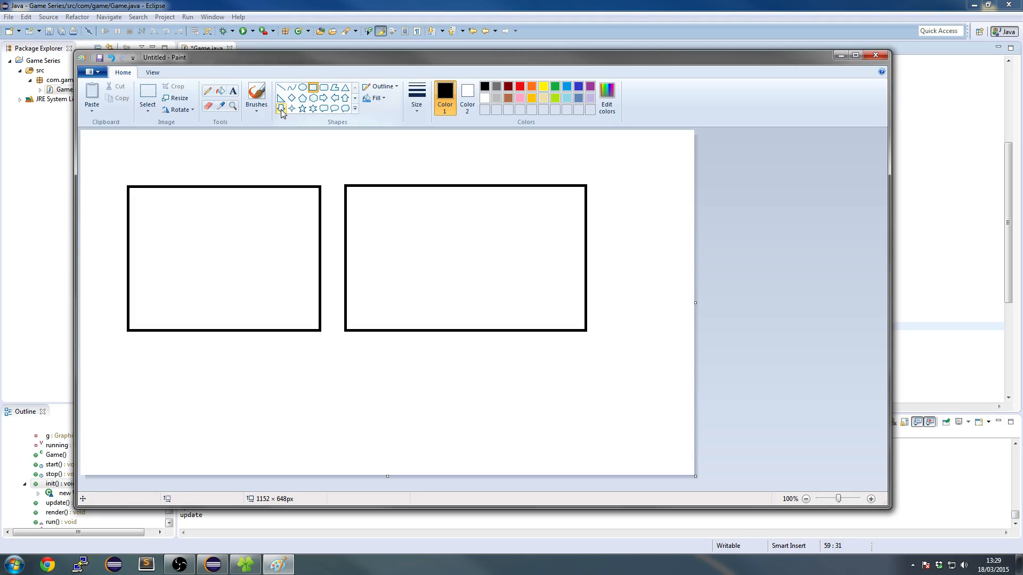
left_click(256, 95)
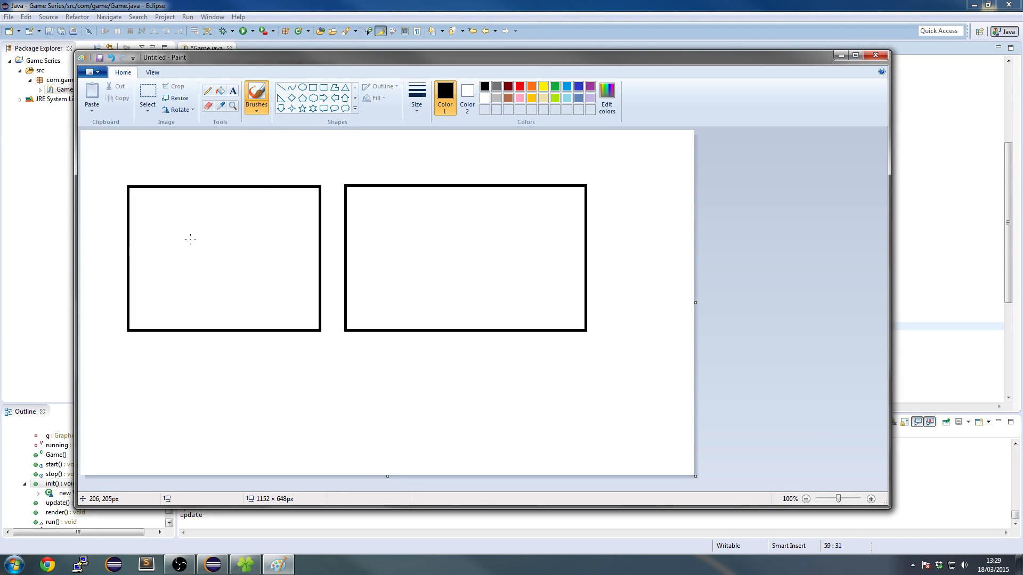
left_click_drag(186, 236, 227, 281)
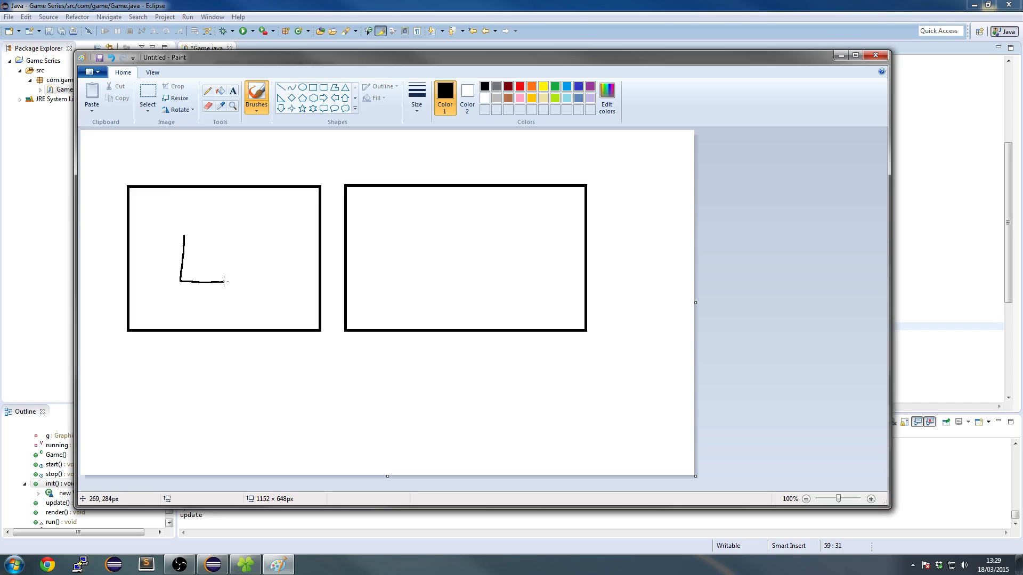
left_click_drag(204, 235, 221, 281)
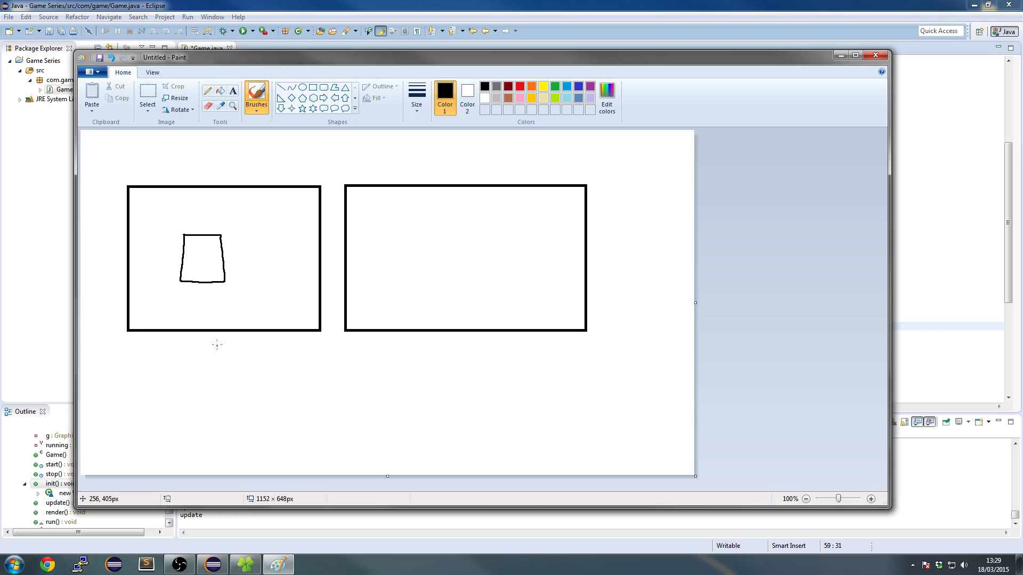
mouse_move(120, 416)
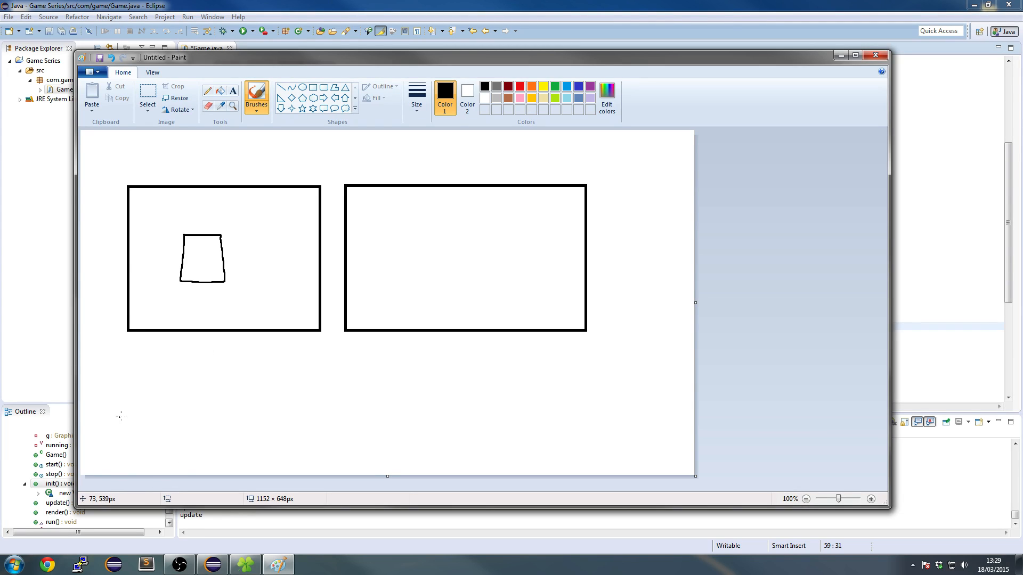
left_click_drag(134, 421, 222, 416)
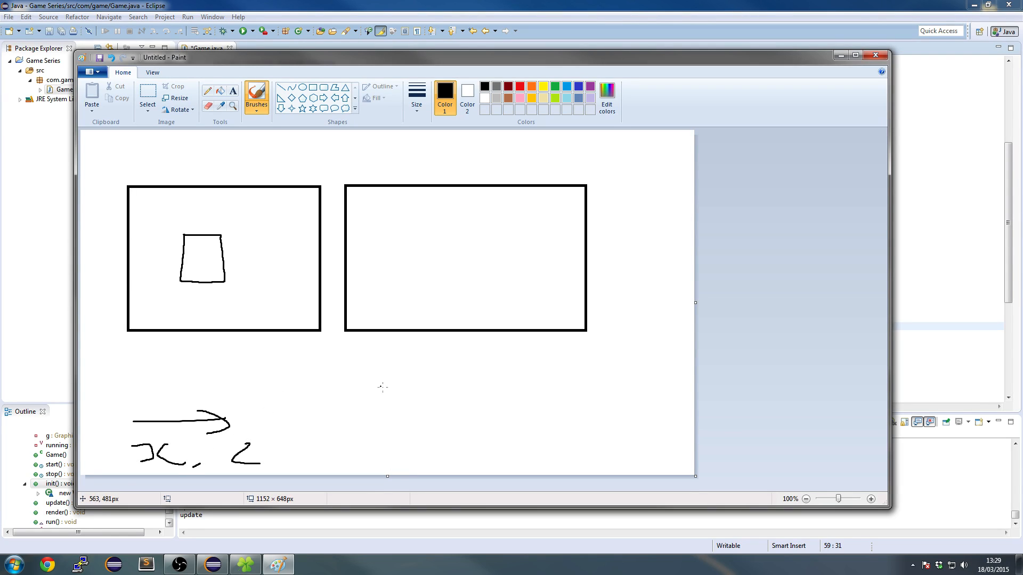
mouse_move(391, 247)
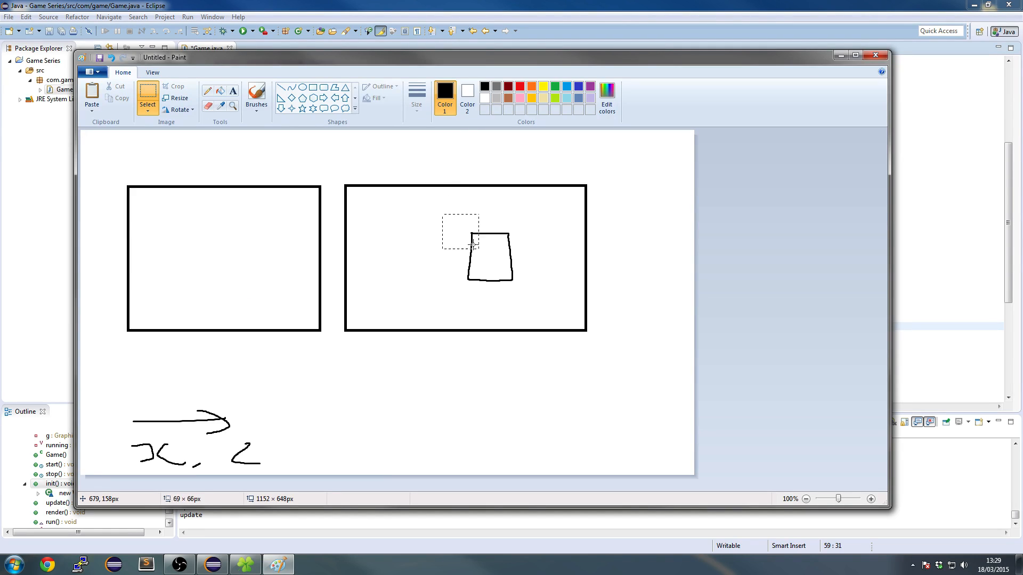
Step: Move the small hand-drawn box further right inside the left rectangle
left_click_drag(486, 251, 245, 261)
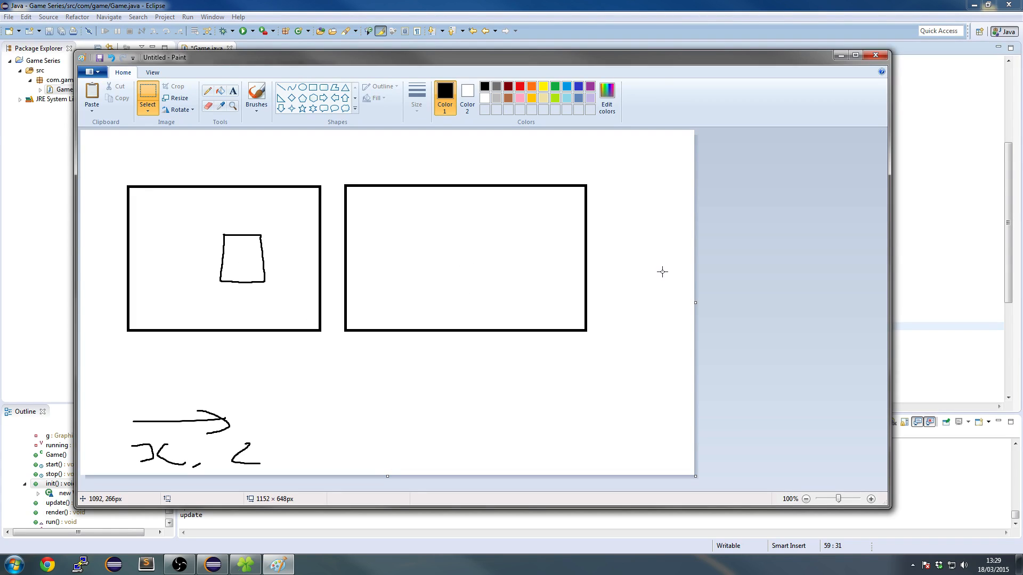
mouse_move(329, 395)
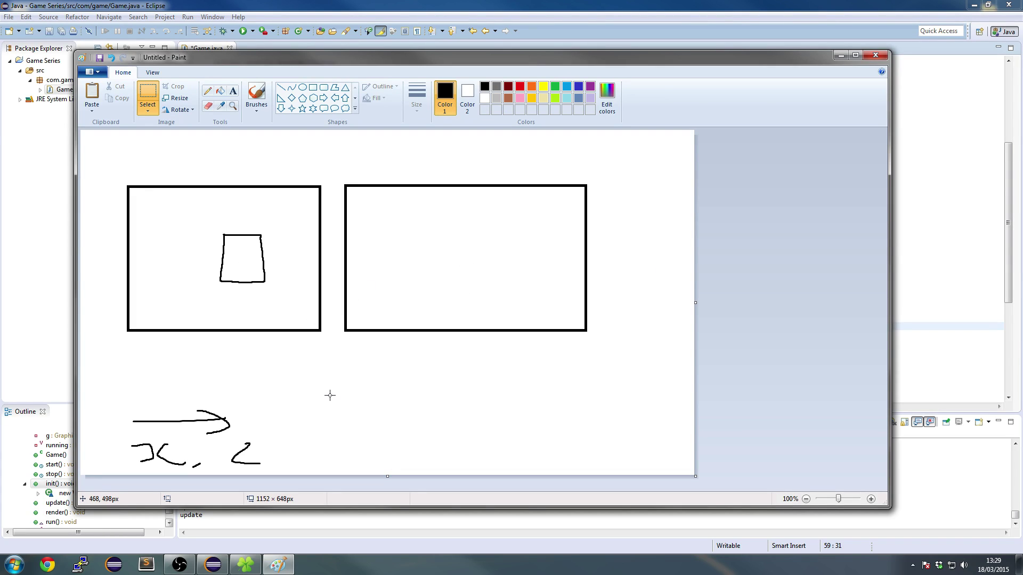
mouse_move(357, 284)
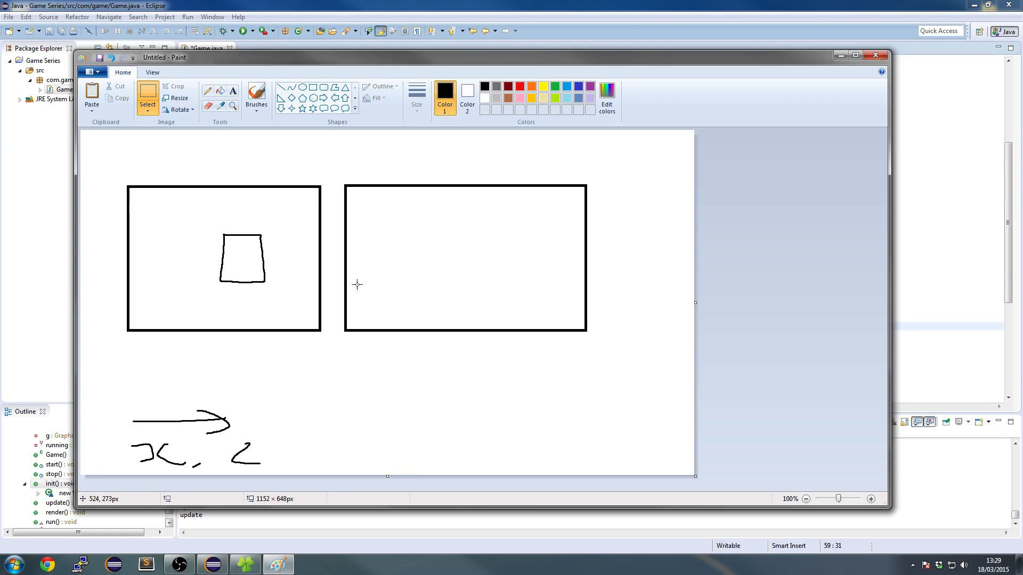
mouse_move(423, 203)
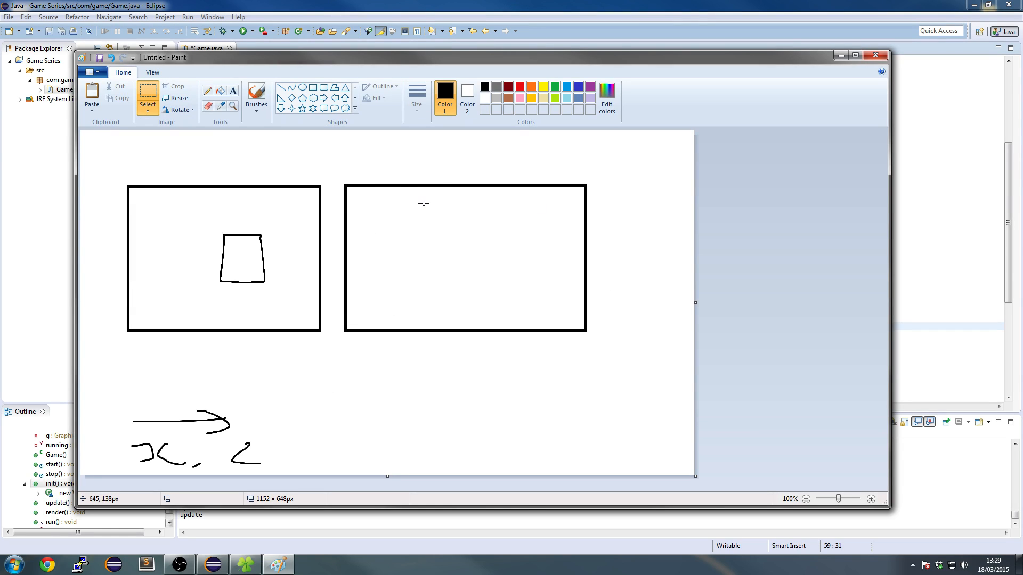
mouse_move(407, 195)
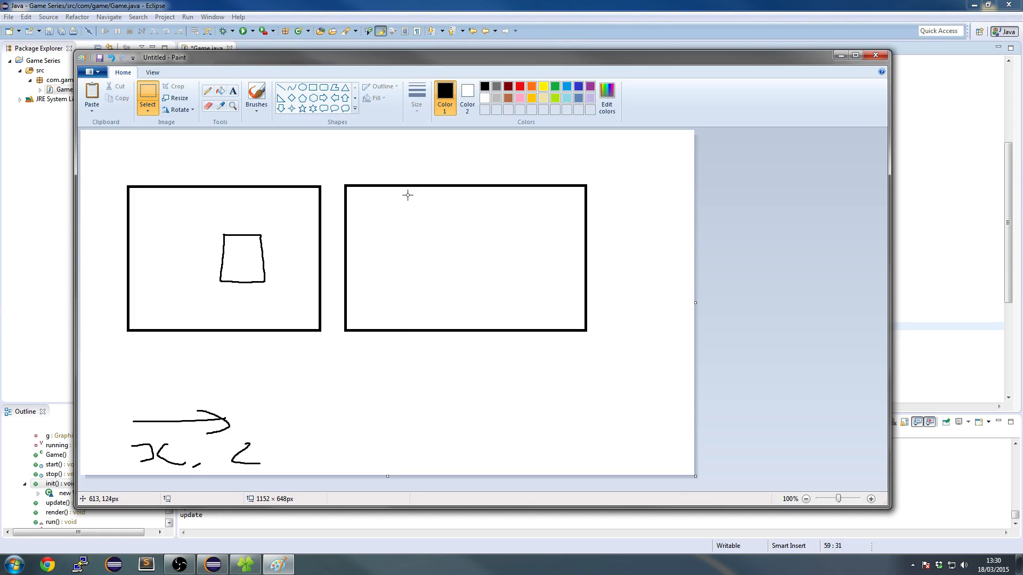
mouse_move(505, 195)
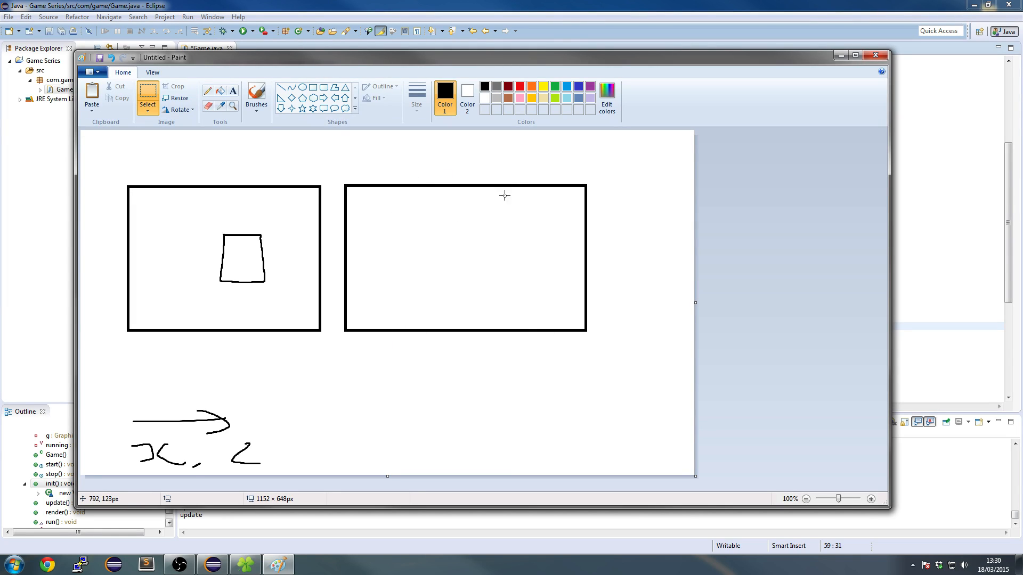
mouse_move(303, 228)
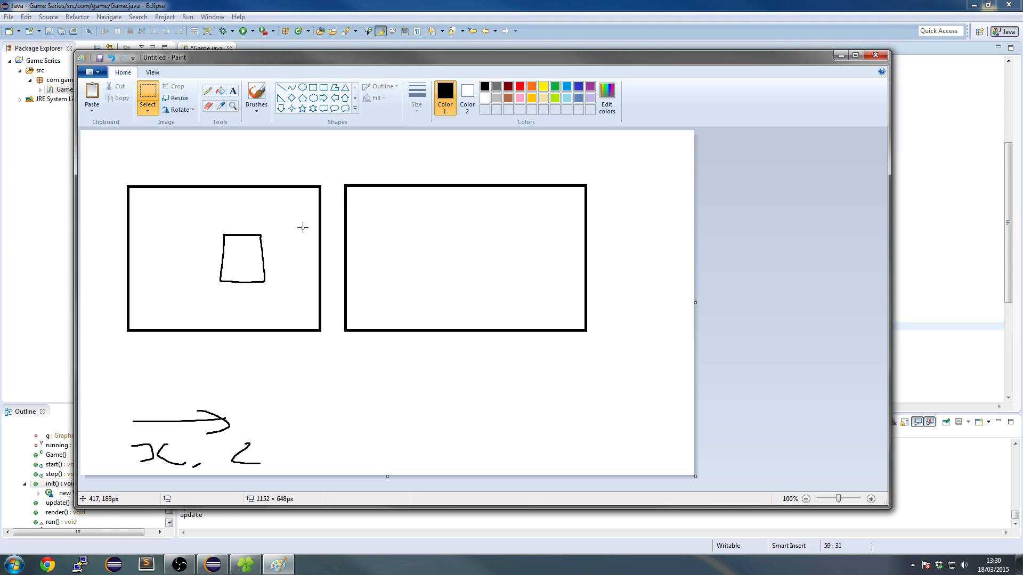
mouse_move(258, 388)
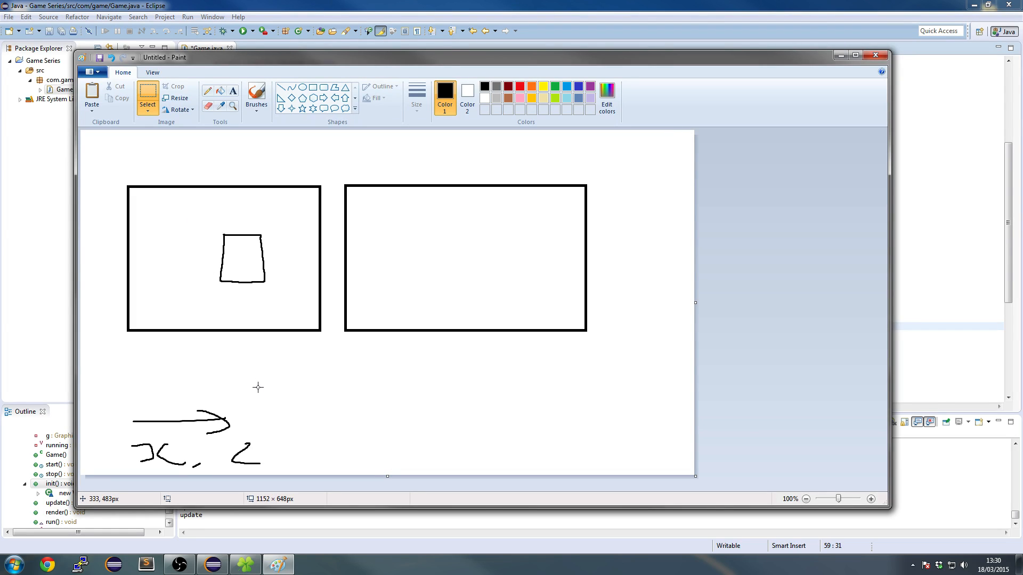
mouse_move(257, 425)
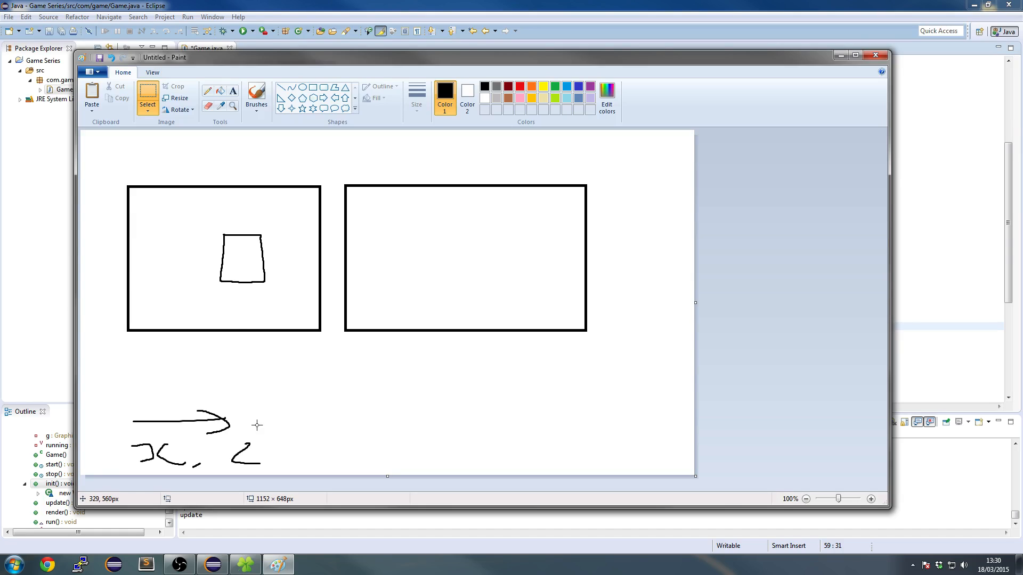
Step: Draw a third rectangle under the right frame and nudge the small box up-left
left_click_drag(346, 348, 384, 415)
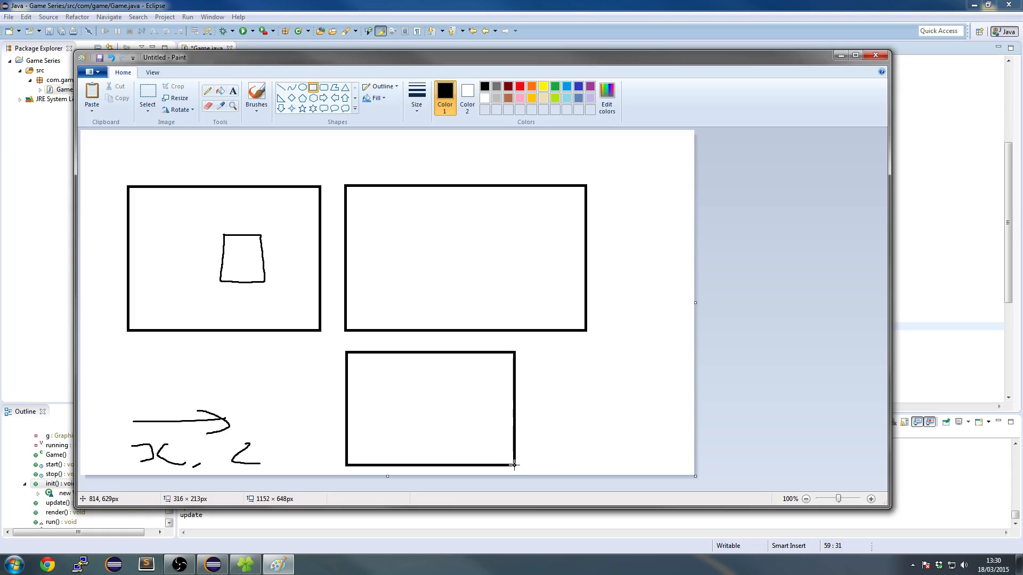
mouse_move(351, 251)
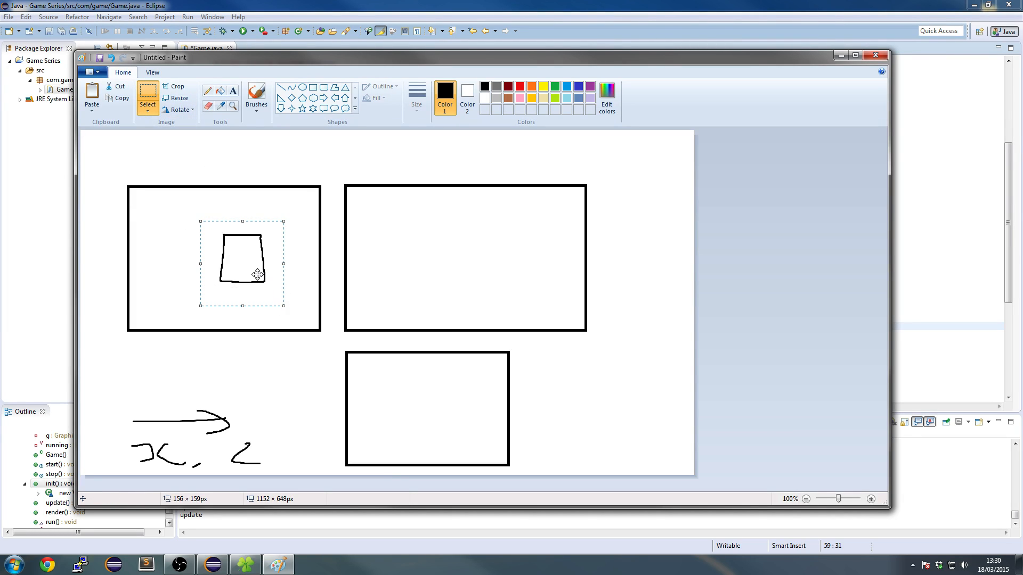
left_click_drag(256, 261, 515, 245)
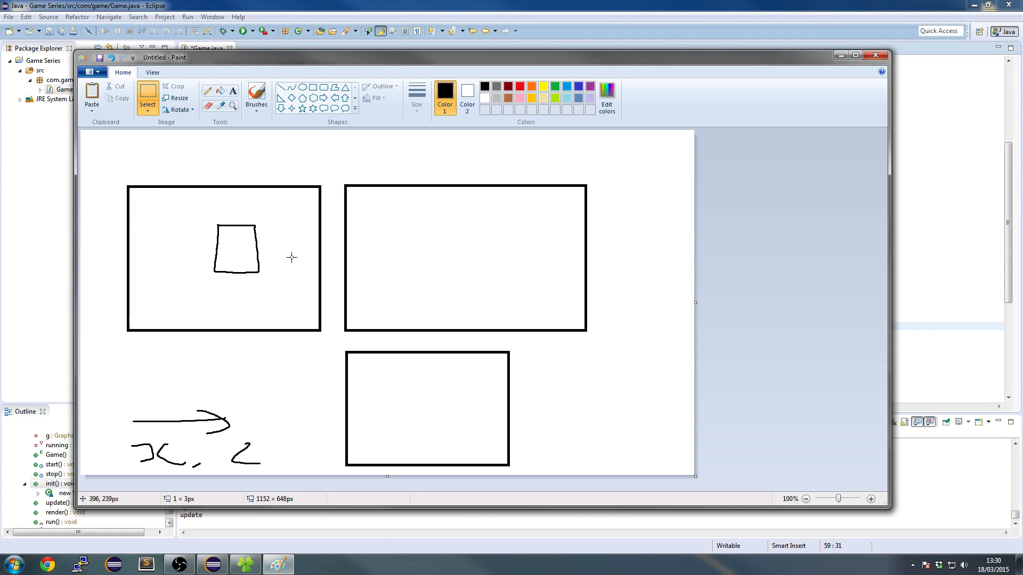
mouse_move(218, 187)
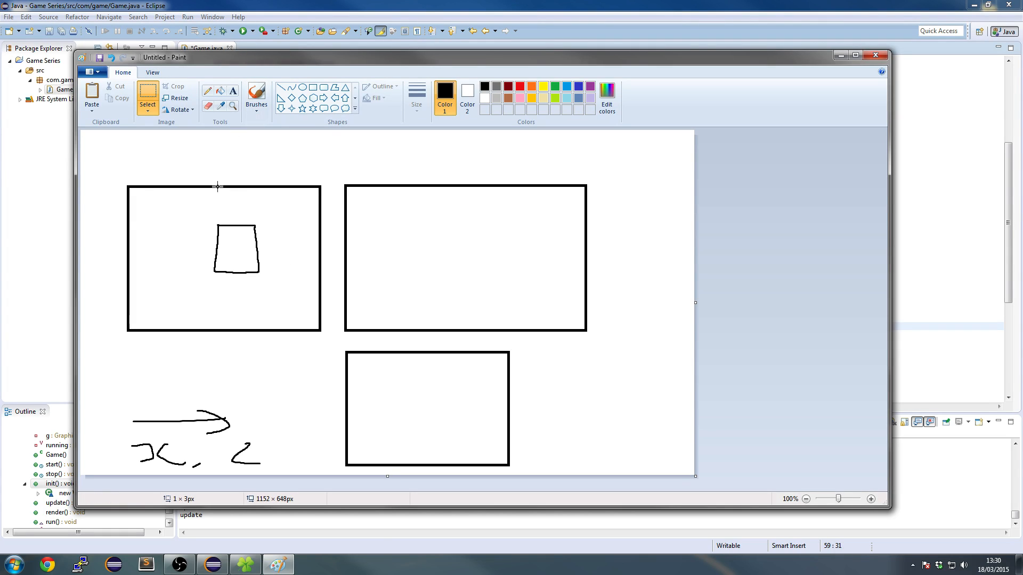
mouse_move(287, 279)
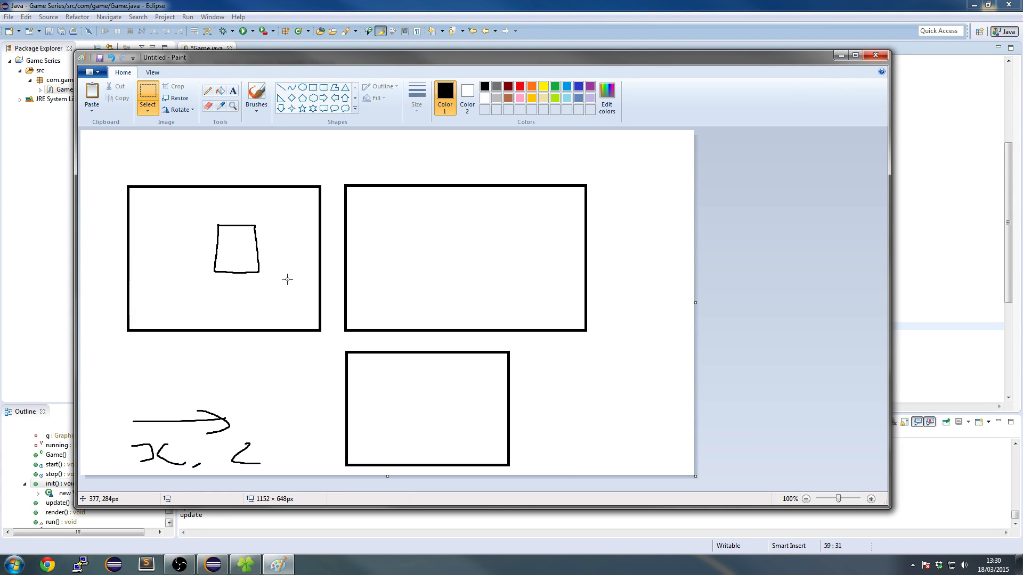
Step: Erase the second and third boxes and the inner shape, then draw a wide rectangle beside the first
left_click_drag(334, 177, 610, 474)
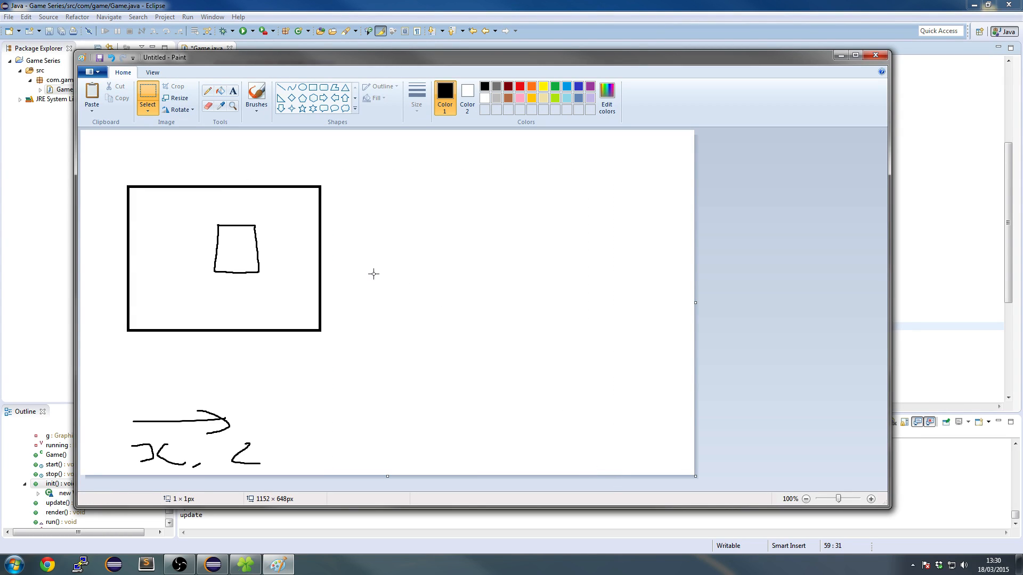
left_click_drag(201, 212, 266, 280)
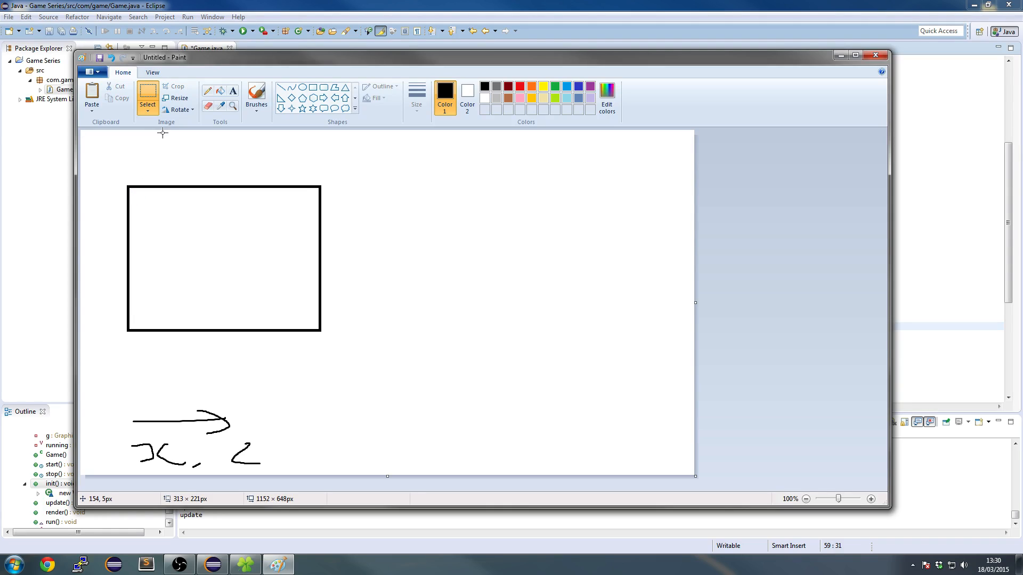
left_click_drag(235, 224, 281, 274)
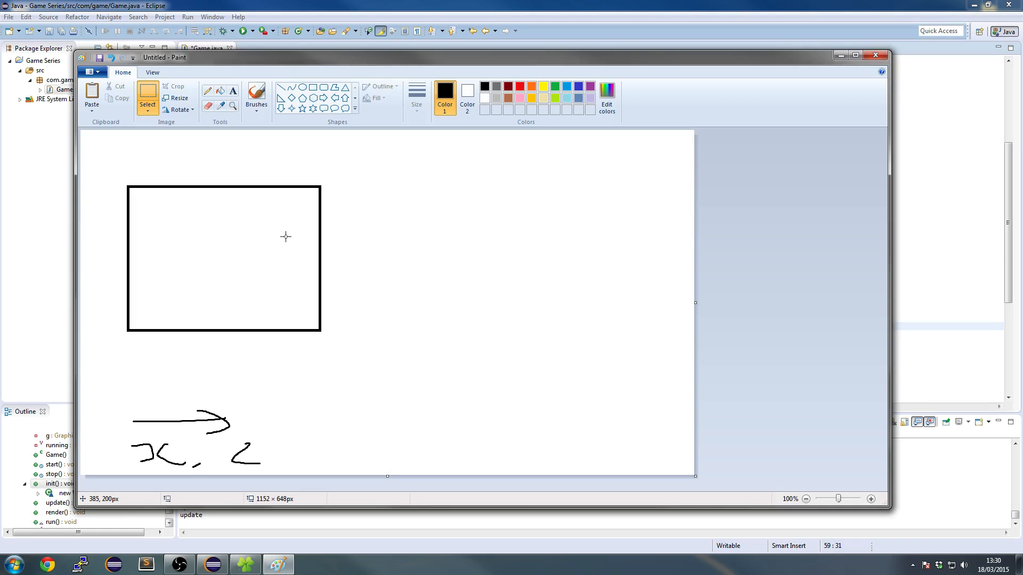
mouse_move(296, 204)
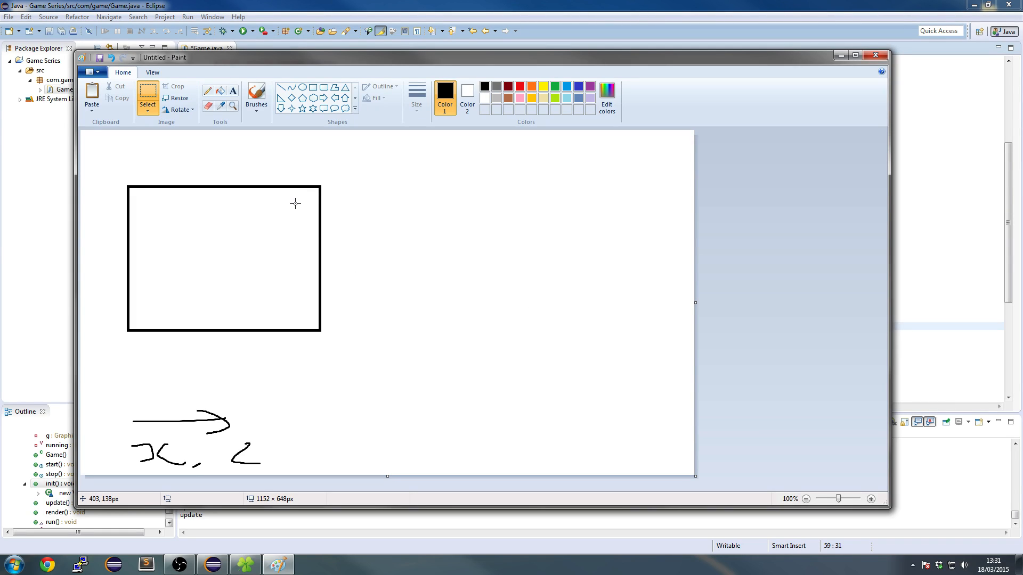
left_click_drag(355, 181, 599, 343)
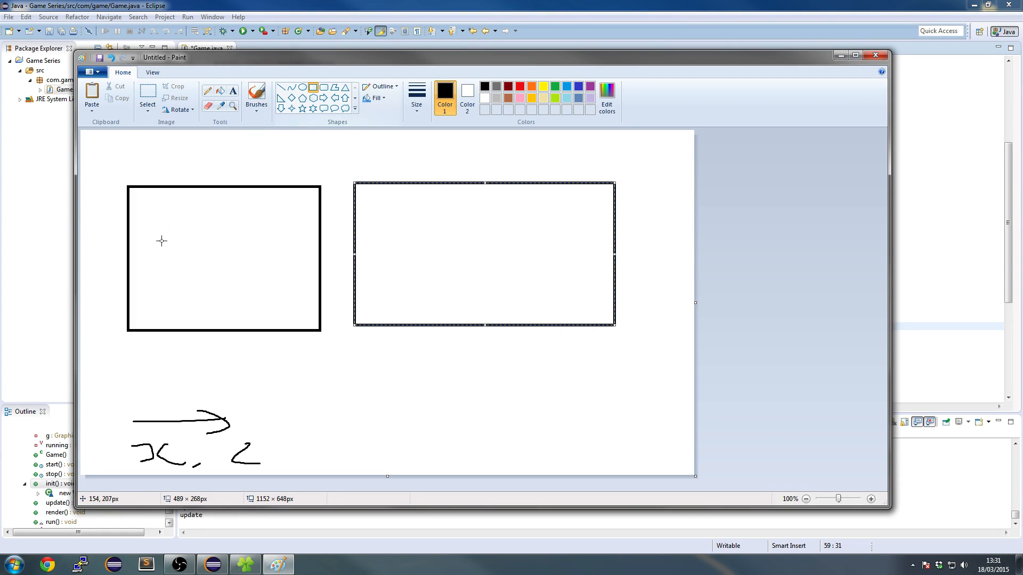
left_click_drag(216, 239, 256, 284)
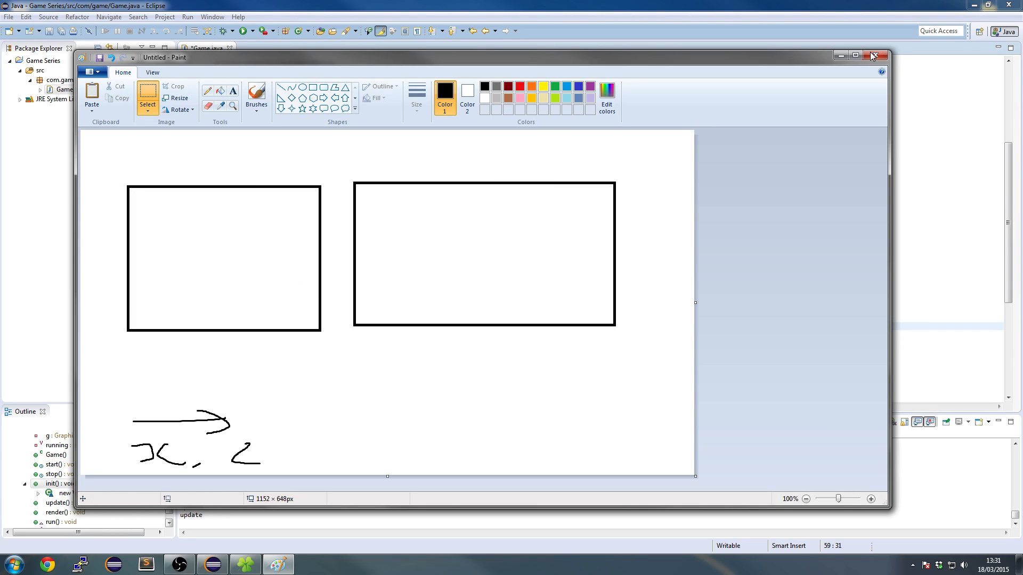
Step: Close Paint and add g.setColor(Color.RED) and a 40×40 fillRect to render()
left_click(874, 54)
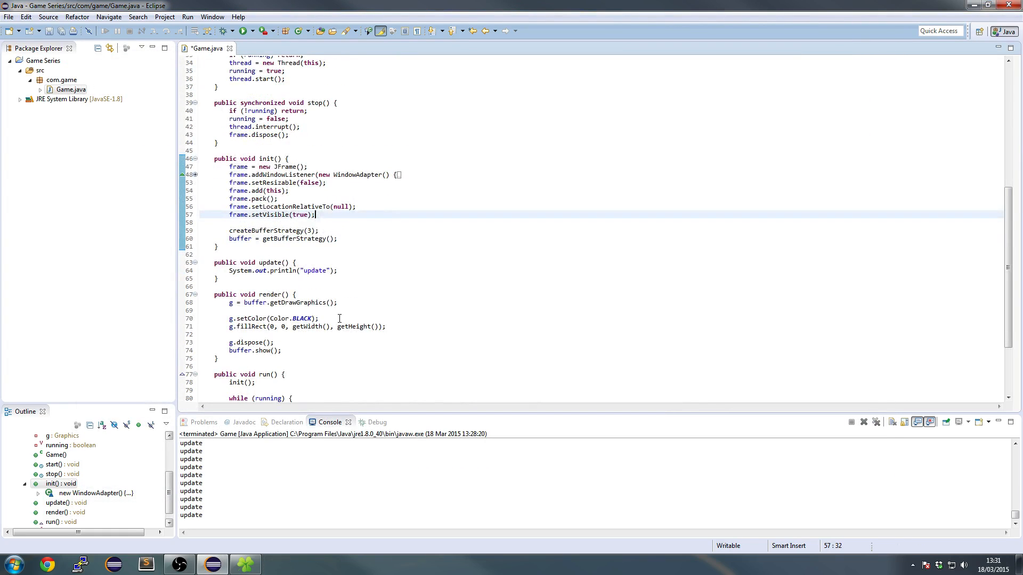
left_click(247, 30)
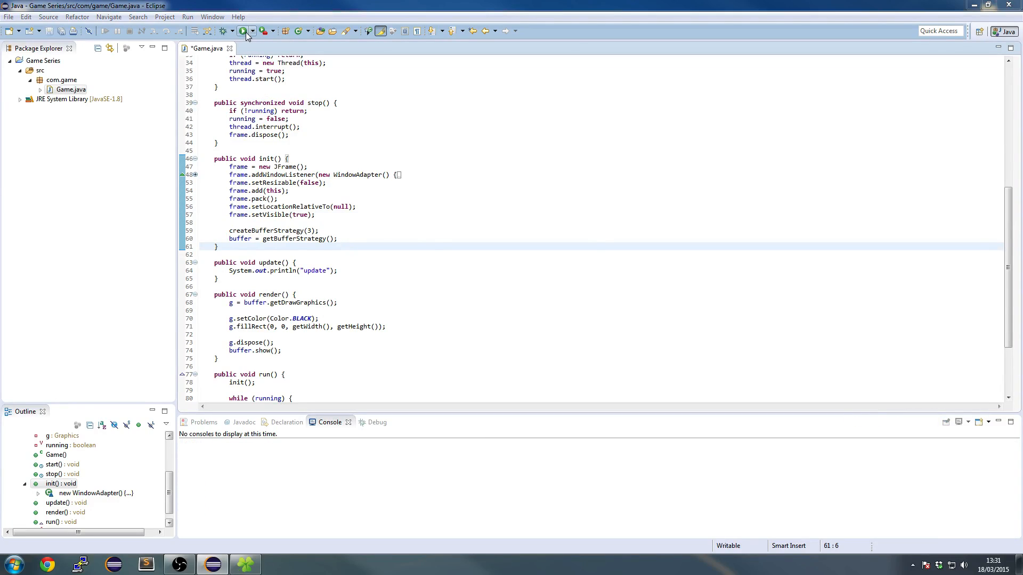
left_click(248, 30)
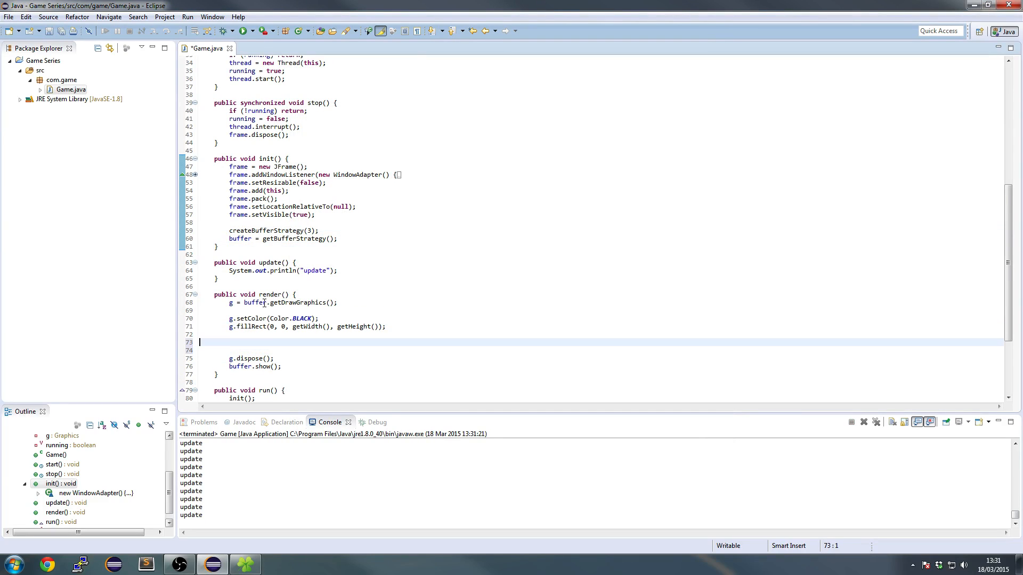
type("g.setColor(Co")
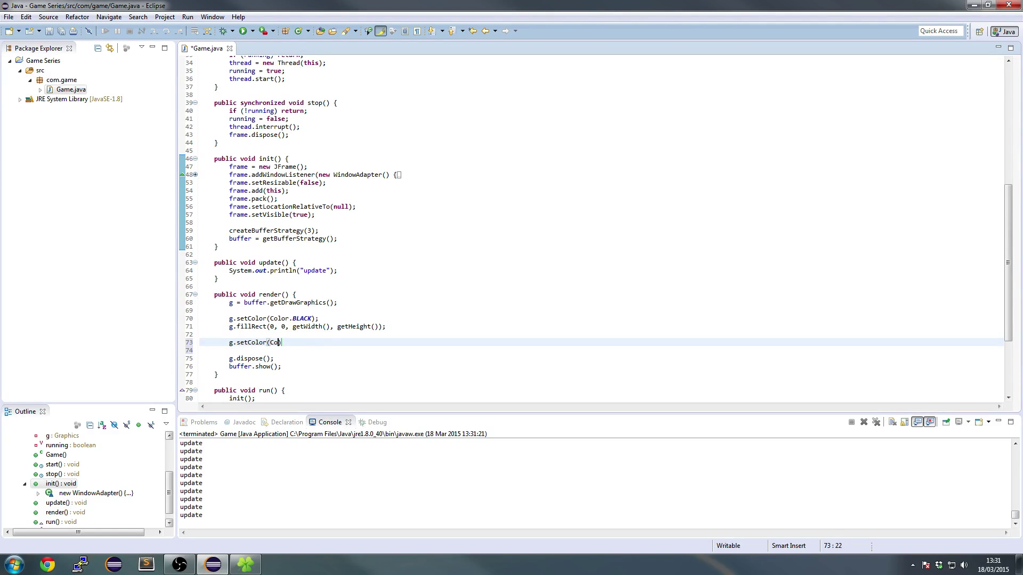
type("lor.RED);")
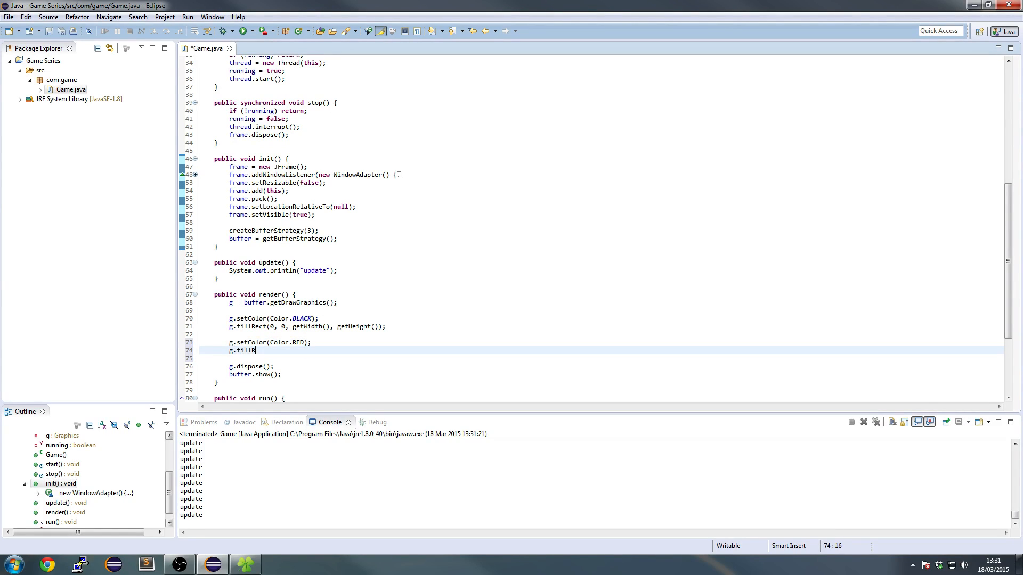
type("ect(0, 0, 40,")
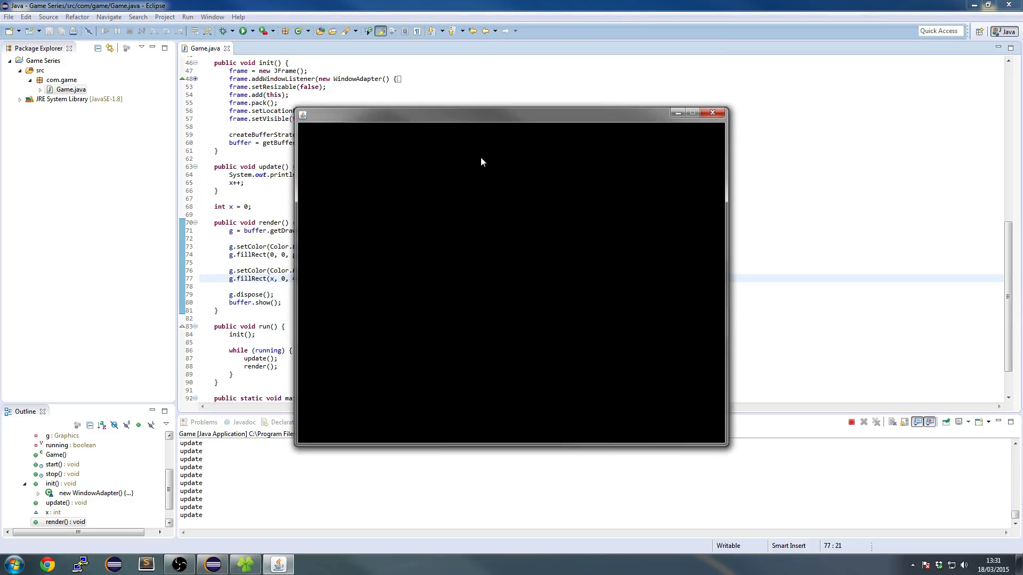
Step: Close the game window and add Thread.sleep(16) inside a try/catch in run()
left_click(711, 112)
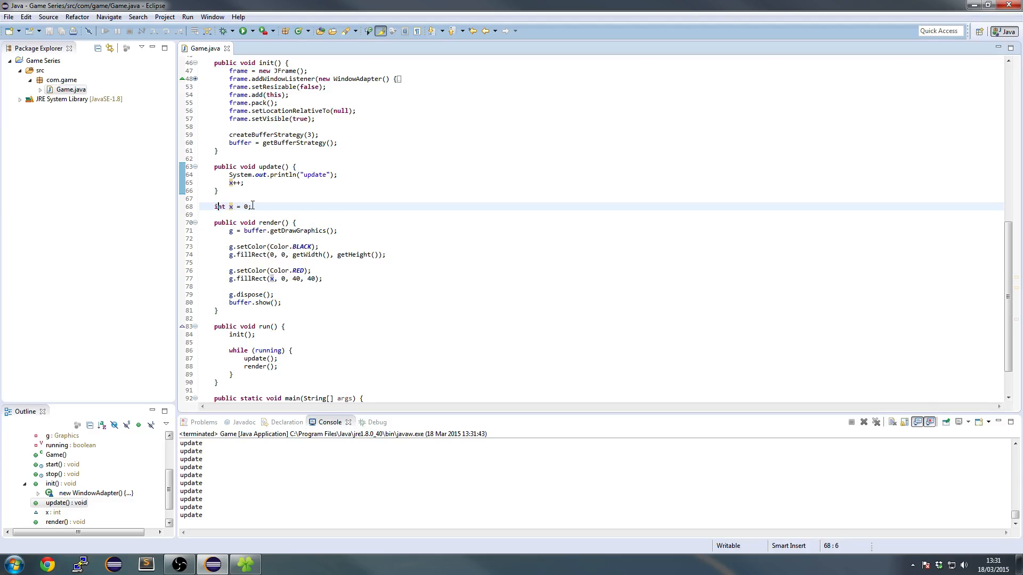
scroll("down", 3)
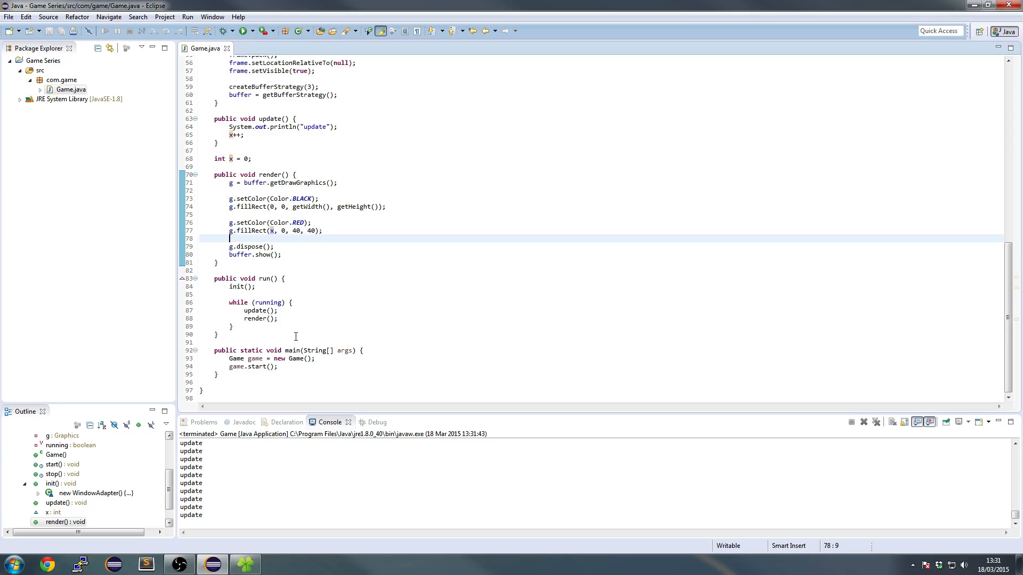
type("{try")
type("Thread.sl")
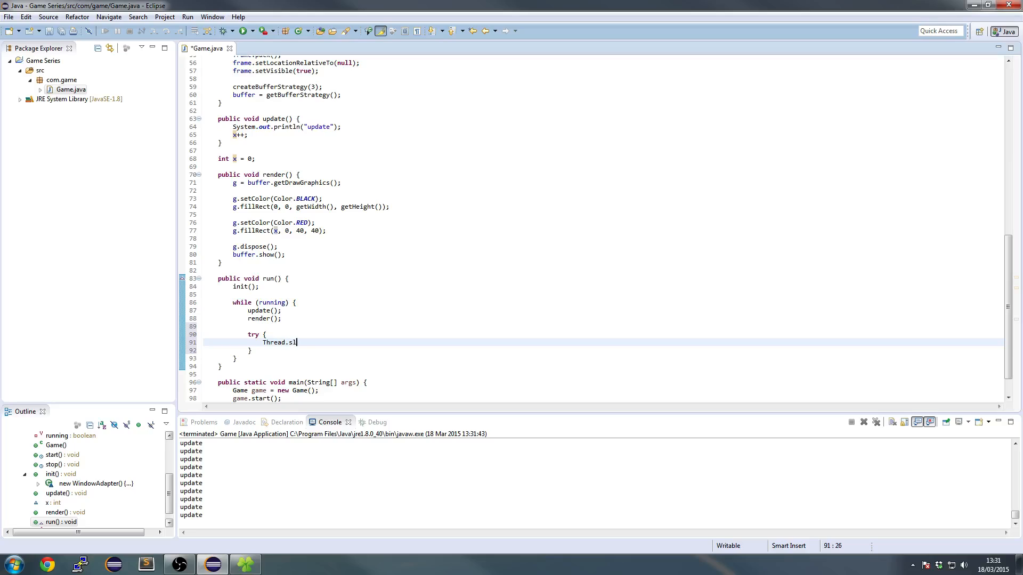
type("eep(16);")
left_click(603, 350)
type(" catch (Exception e")
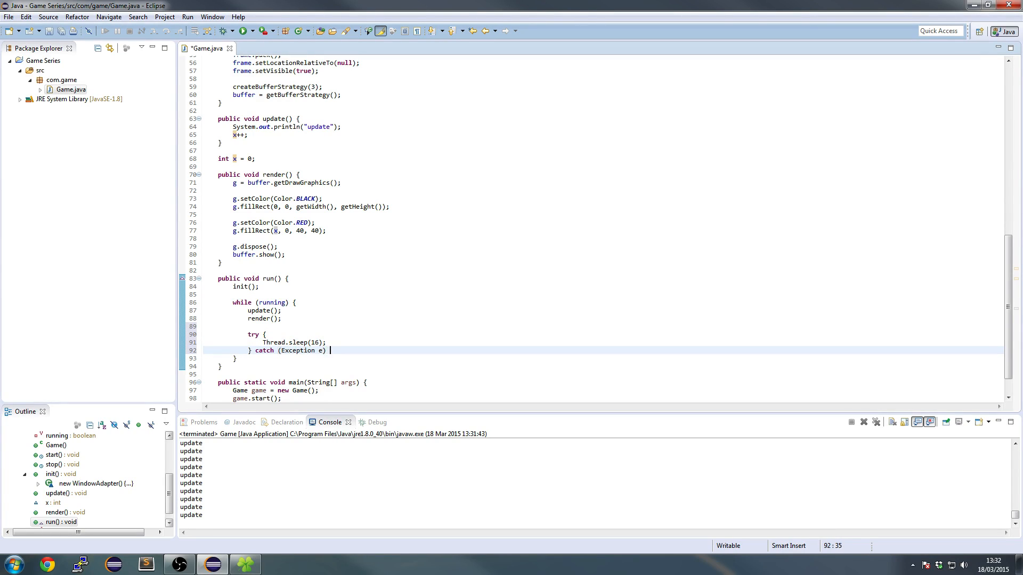
type("{ }")
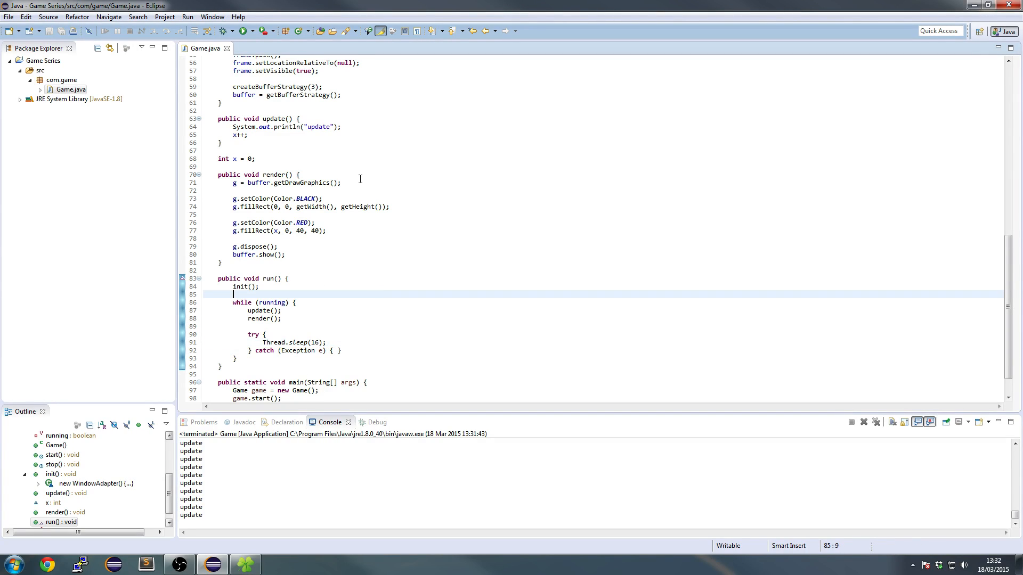
left_click(248, 30)
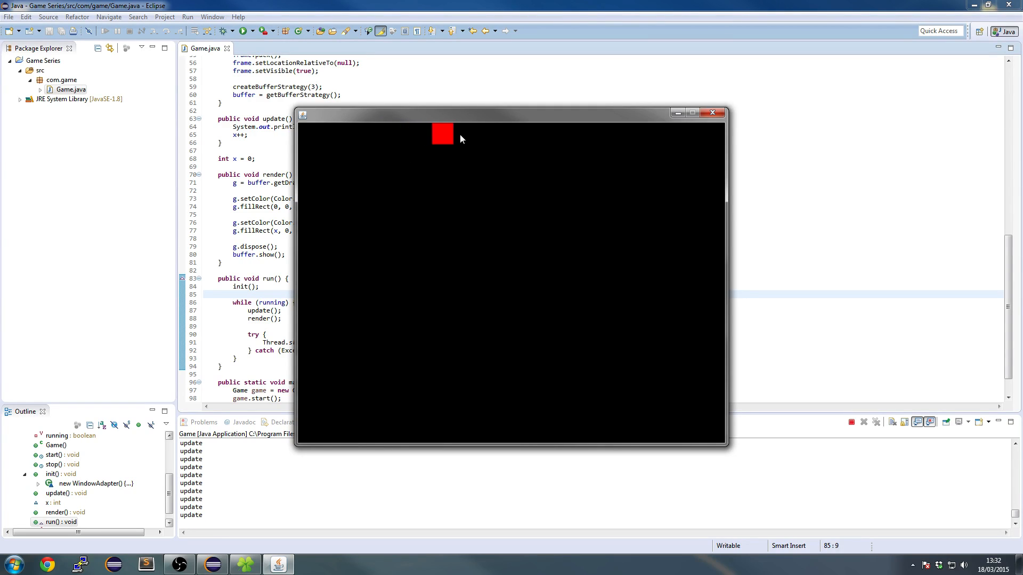
mouse_move(711, 116)
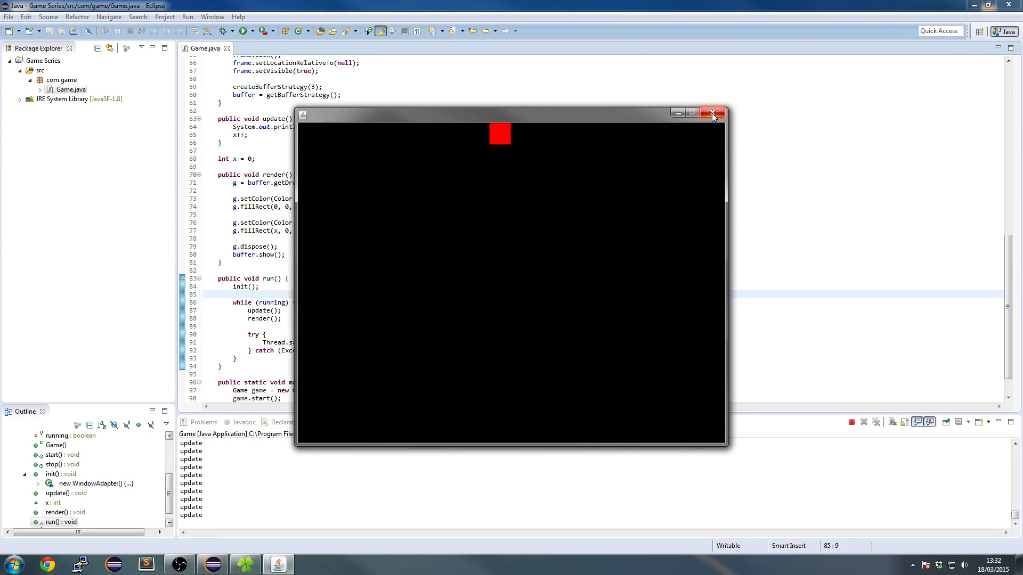
left_click(711, 113)
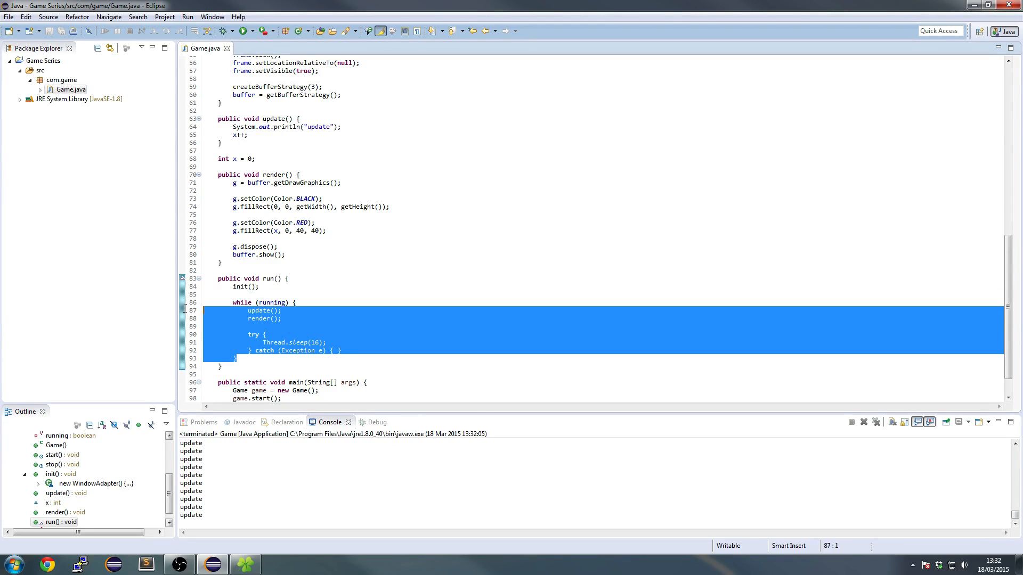
left_click(236, 239)
type("1")
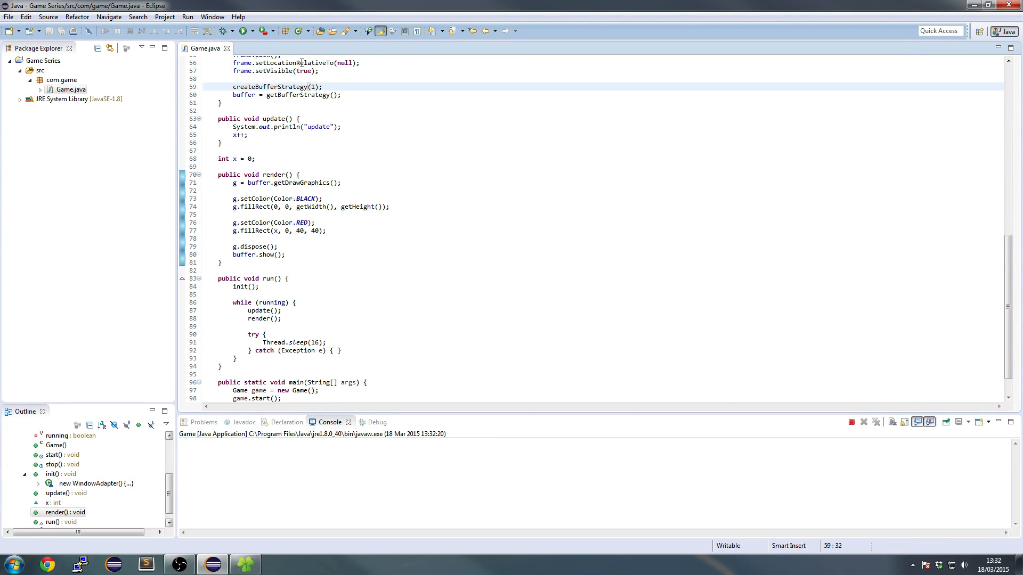
left_click(249, 31)
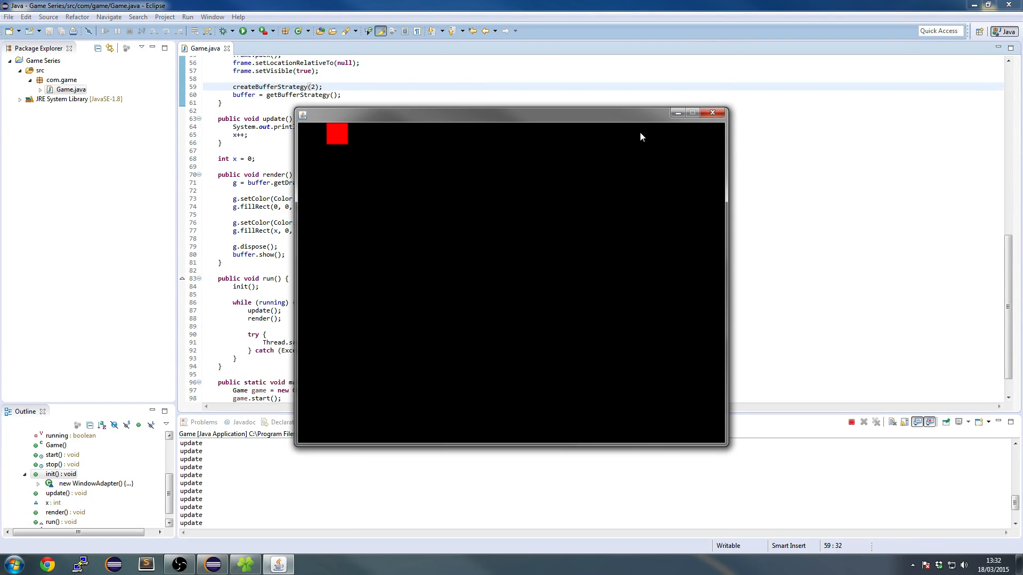
left_click(713, 112)
type("3")
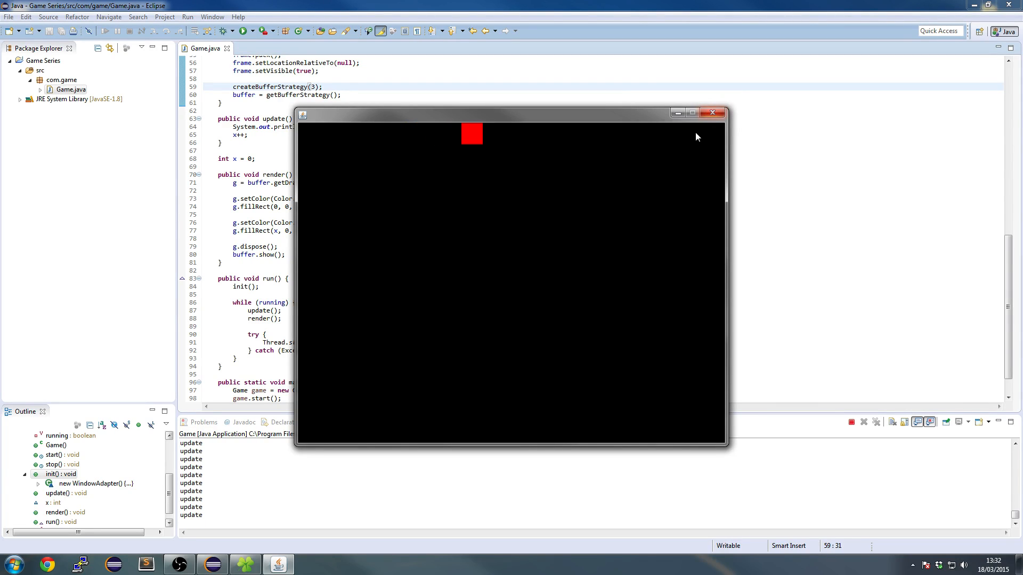
mouse_move(627, 176)
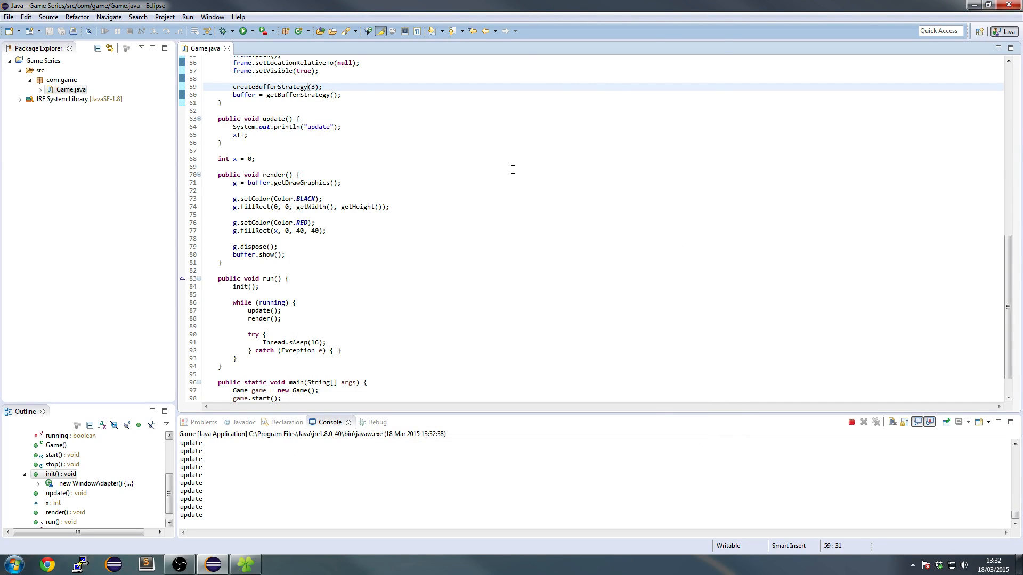
Step: Launch Microsoft Paint from the taskbar for a new blank canvas
left_click(851, 421)
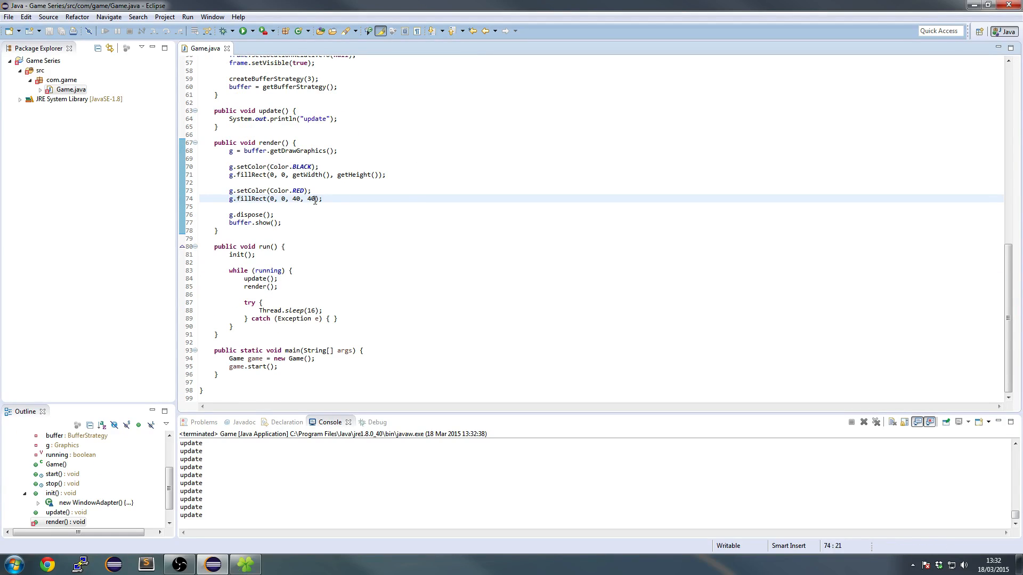
left_click(7, 564)
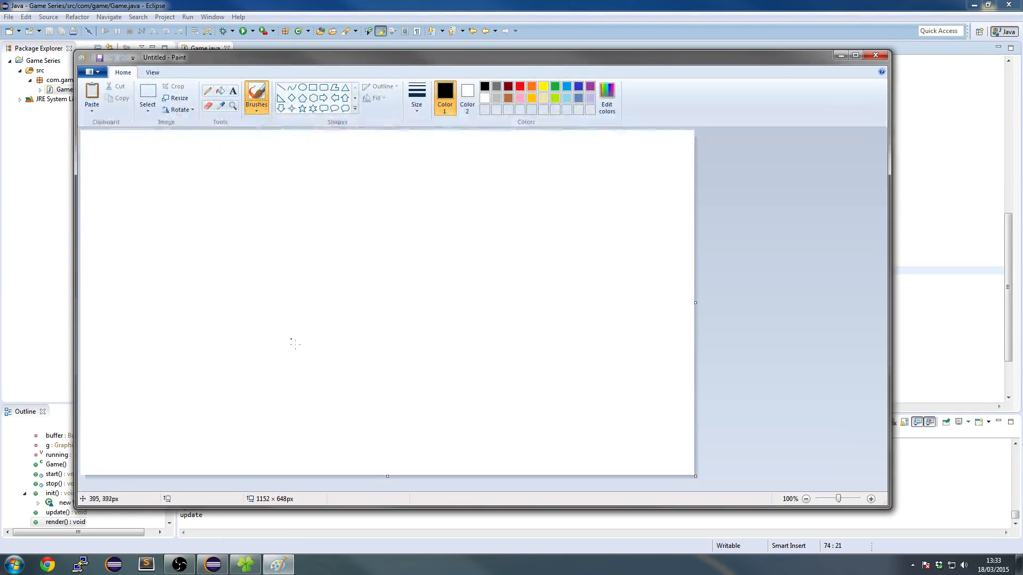
Step: Draw a red game-window frame, mark its top and left edges, and sketch a downward y-axis from 0,0
left_click(312, 86)
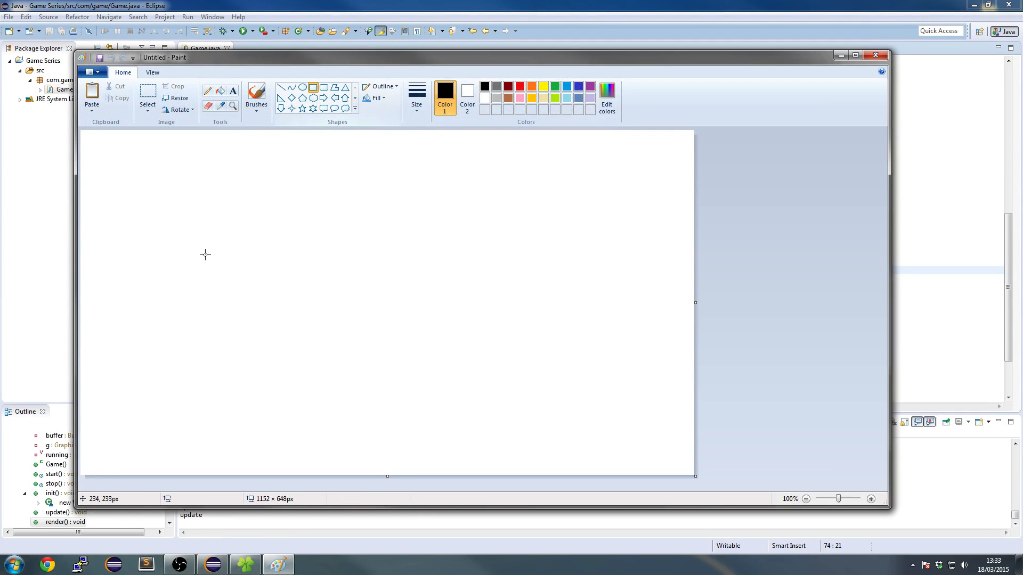
left_click_drag(155, 197, 501, 449)
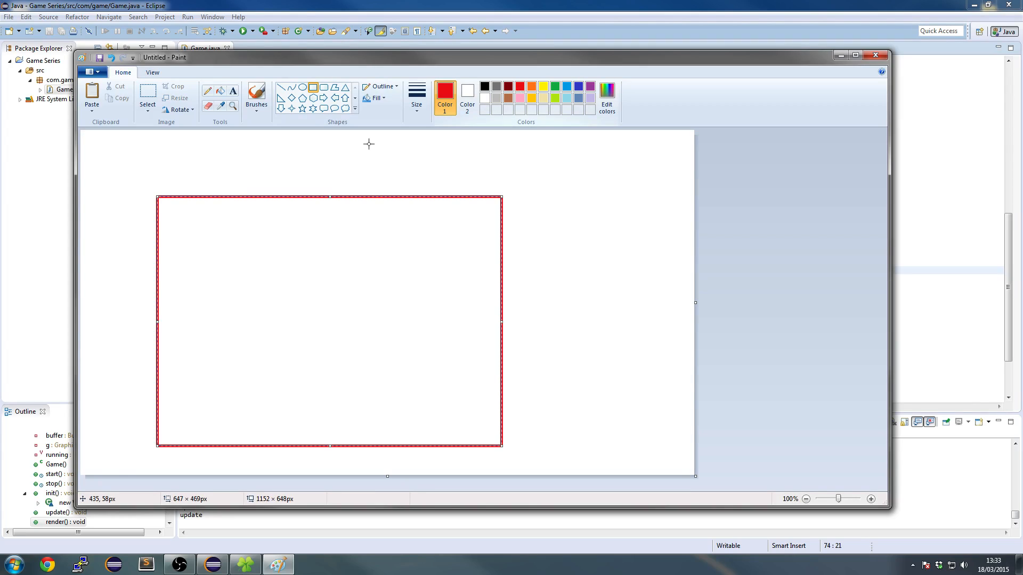
left_click_drag(500, 446, 480, 435)
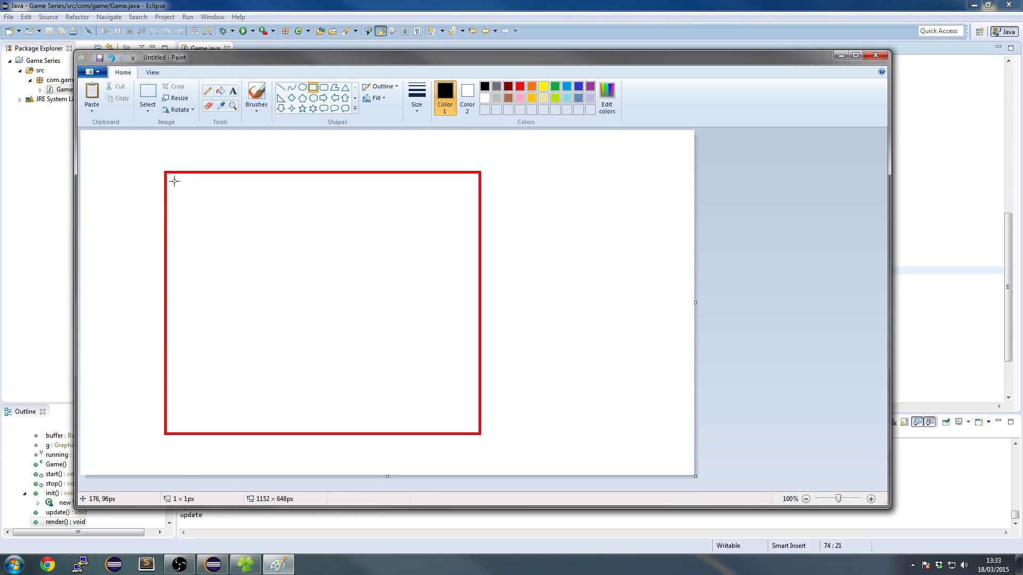
left_click_drag(174, 181, 471, 425)
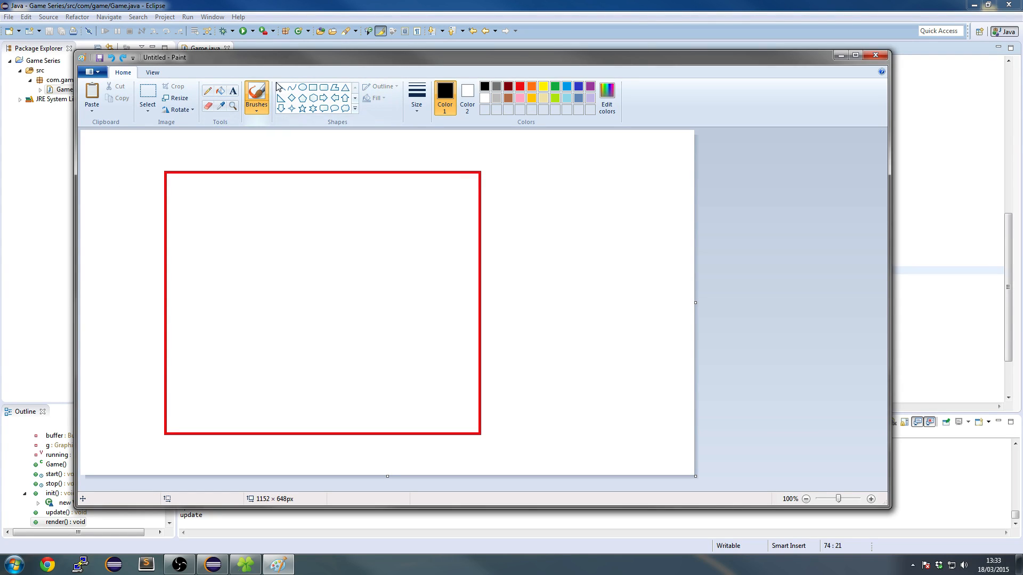
left_click_drag(174, 180, 426, 187)
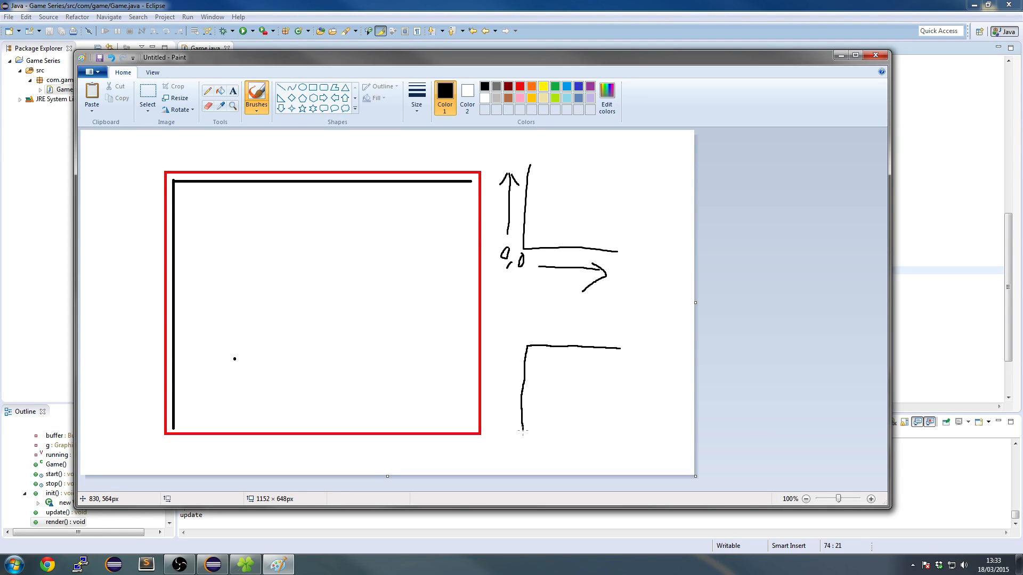
left_click_drag(526, 334, 618, 334)
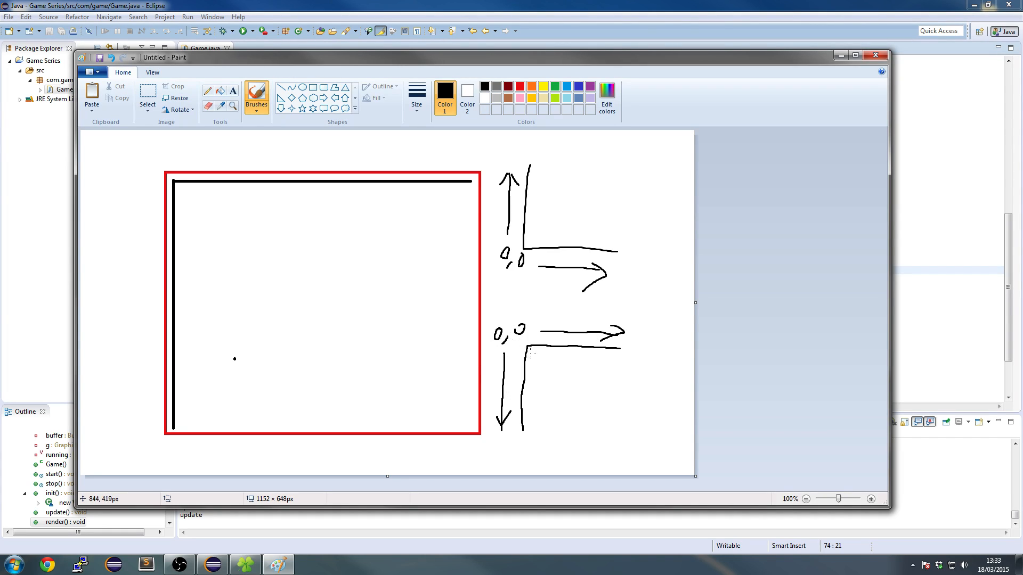
Step: Zoom Paint to 800% and mark single pixels at the window's top-left corner
left_click(871, 499)
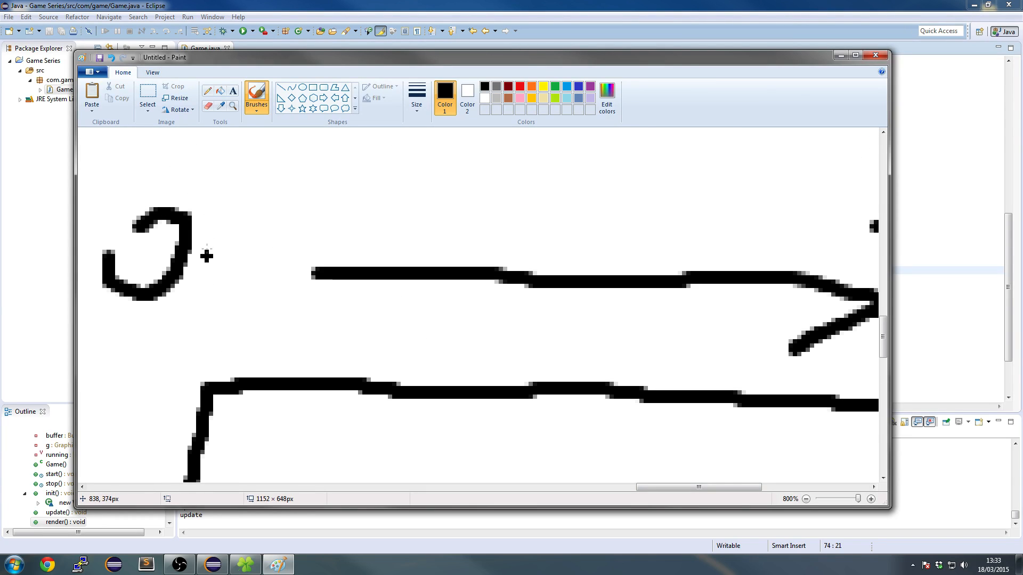
scroll("down", 3)
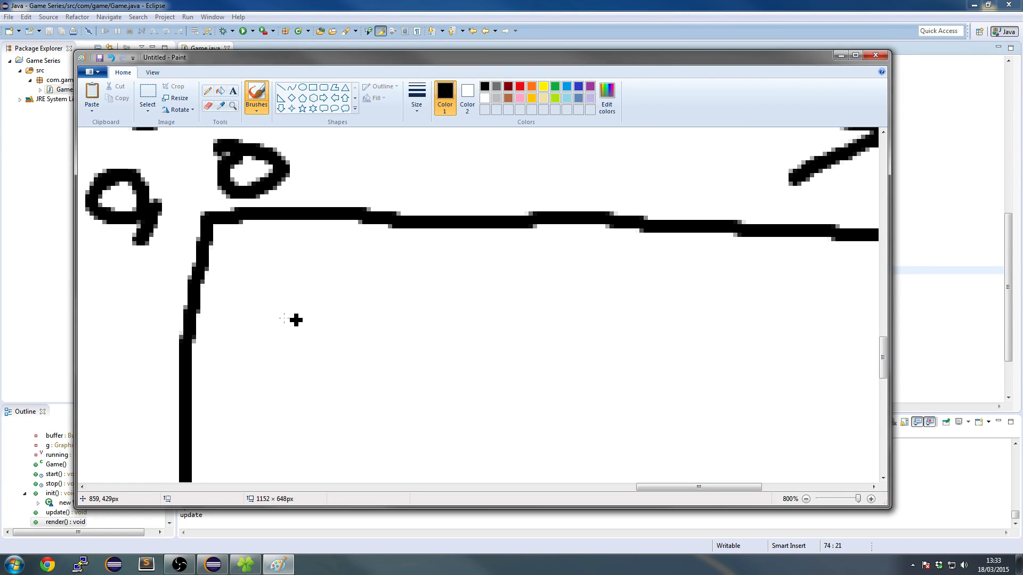
mouse_move(296, 307)
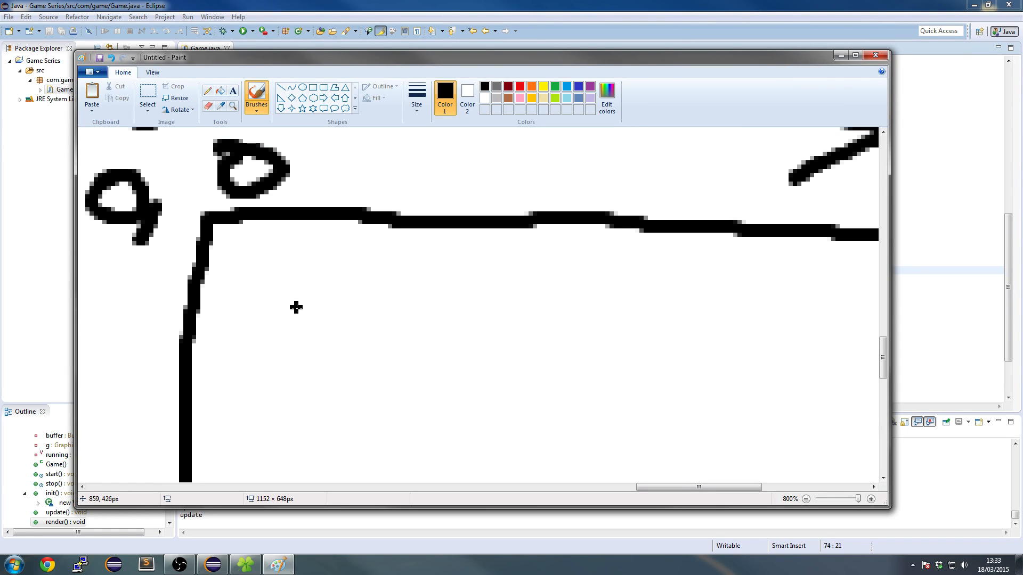
mouse_move(262, 286)
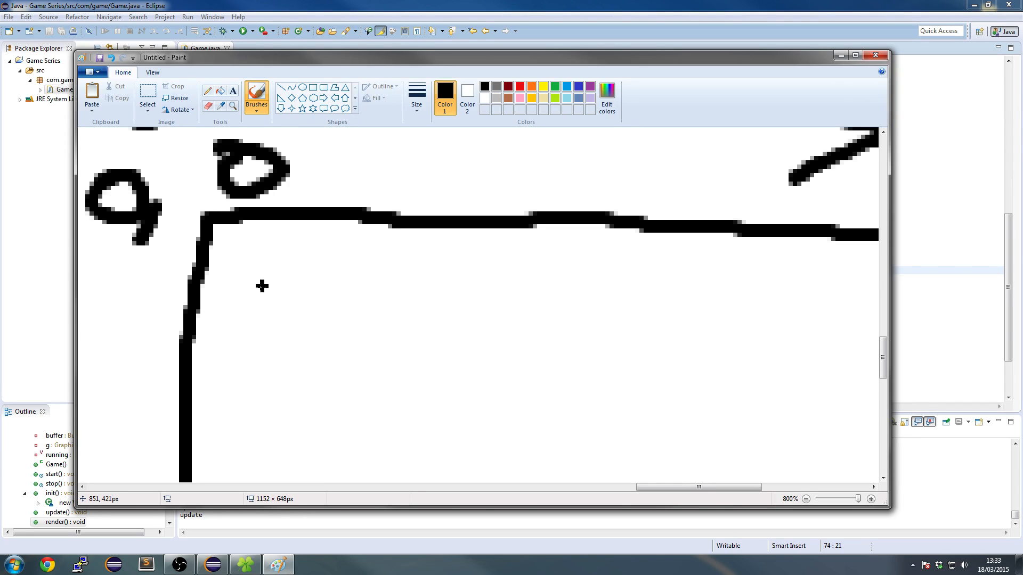
mouse_move(221, 225)
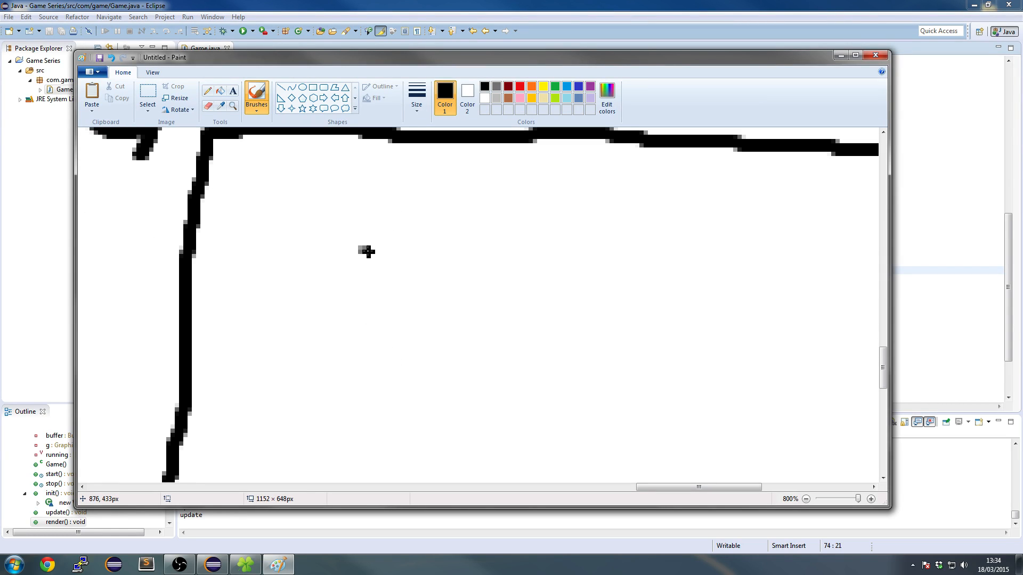
mouse_move(364, 256)
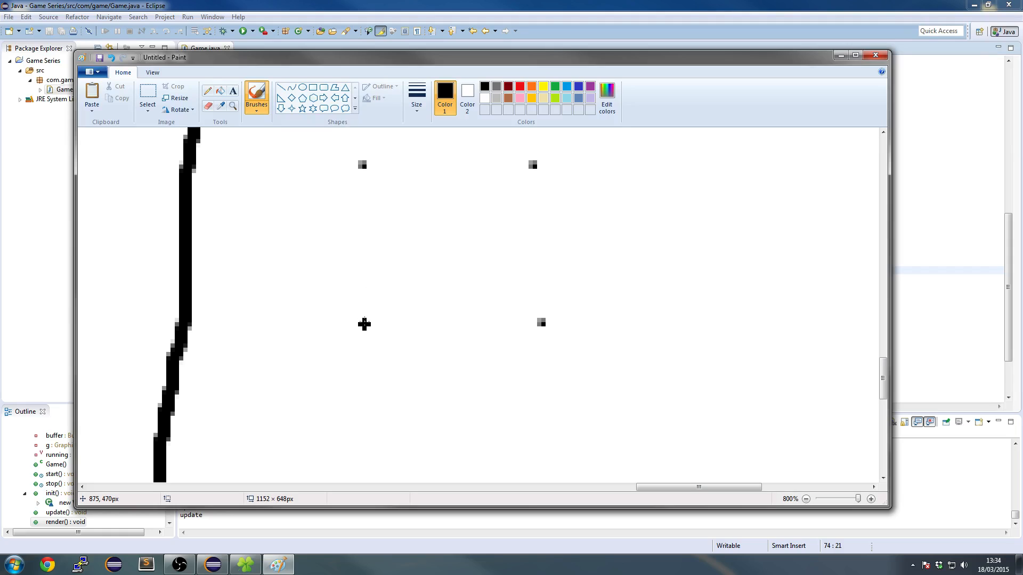
left_click_drag(359, 324, 533, 170)
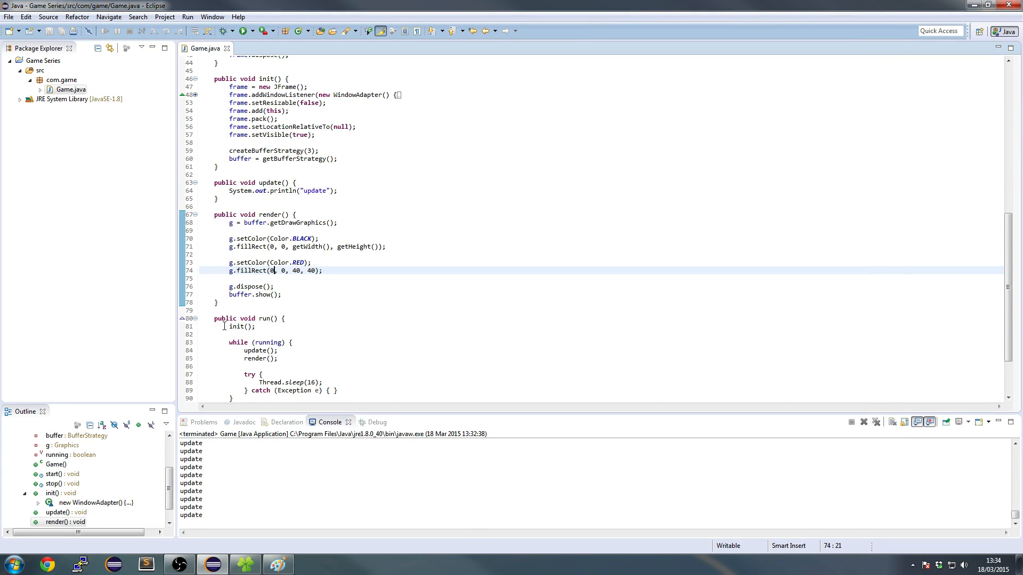
Step: Move the red square to 40, 40 and run the game twice to confirm the offset
type("40")
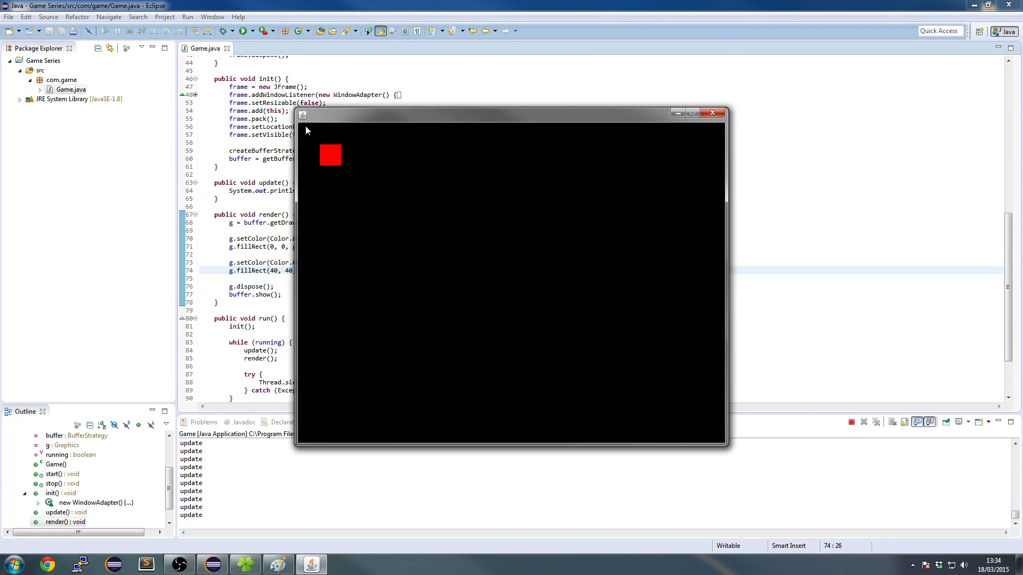
mouse_move(711, 121)
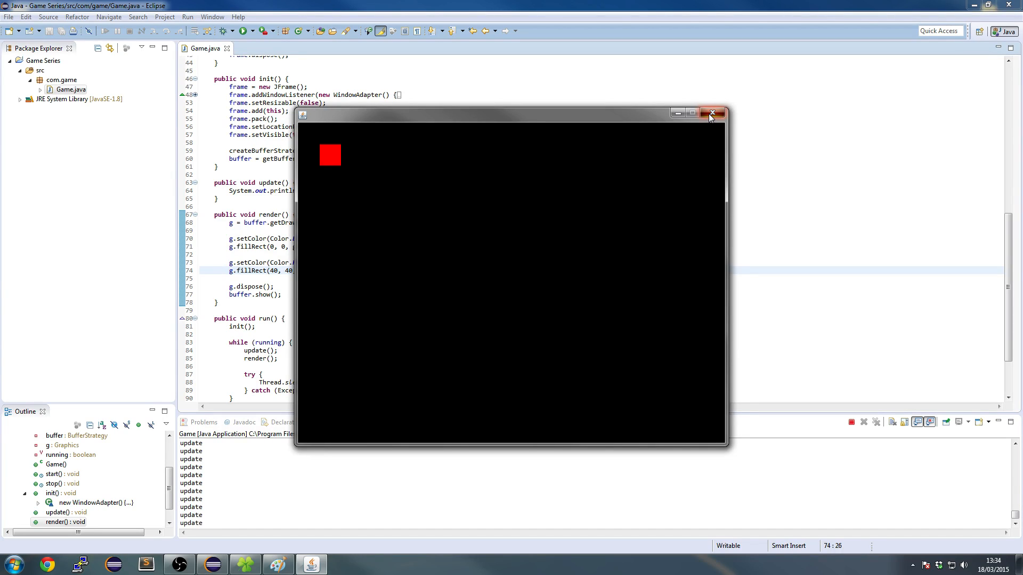
left_click(712, 113)
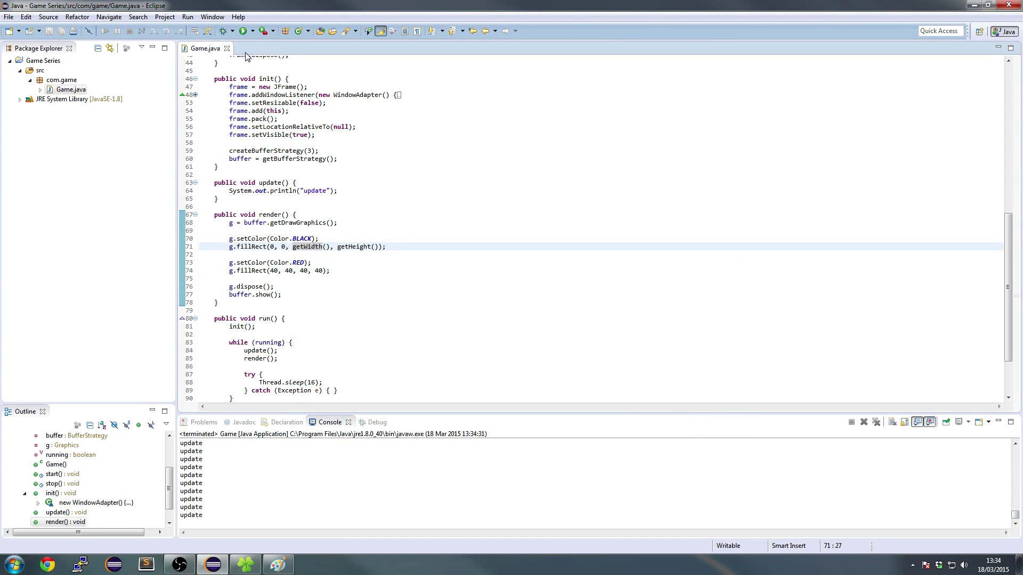
left_click(247, 30)
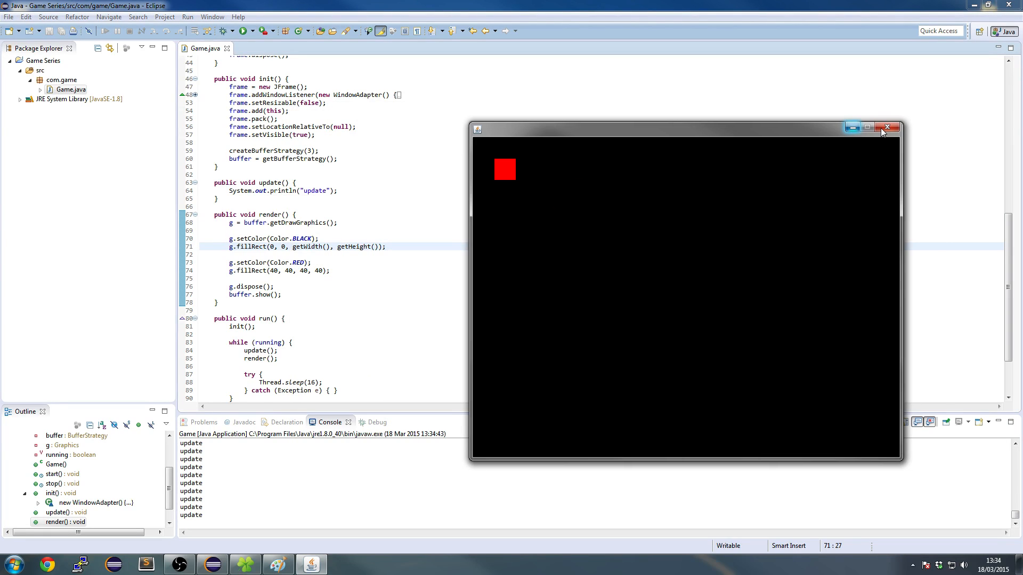
left_click(887, 127)
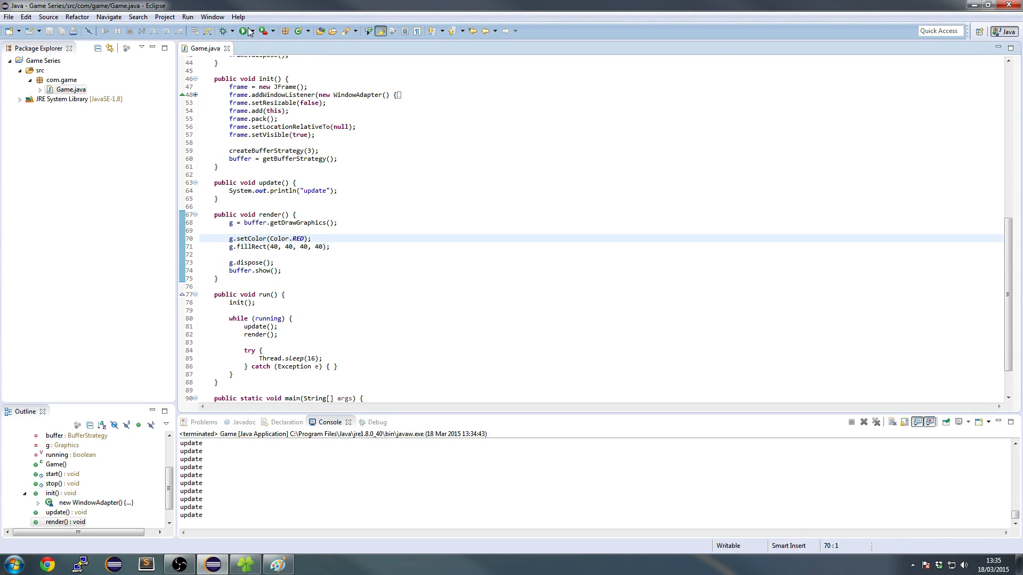
Step: Run the game without the black background fill, then restore the black fill lines
left_click(245, 30)
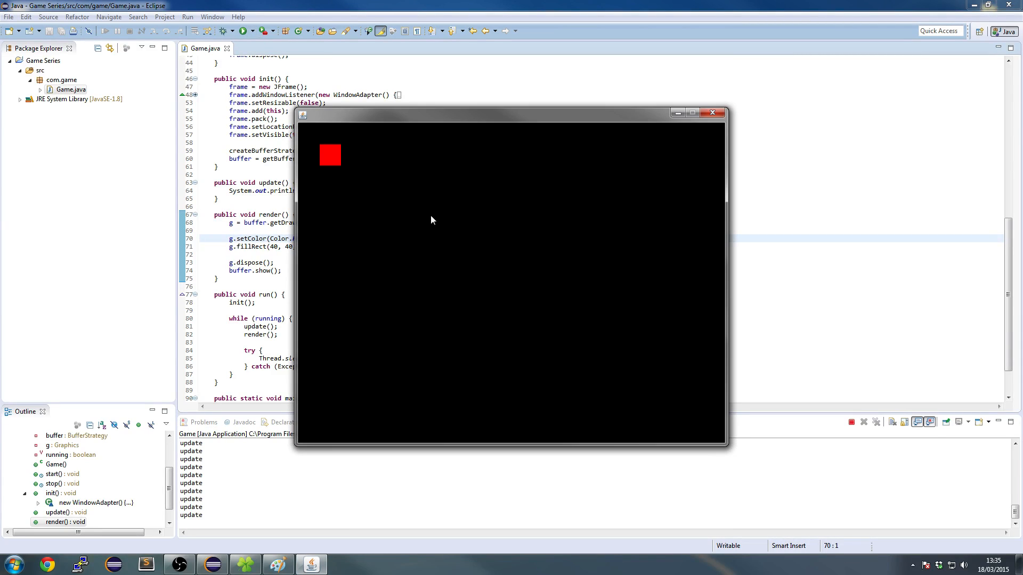
left_click(712, 113)
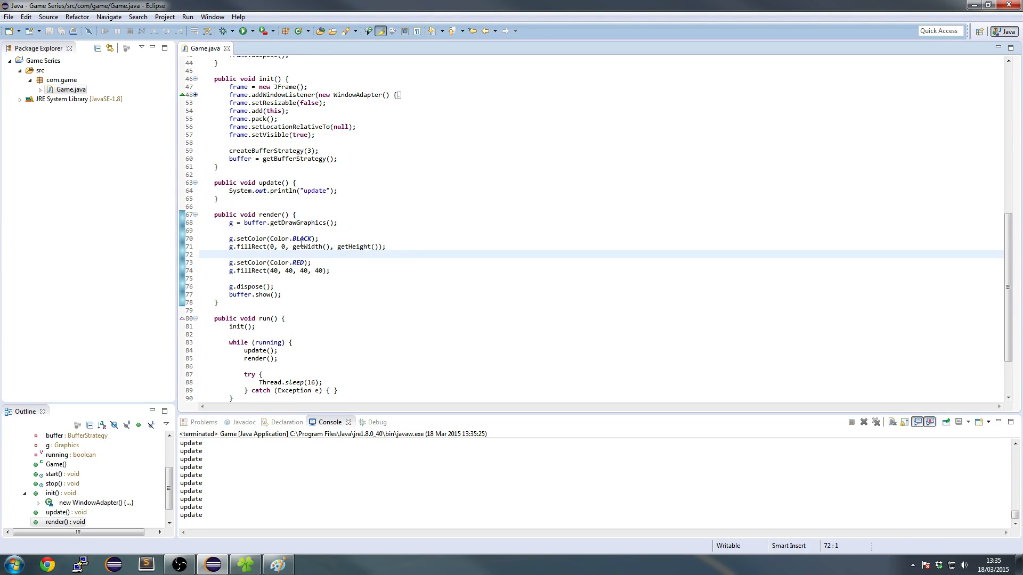
left_click_drag(229, 238, 385, 246)
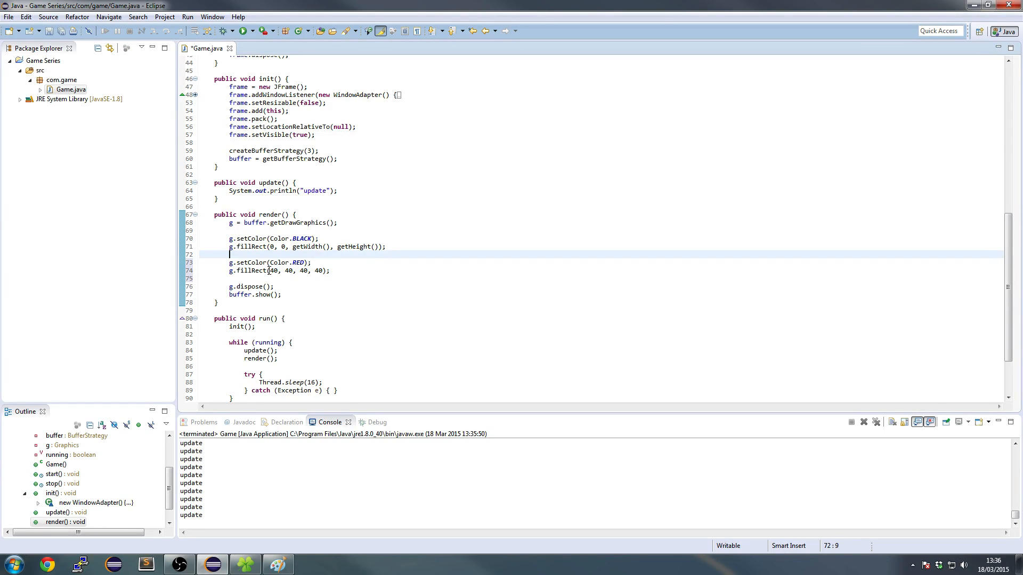
mouse_move(251, 274)
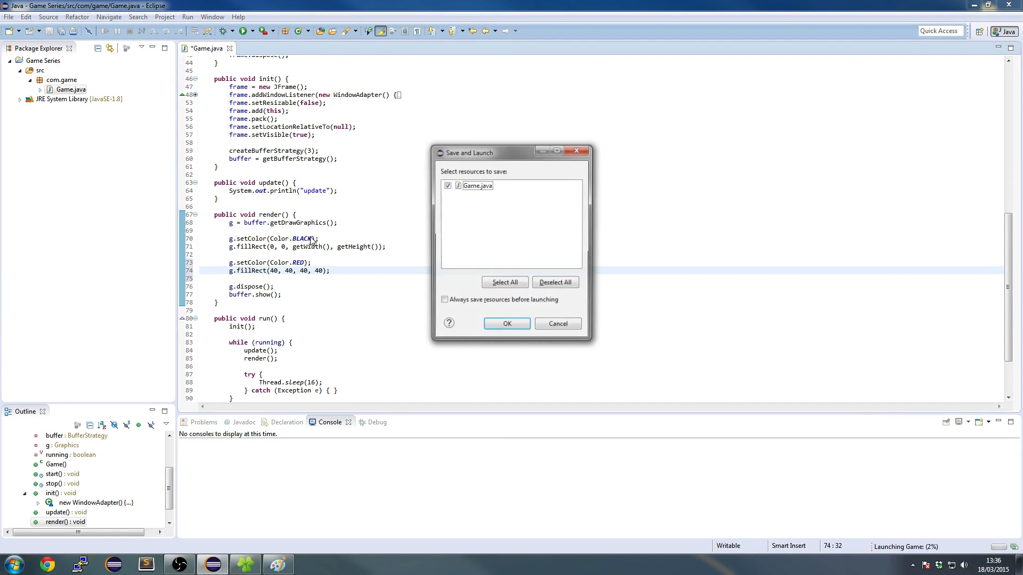
Step: Save Game.java, launch the game, and close its window
left_click(507, 323)
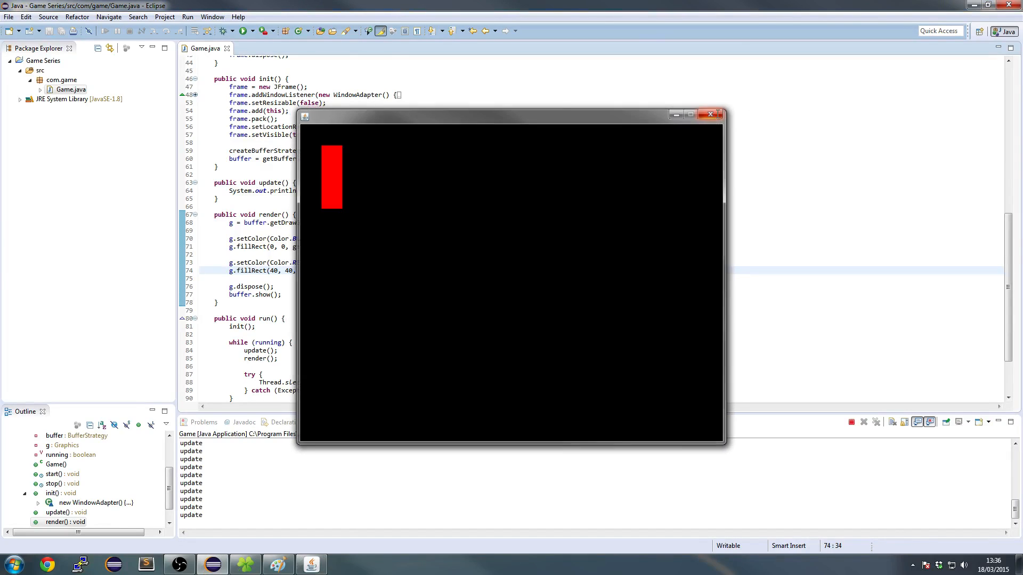
left_click(711, 114)
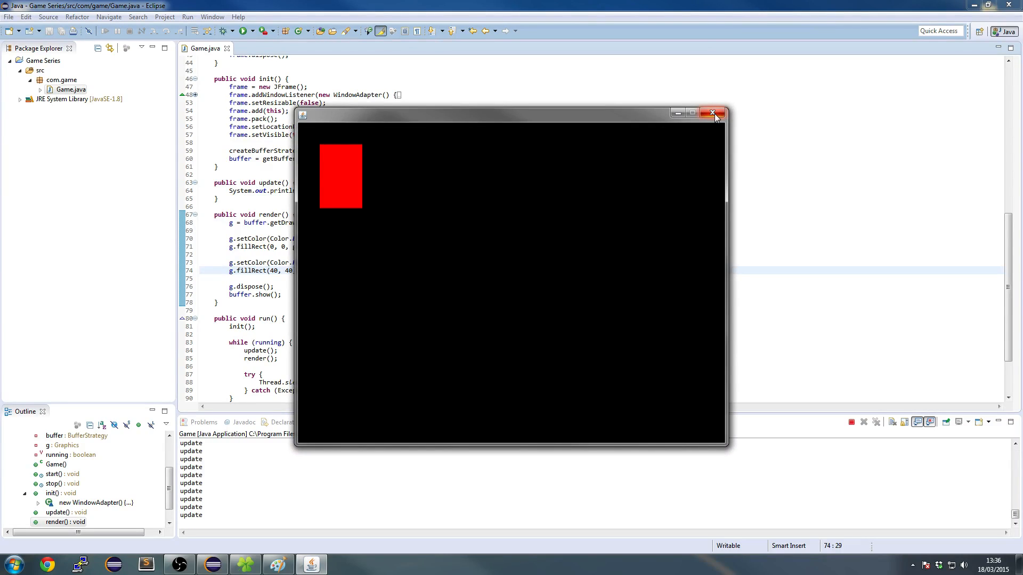
left_click(712, 113)
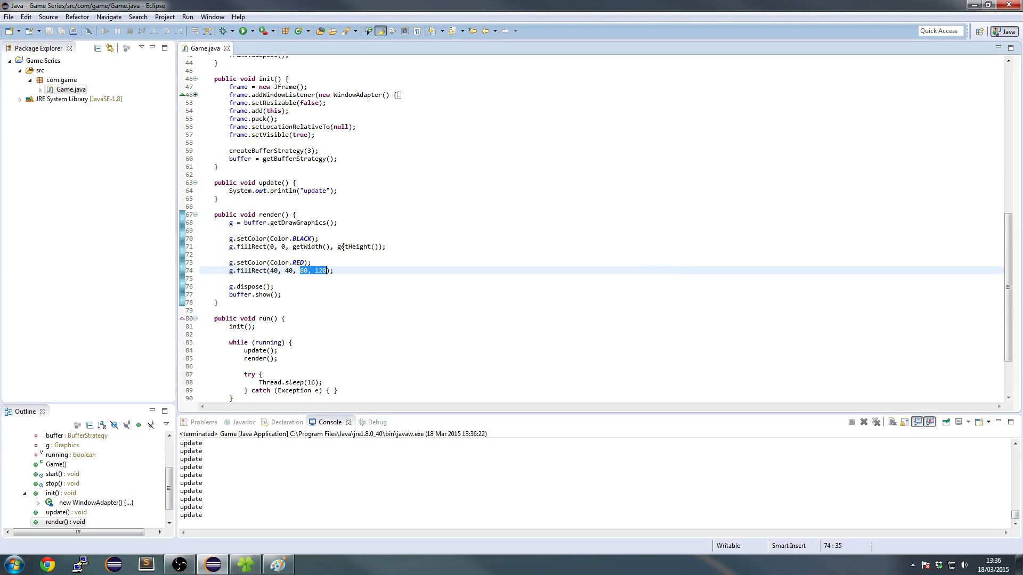
Step: Make the red rectangle 40 by 80, drop the x counter, and dismiss the Hot Code Replace warning
type("x, 80")
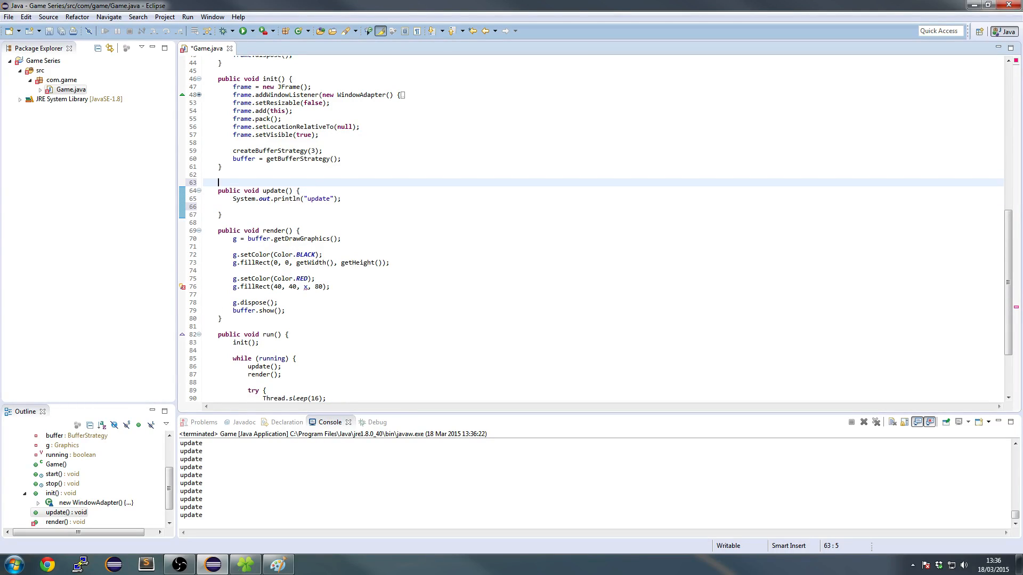
type("int x = 0;")
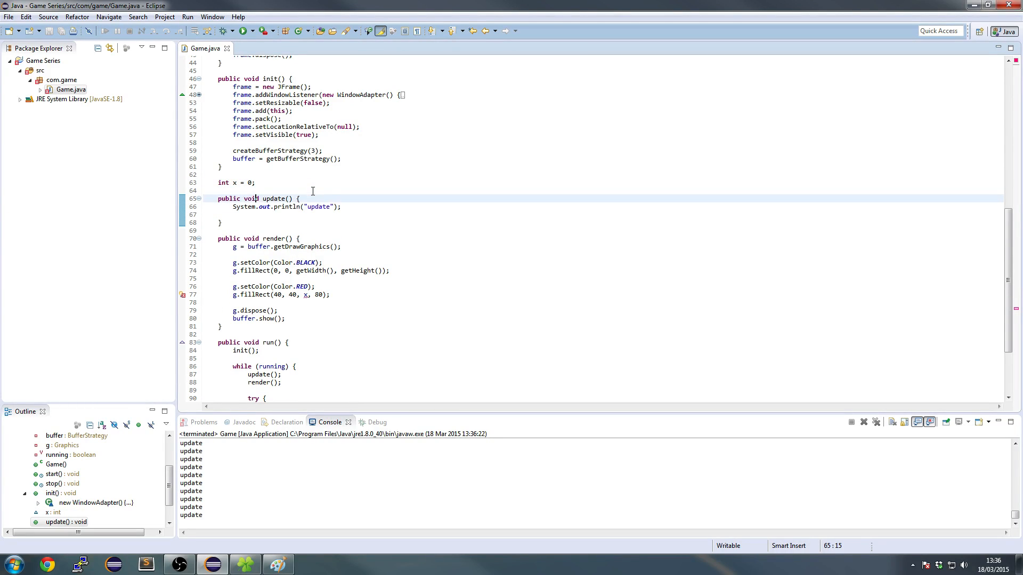
type("x++;")
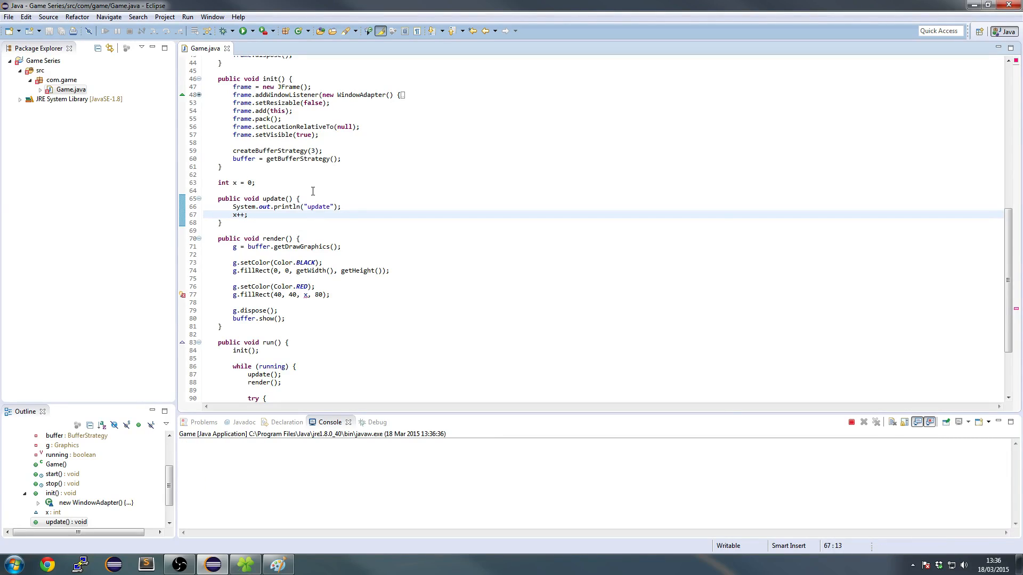
left_click(245, 31)
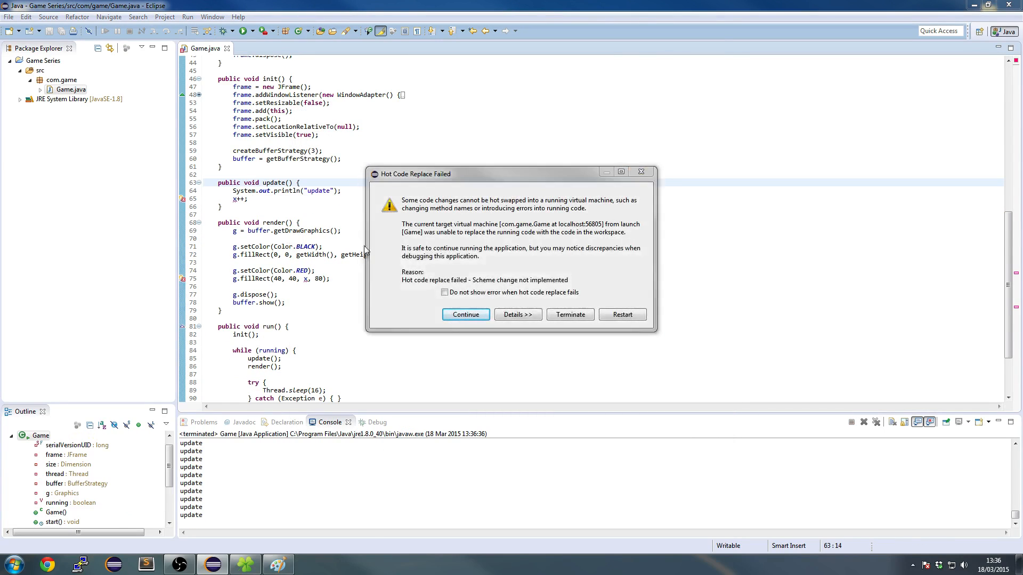
left_click(466, 315)
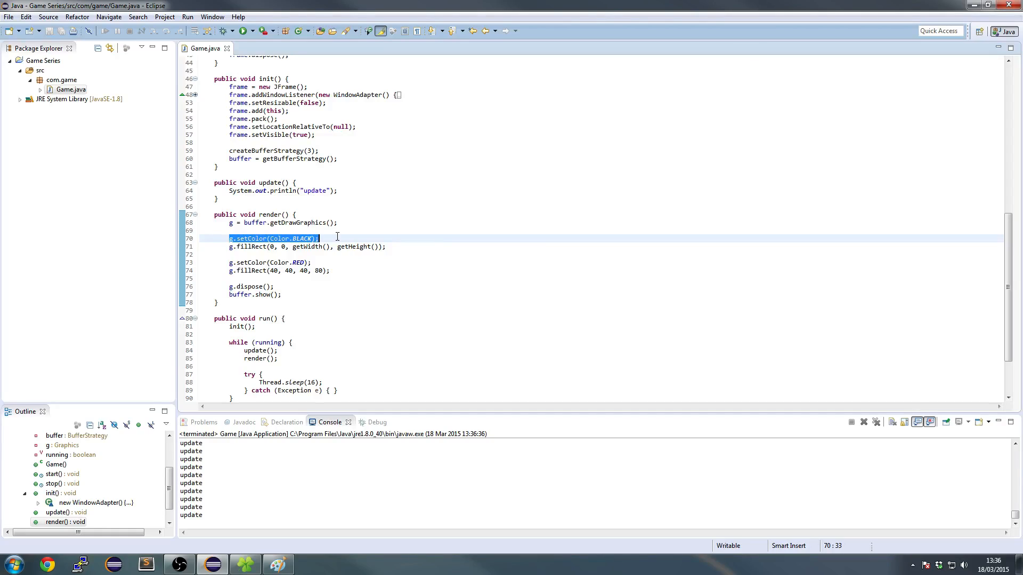
left_click(307, 247)
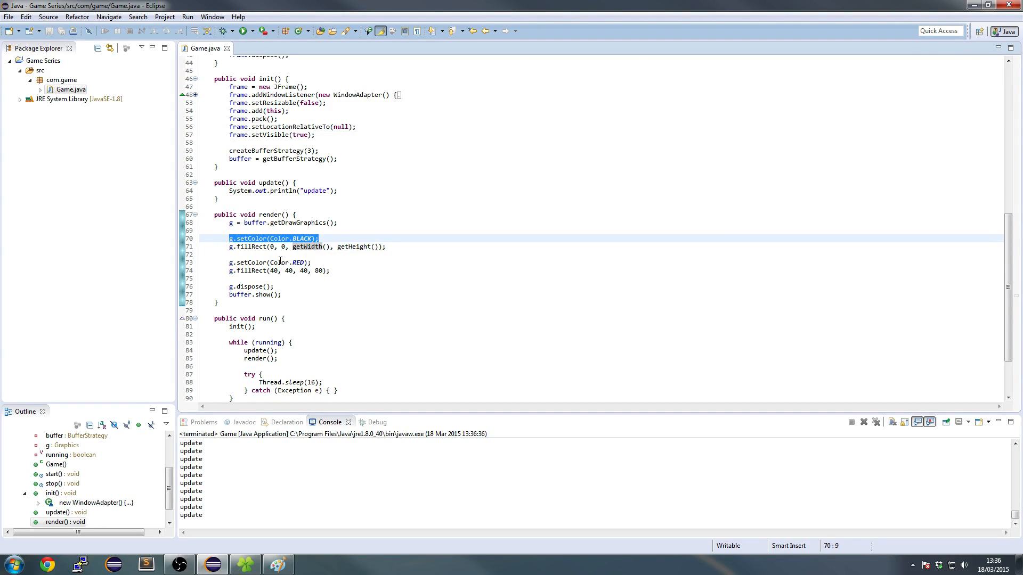
key("Delete")
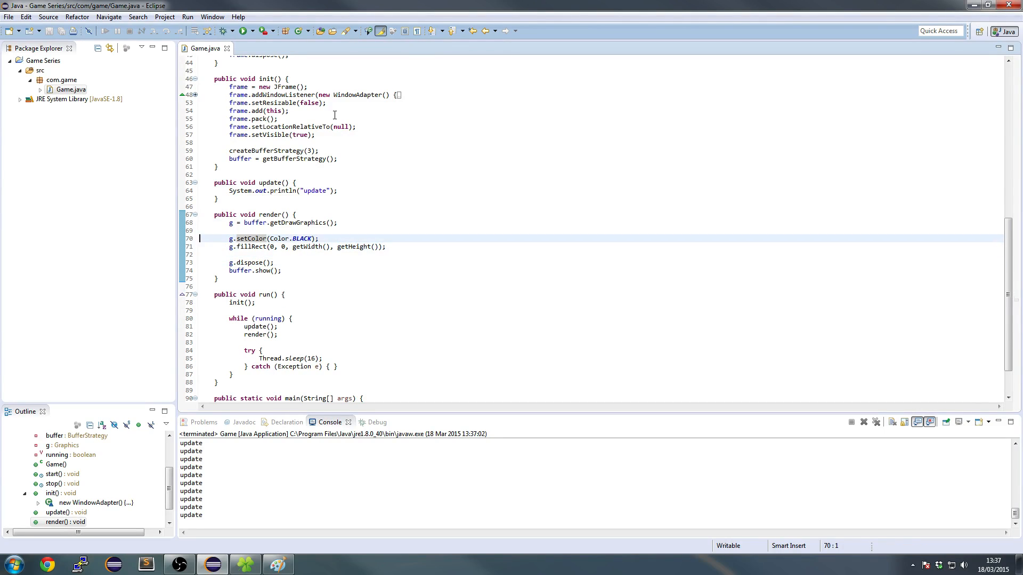
type("g.setColor(Color.RED);")
type("g.fillRect(40, 40, 40, 80);")
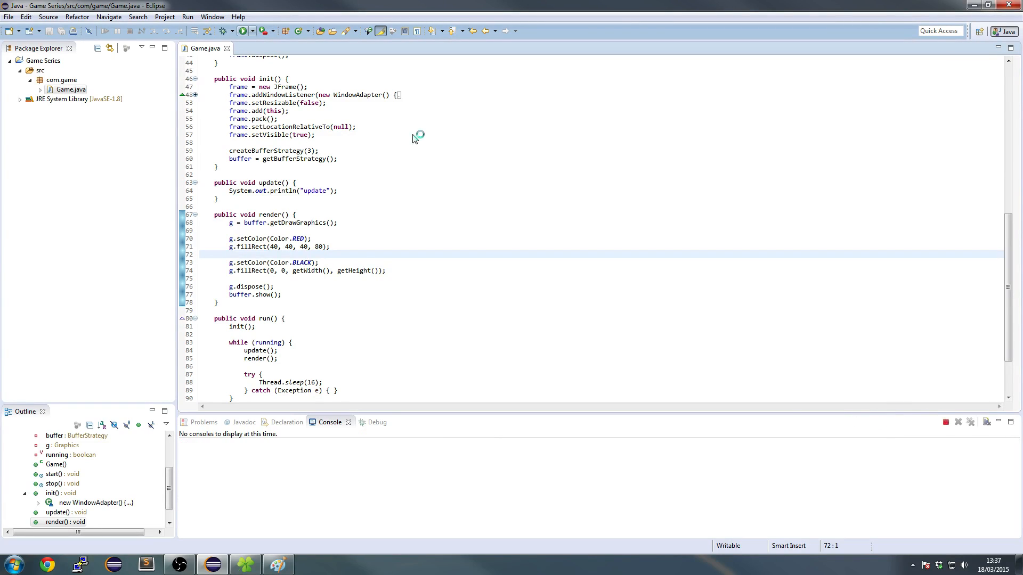
left_click(253, 31)
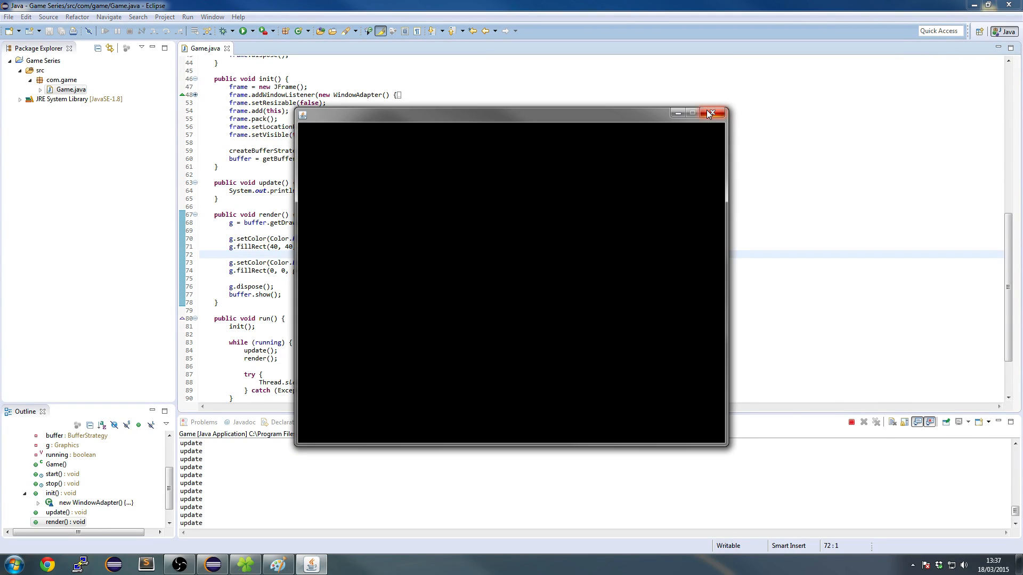
left_click(713, 111)
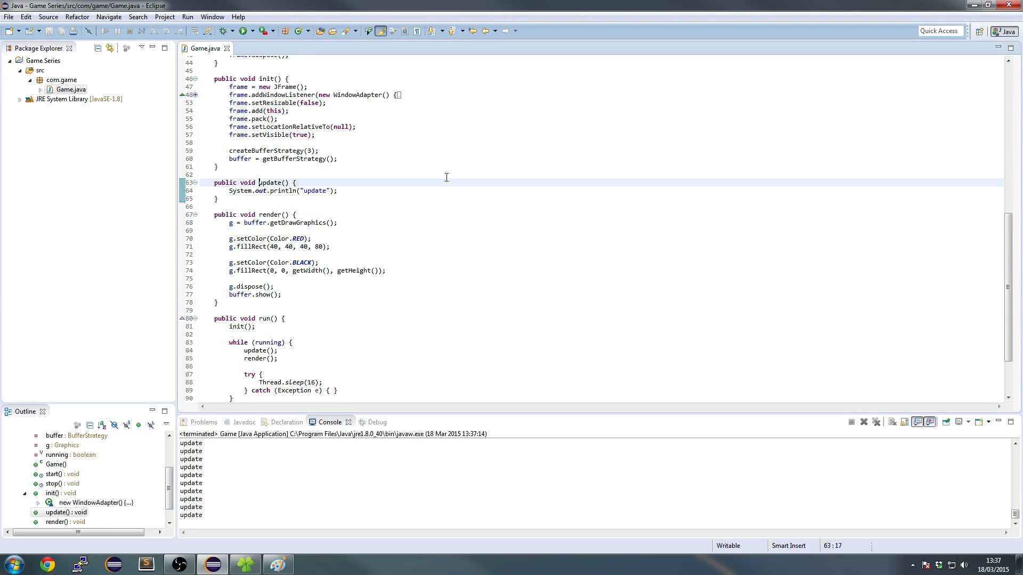
left_click_drag(230, 262, 386, 270)
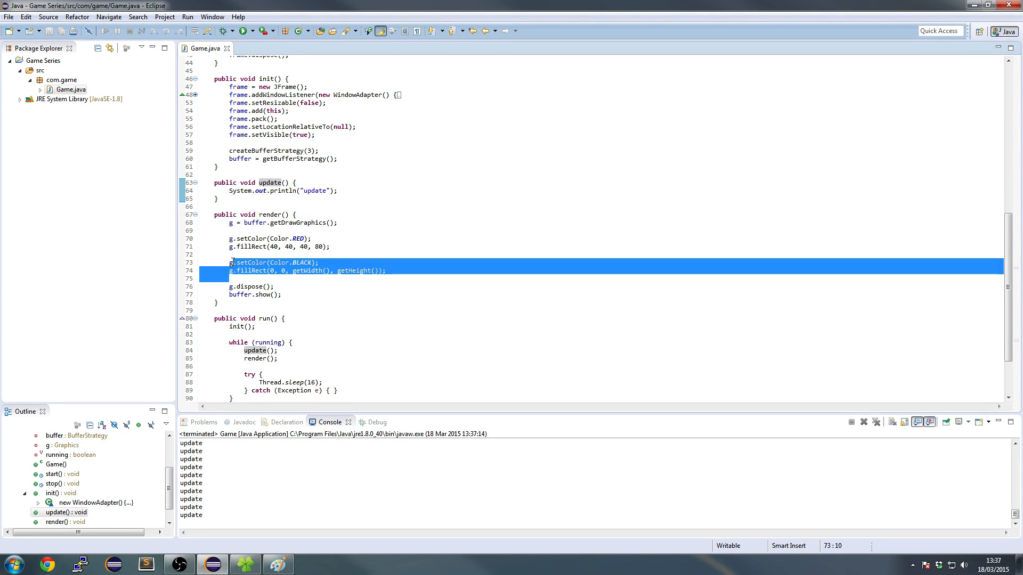
key("Delete")
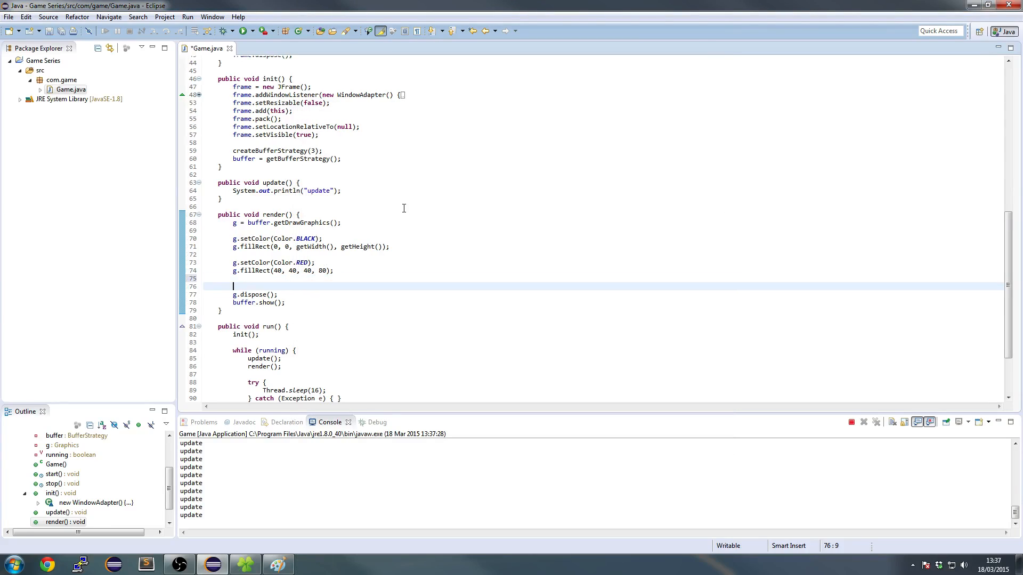
Step: Add an orange 40×40 oval at 40, 40 below the red fillRect and run the game
type("g.setColor(Color.ORANGE);")
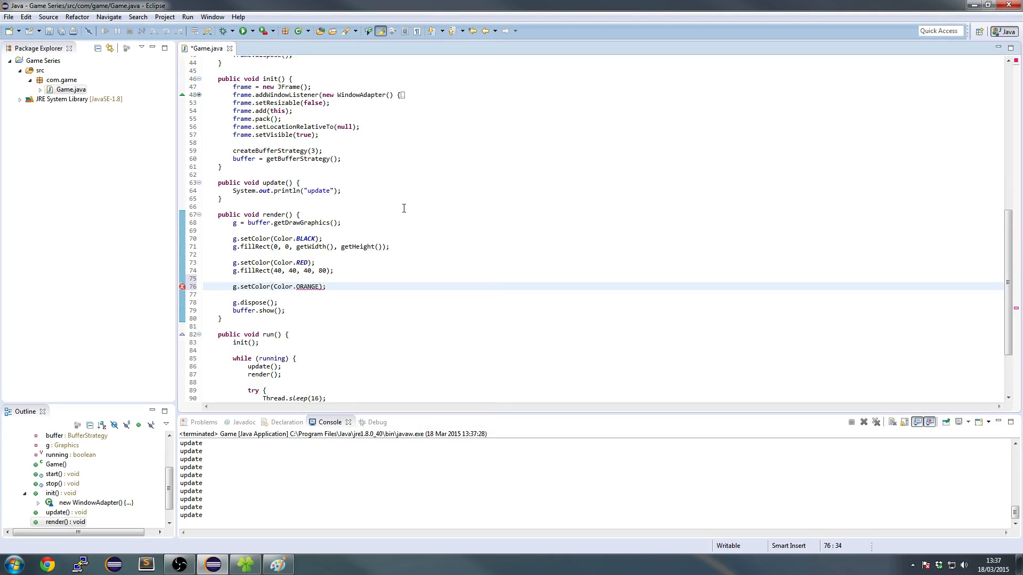
type("g.fillOval")
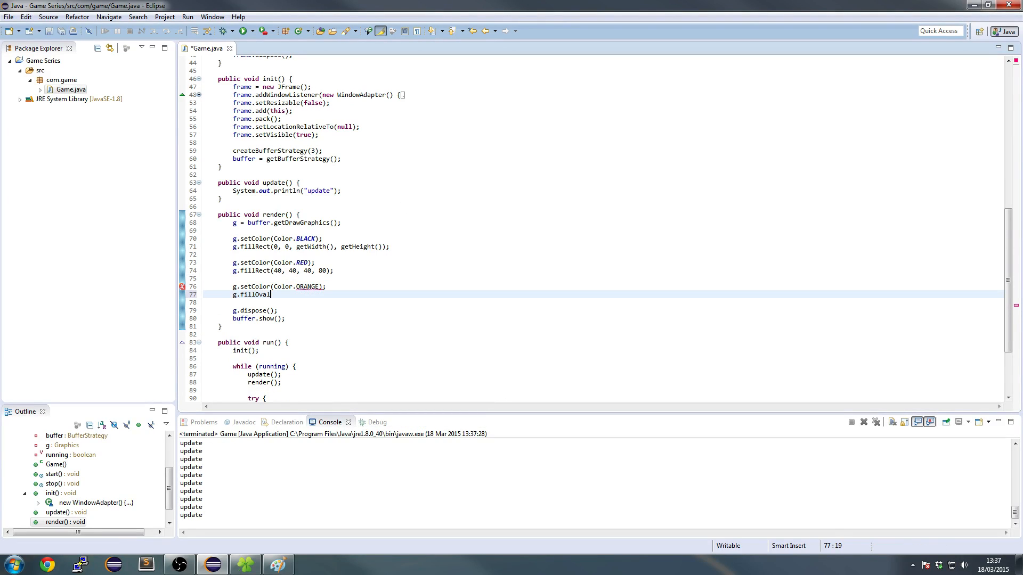
type("(40, 40, 40, 40);")
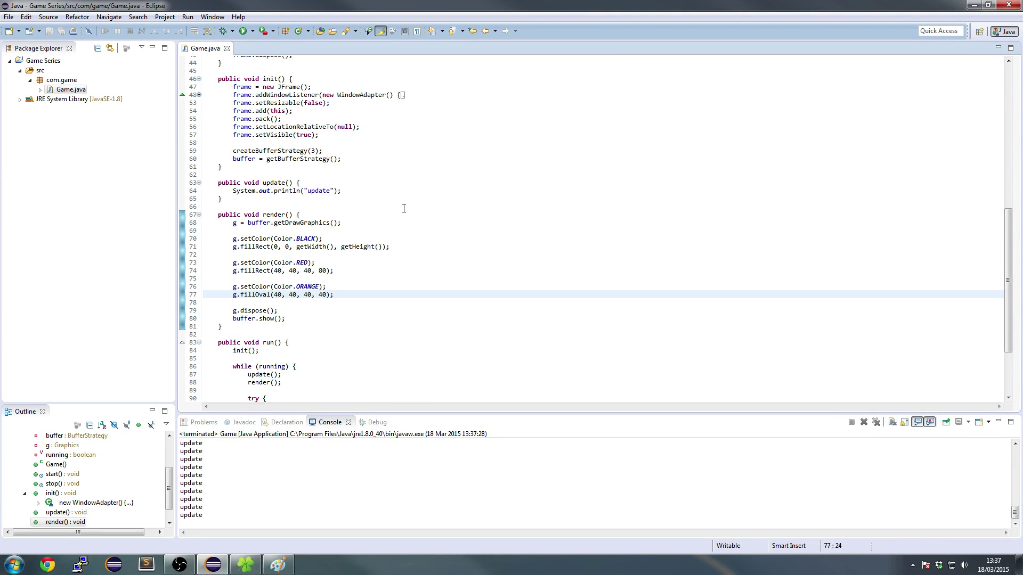
left_click(248, 31)
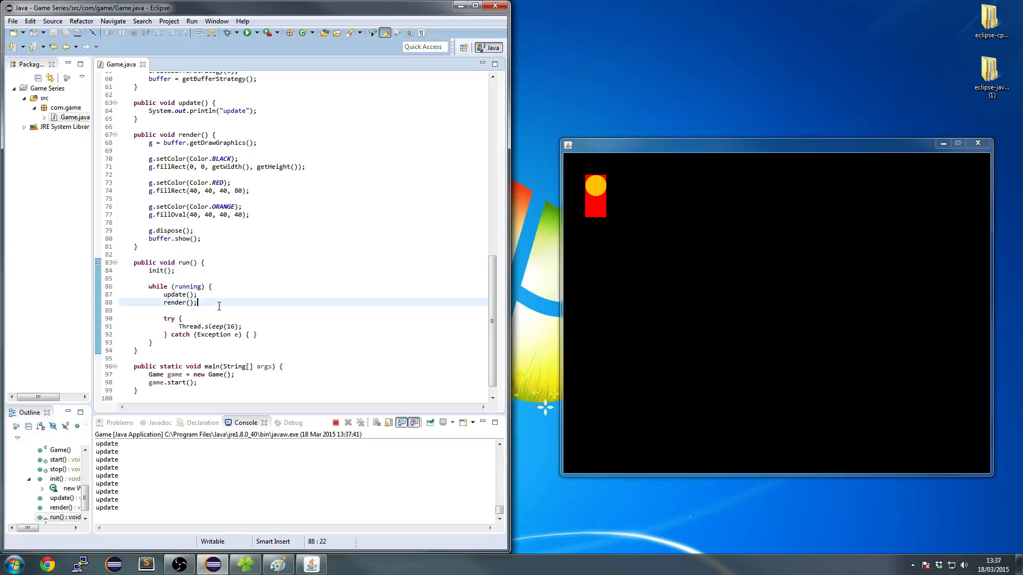
Step: Empty update() and draw the orange oval at 60, 40 before the red rectangle
type("System.out.println(\"swag\");")
left_click(200, 214)
type("8")
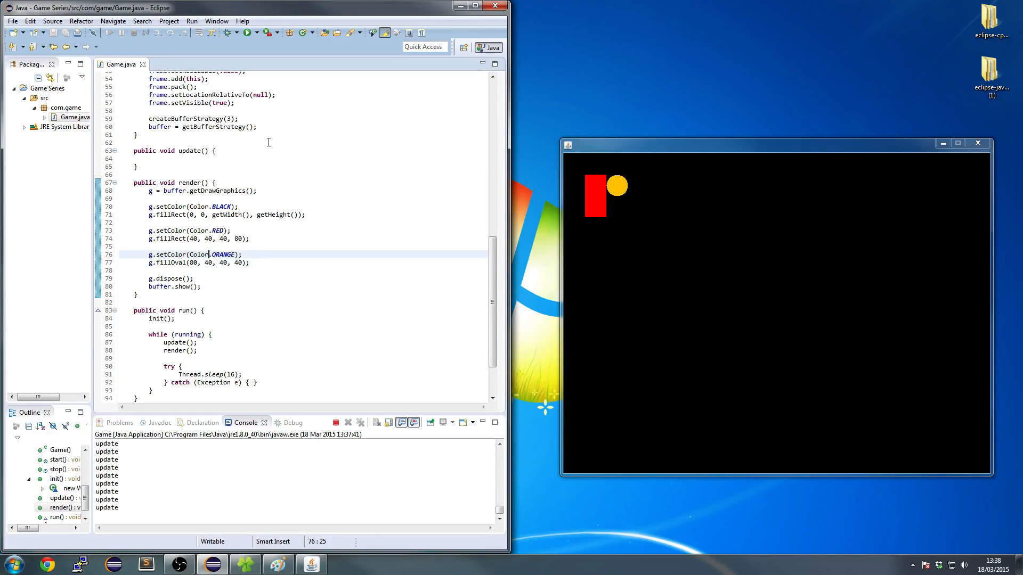
type("GREEN")
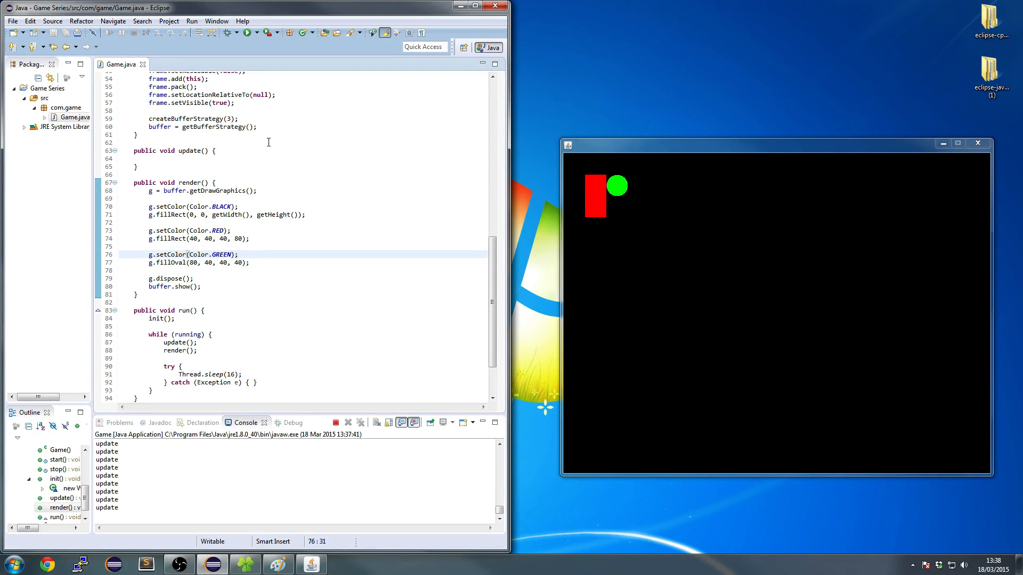
type("ORANGE")
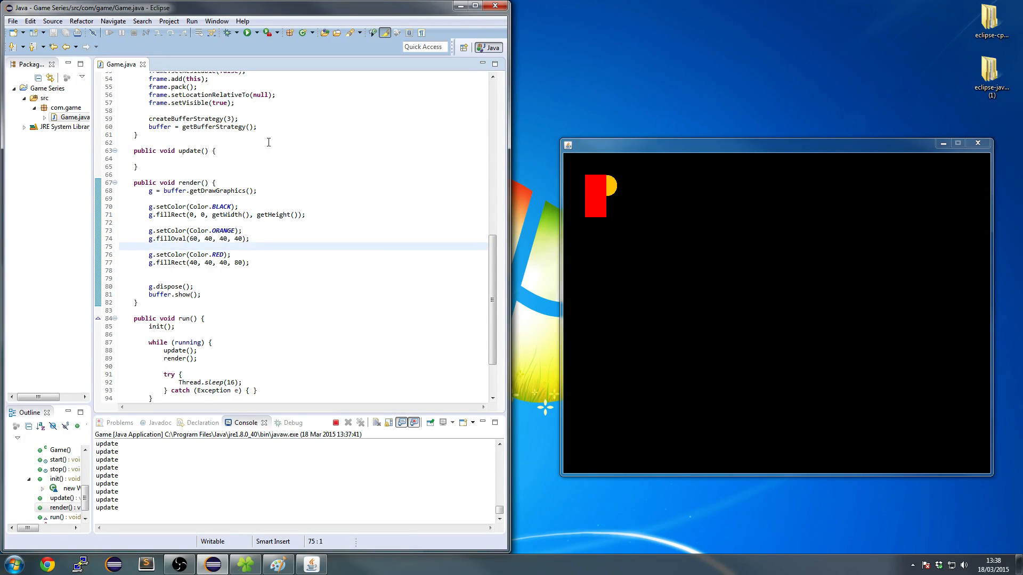
Step: Add a lower oval at 60, 80 and draw all shapes with one Color.ORANGE call
type("g.setColor(Color.ORANGE);")
type("g.fillOval(60, 80, 40, 40);")
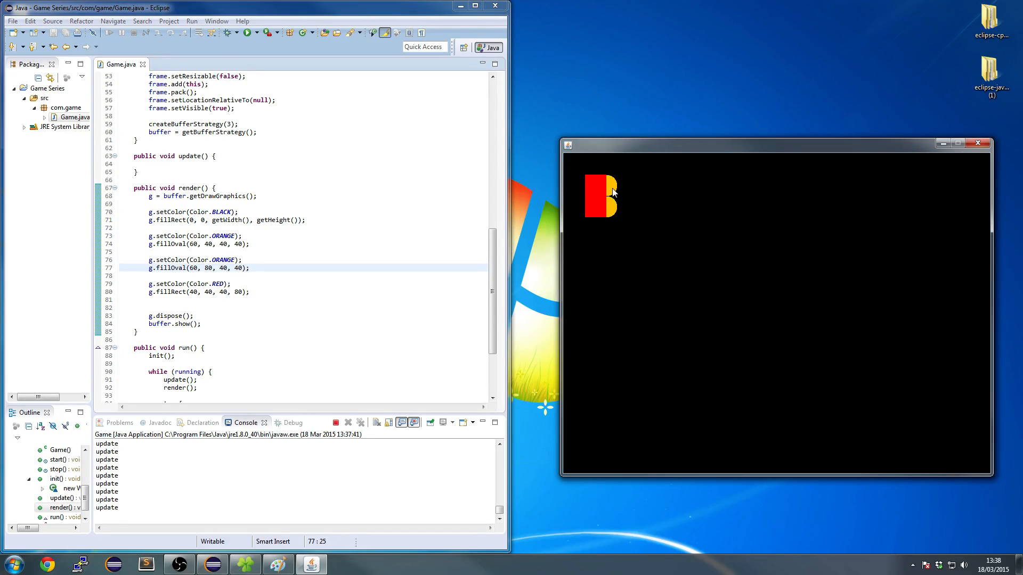
double_click(223, 260)
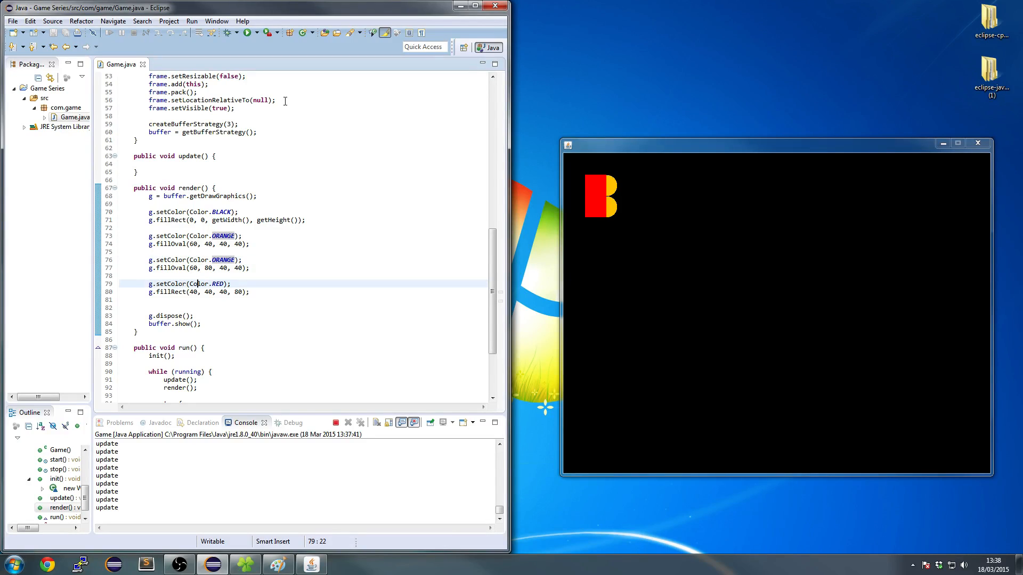
type("RWE")
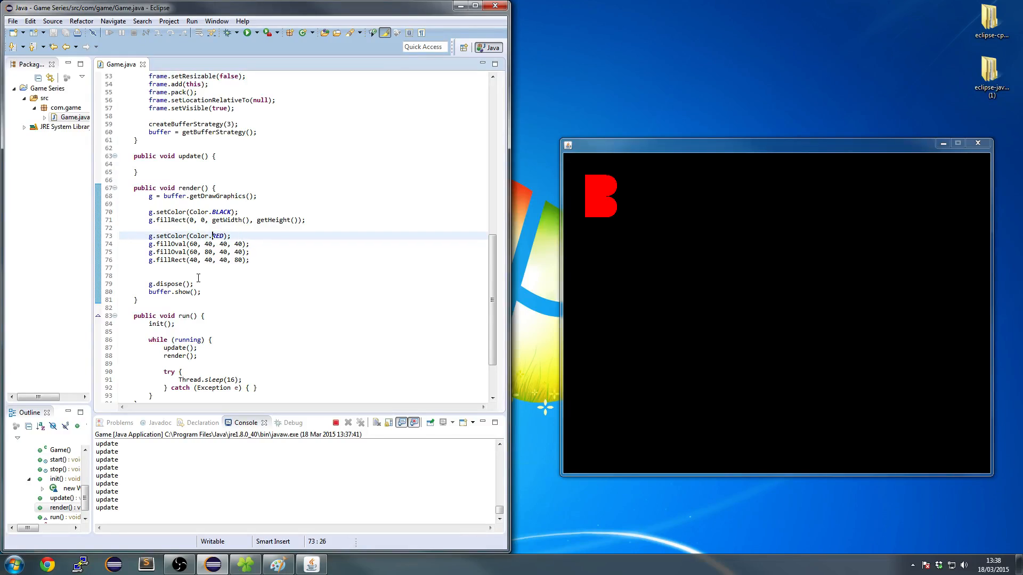
type("ORANGE")
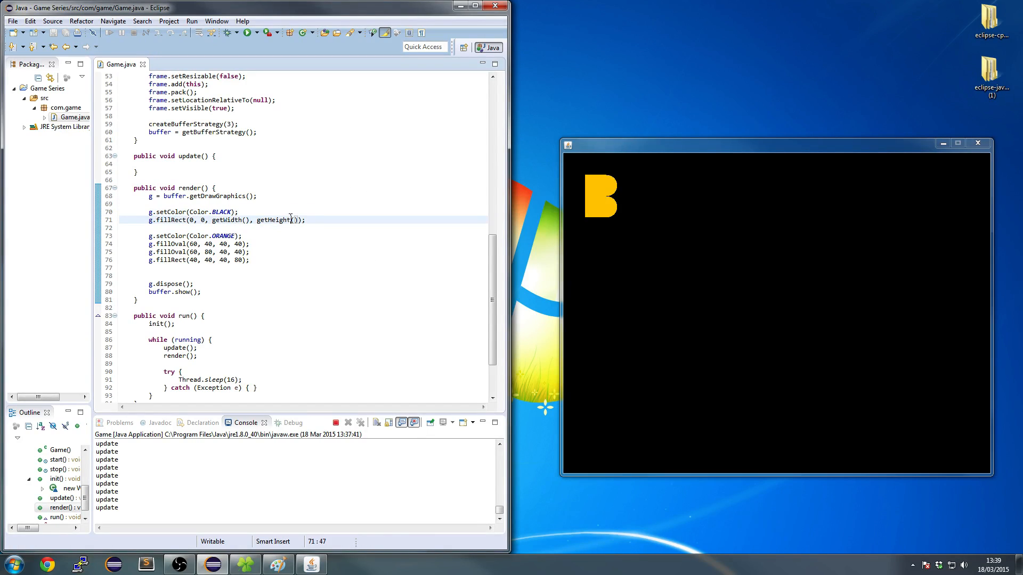
double_click(273, 220)
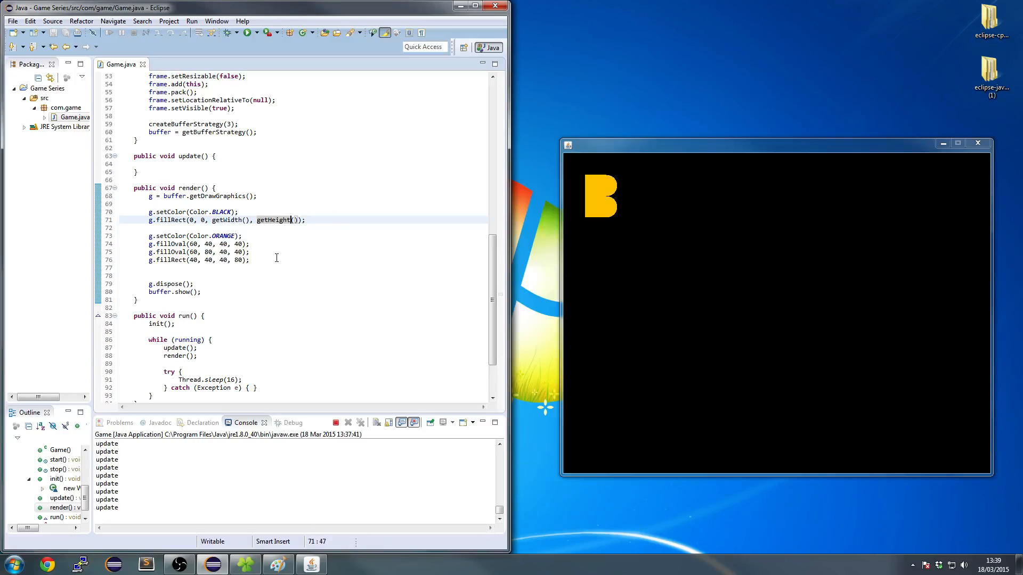
Step: Add an 80×100 rectangle outline at 120, 120 with g.drawRect
type("g.")
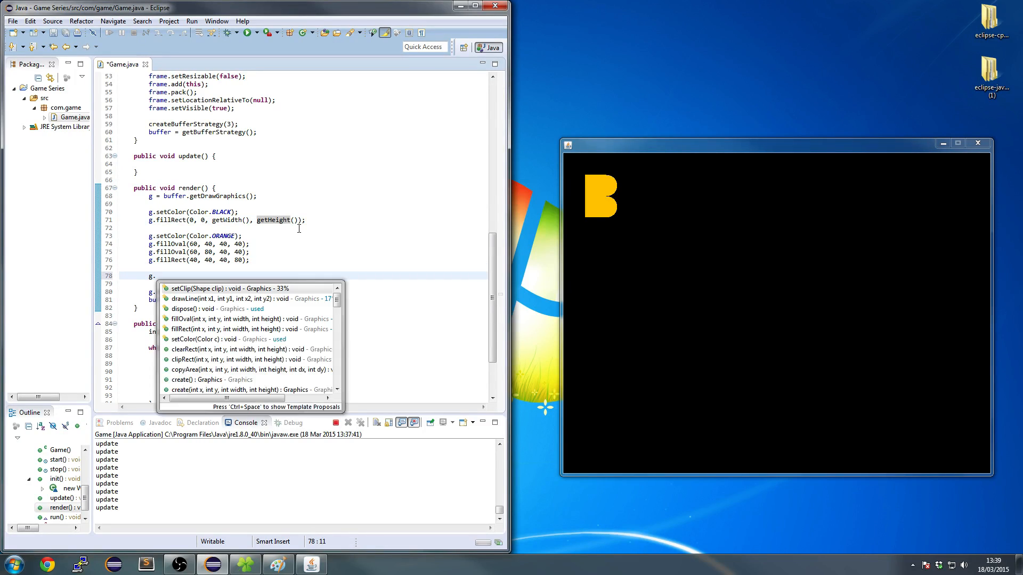
type("dr")
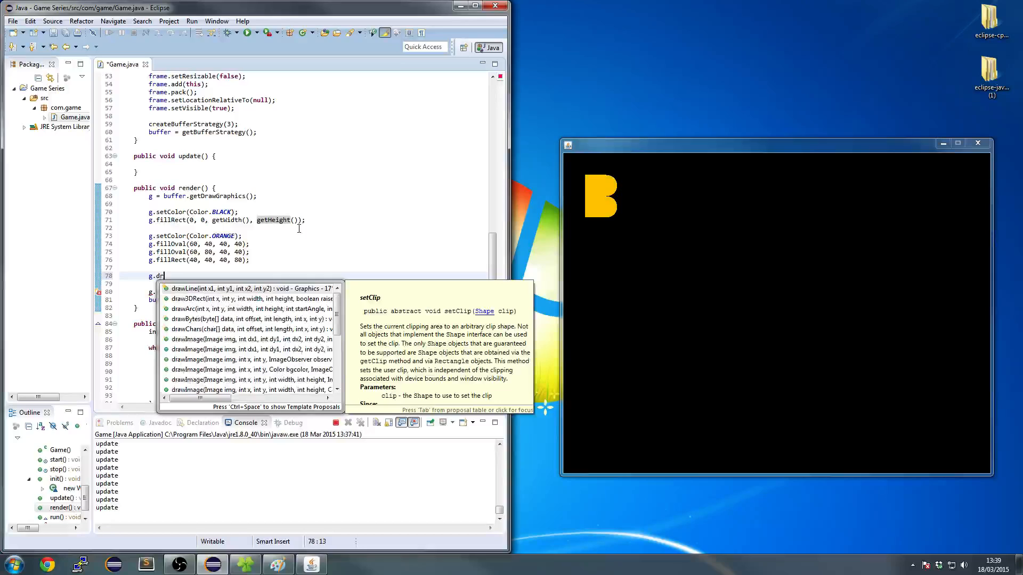
type("awRect(0,")
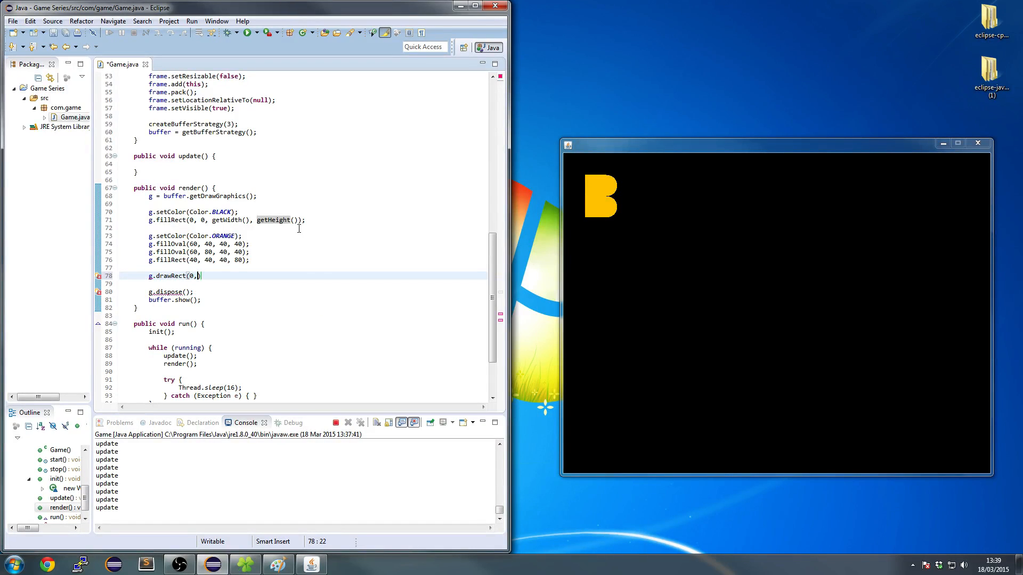
type("12")
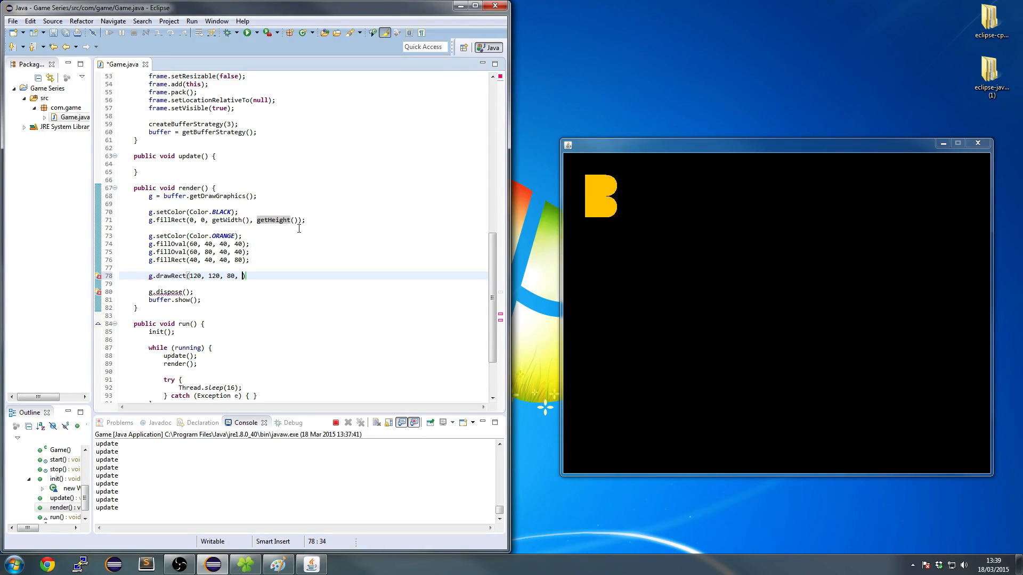
type("100)")
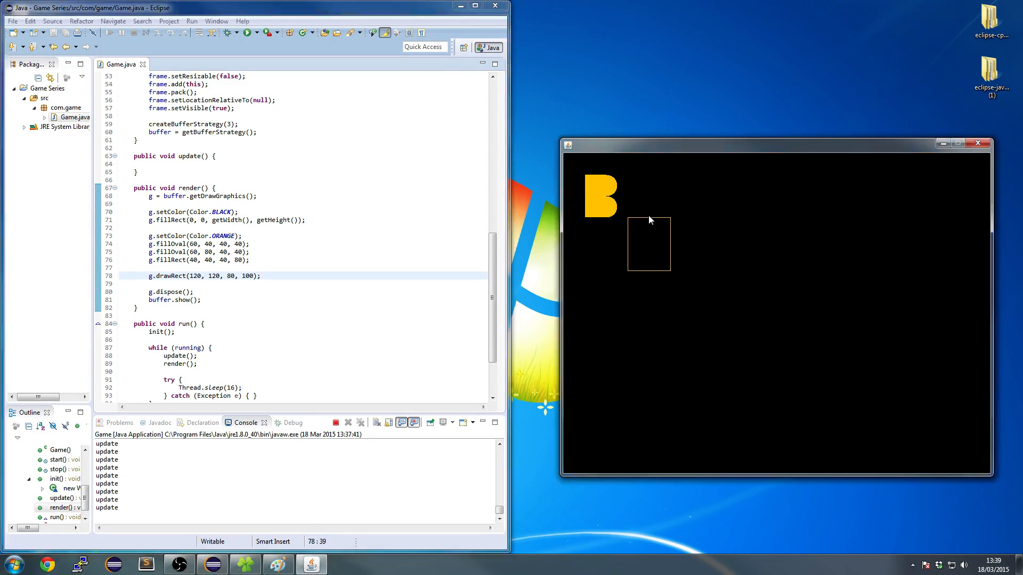
Step: Change the drawRect call to drawOval and start retyping it with content assist
left_click(170, 276)
type("Oval")
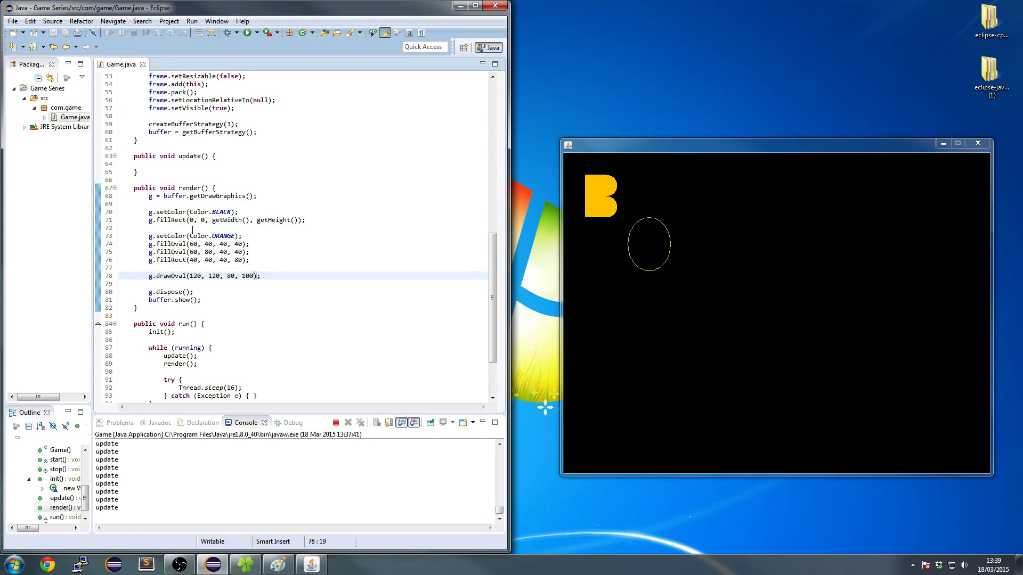
type("draw")
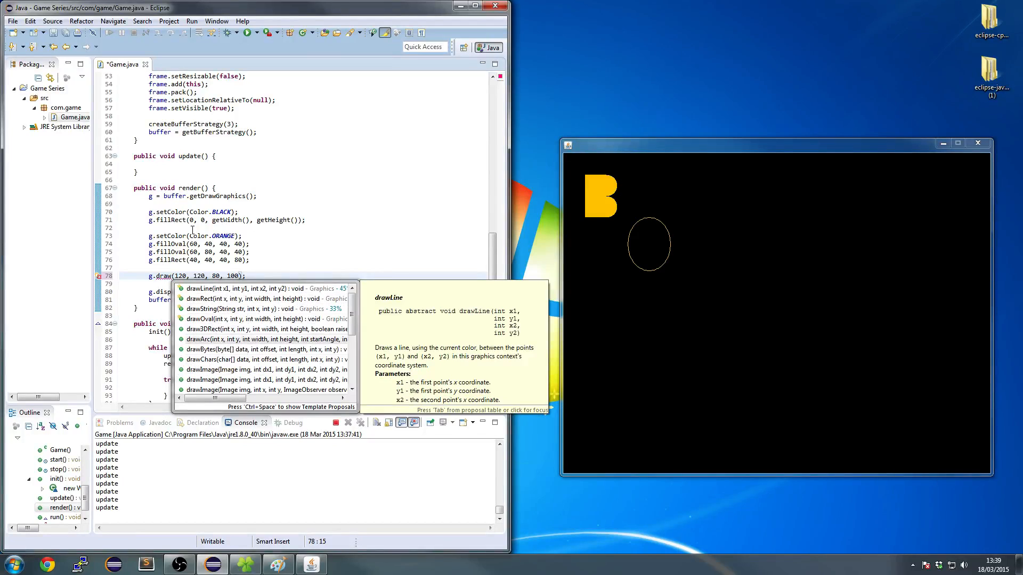
scroll("down", 3)
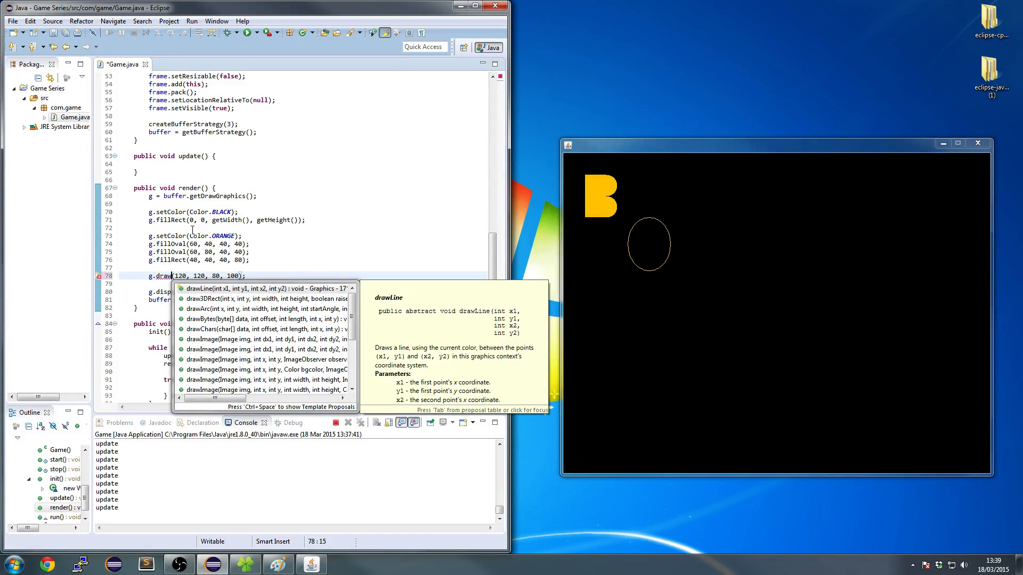
Step: Change drawLine's end coordinates to 200, 220
key("Escape")
type("Line")
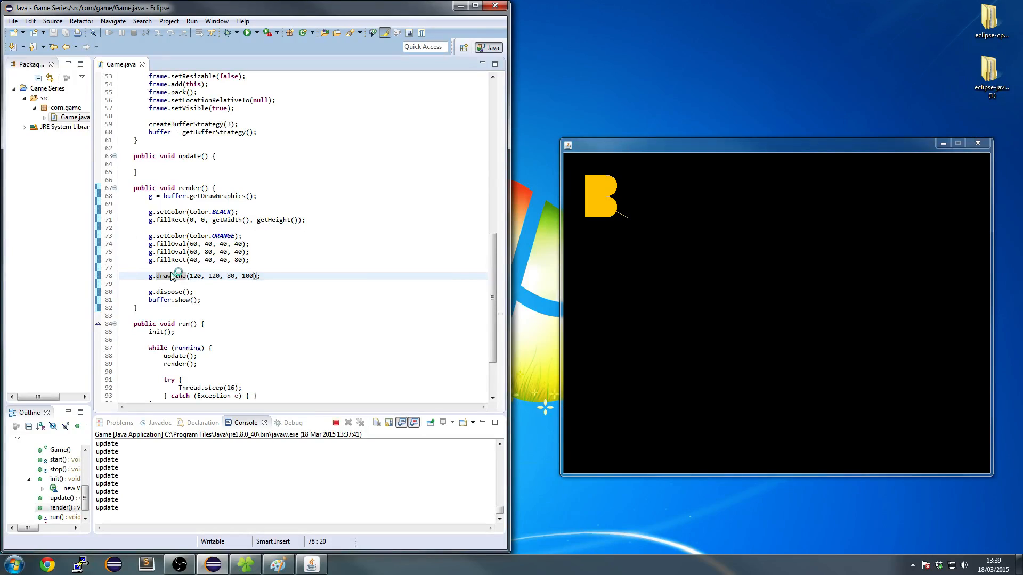
mouse_move(171, 276)
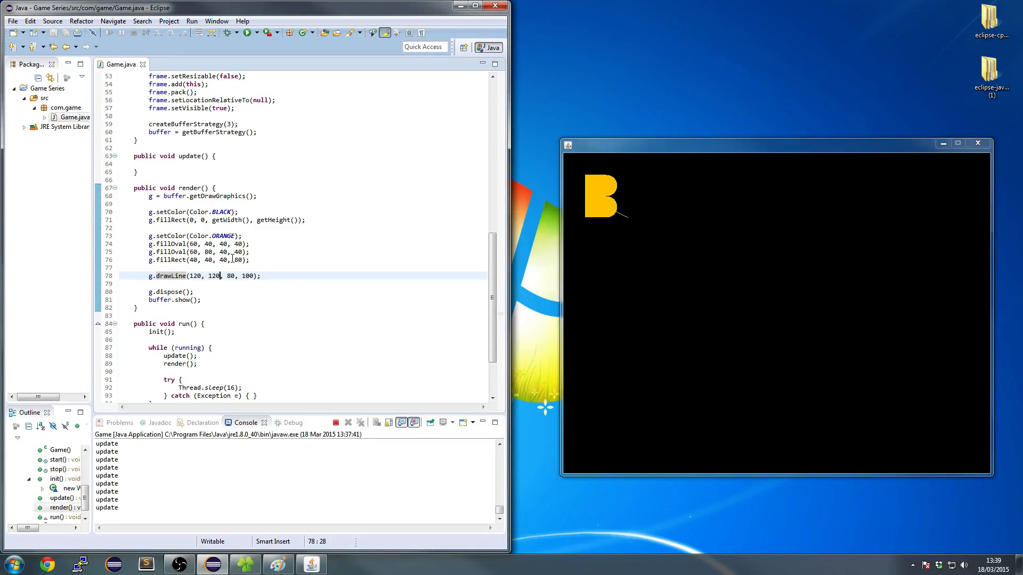
left_click_drag(226, 276, 253, 275)
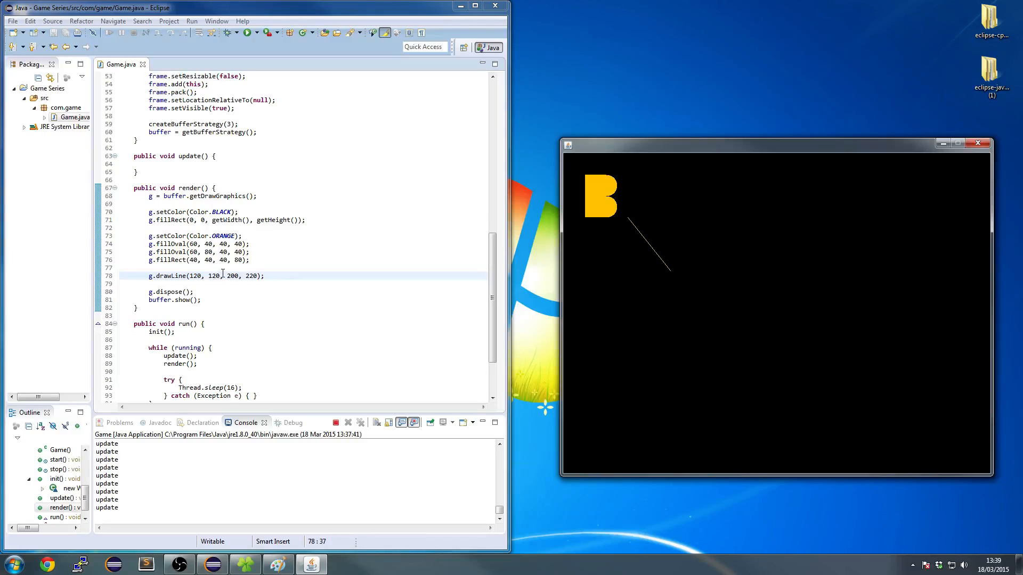
mouse_move(628, 220)
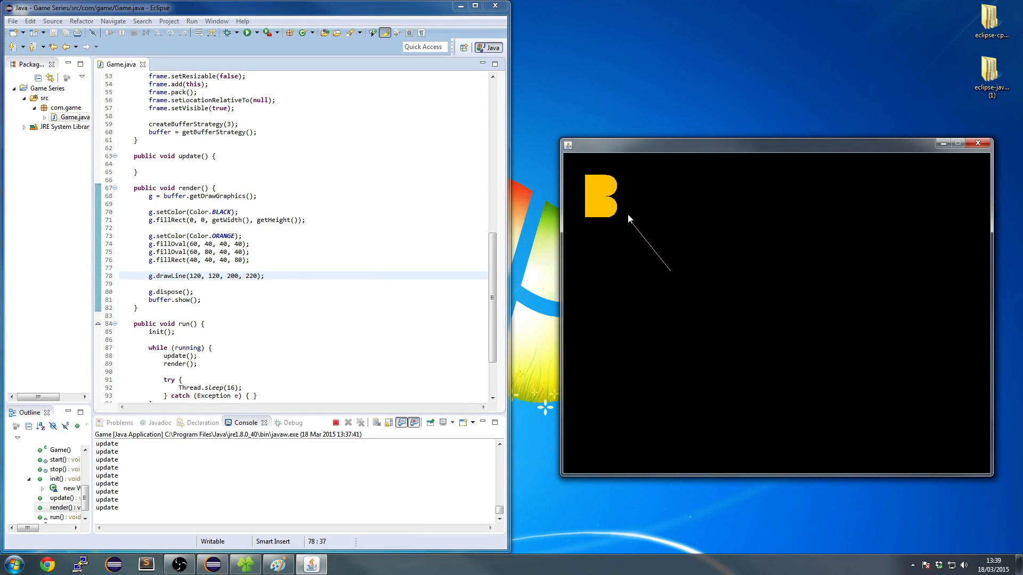
mouse_move(675, 276)
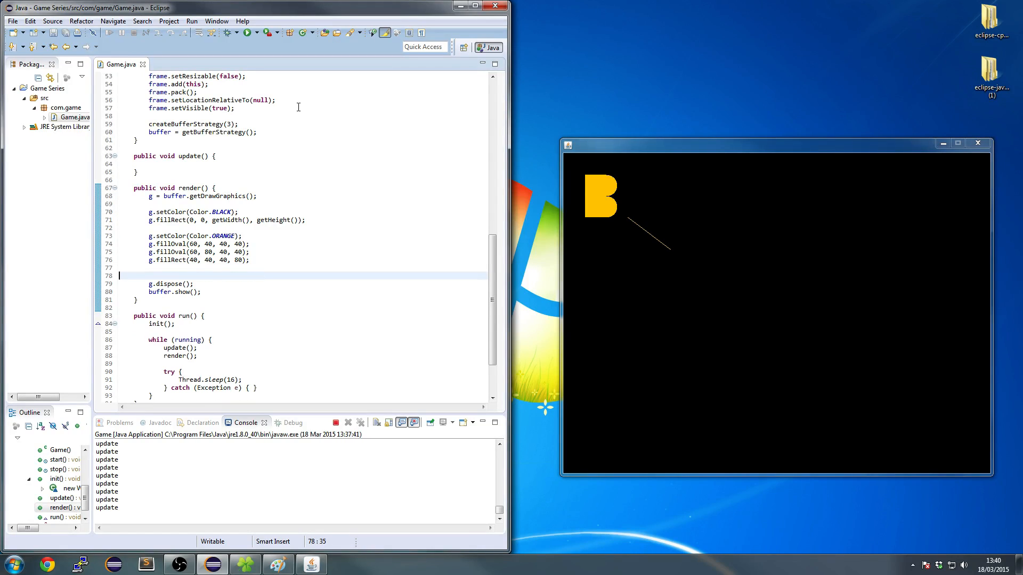
Step: Draw the red string "FELIX" at 40, 80 using g.drawString and g.setColor(Color.RED)
type("g.dra")
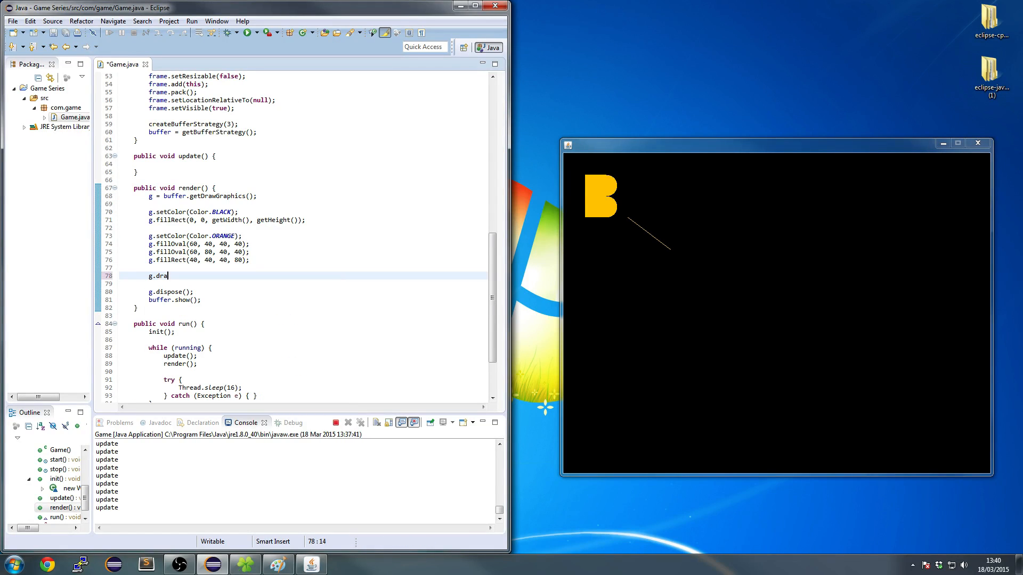
type("wString")
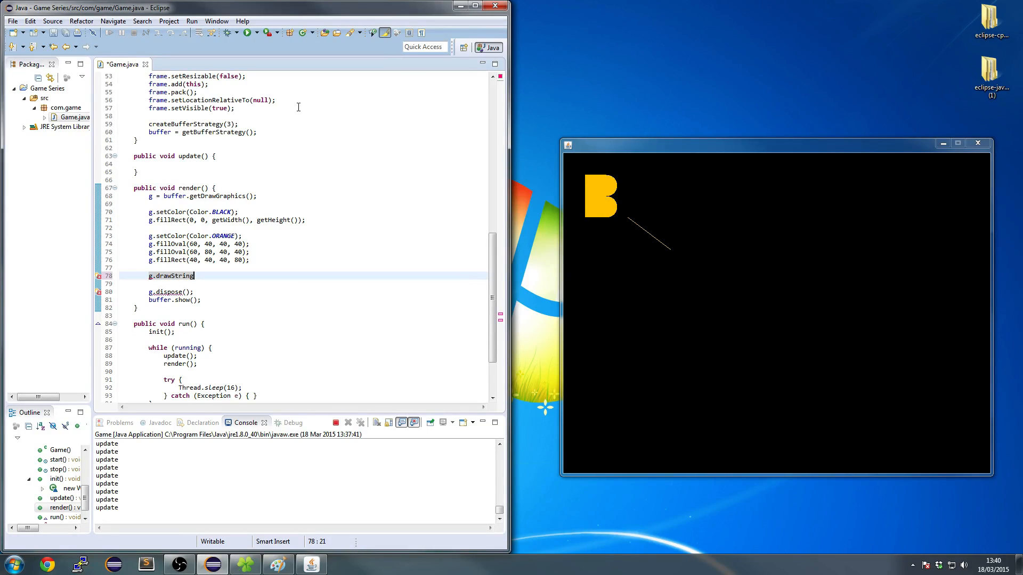
type("(\"HI!\"")
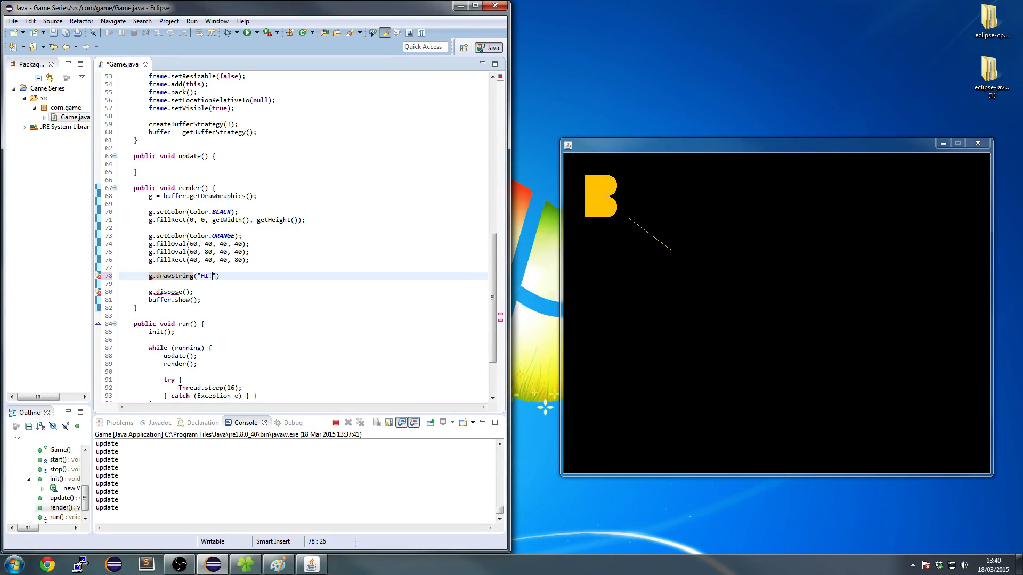
type(", 80, 80")
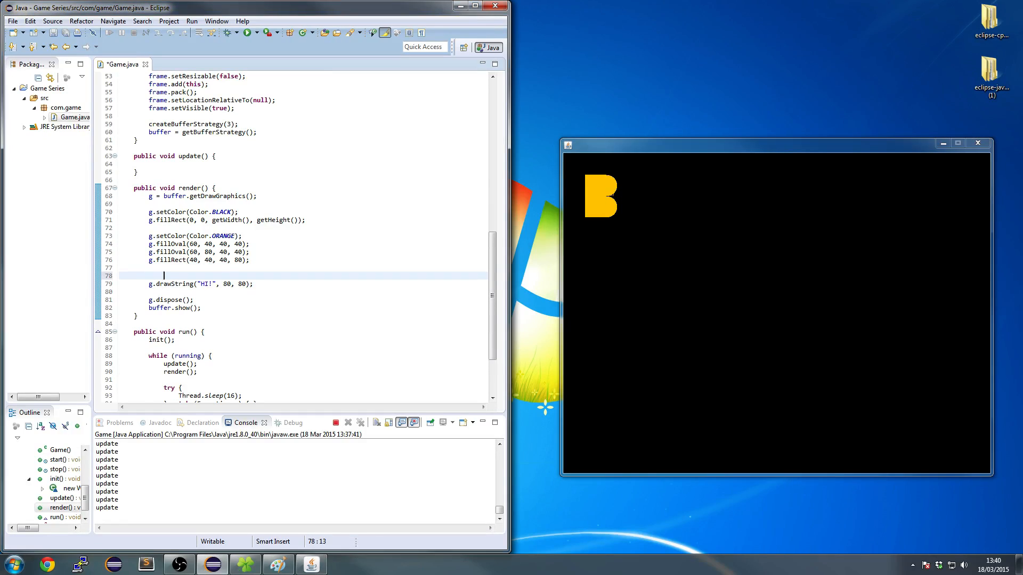
type("g.setColor(Color.RED);")
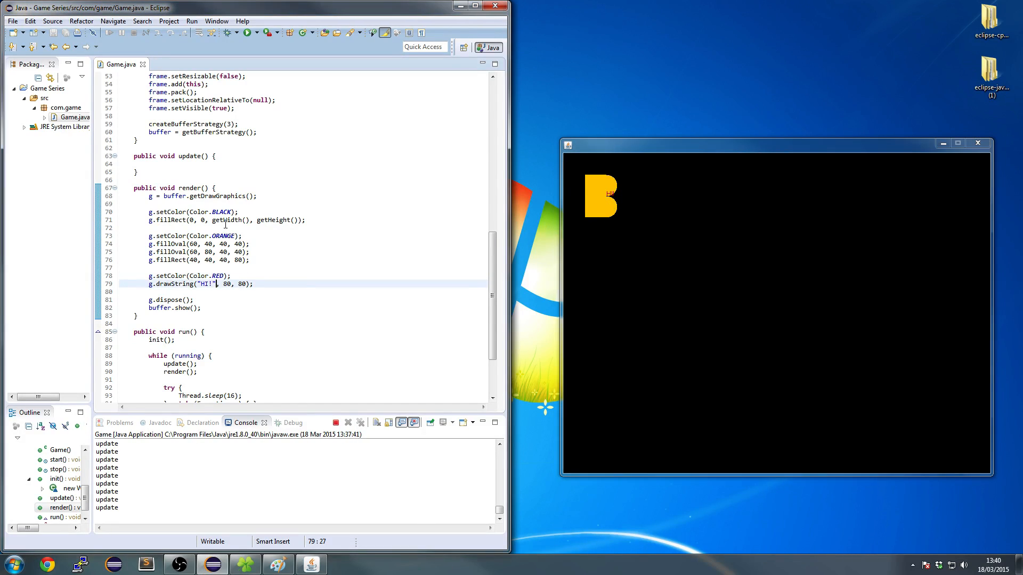
type("FELIX")
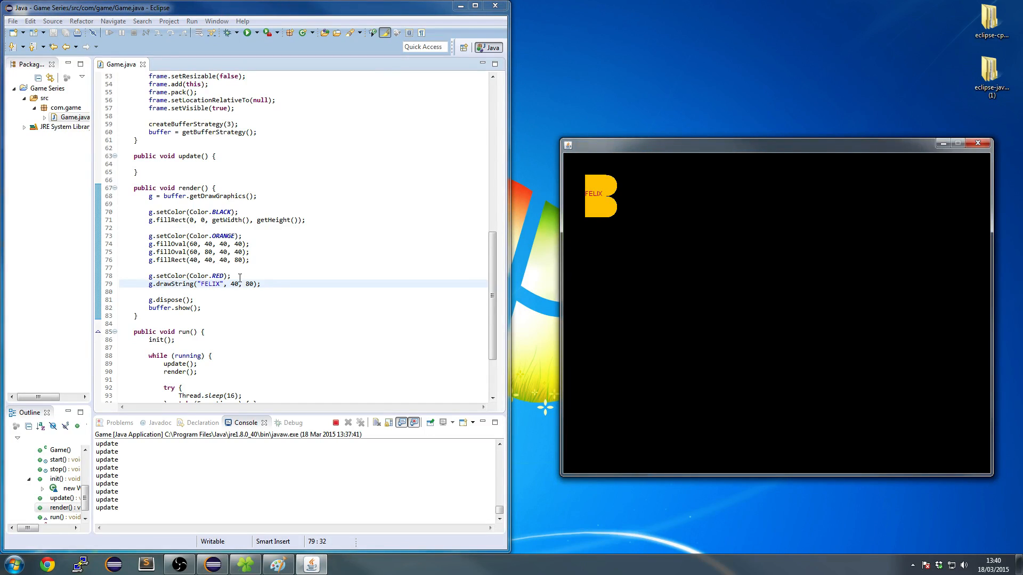
mouse_move(174, 172)
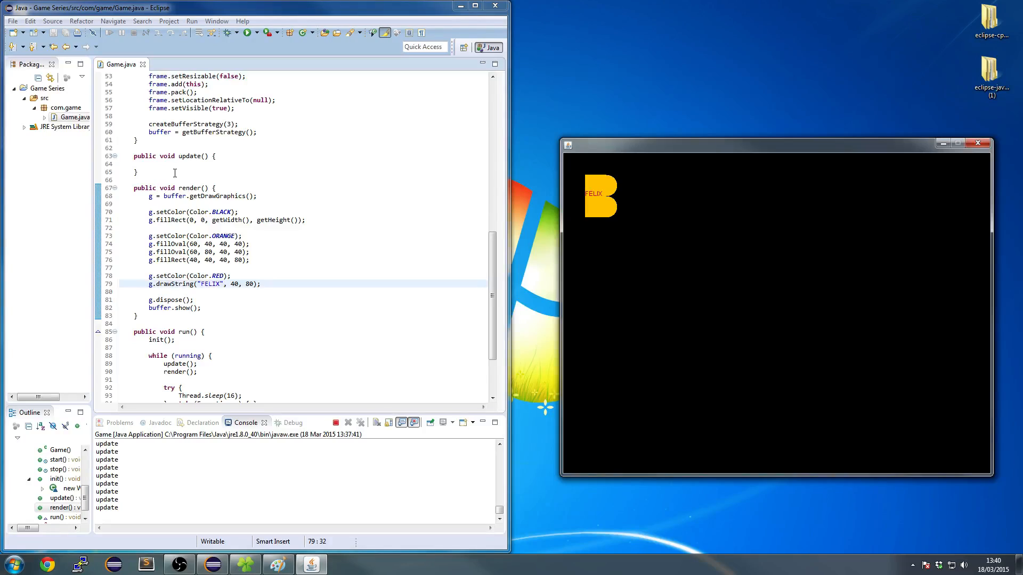
mouse_move(977, 142)
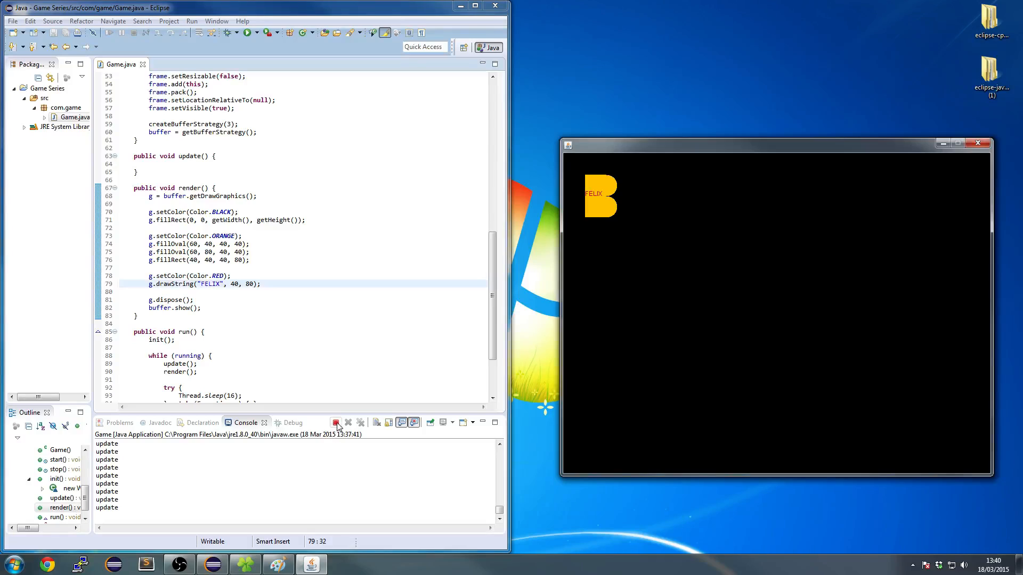
Step: Stop the game, add a myFont field set to plain 24-point Segoe UI, apply it with g.setFont, and rerun
left_click(335, 422)
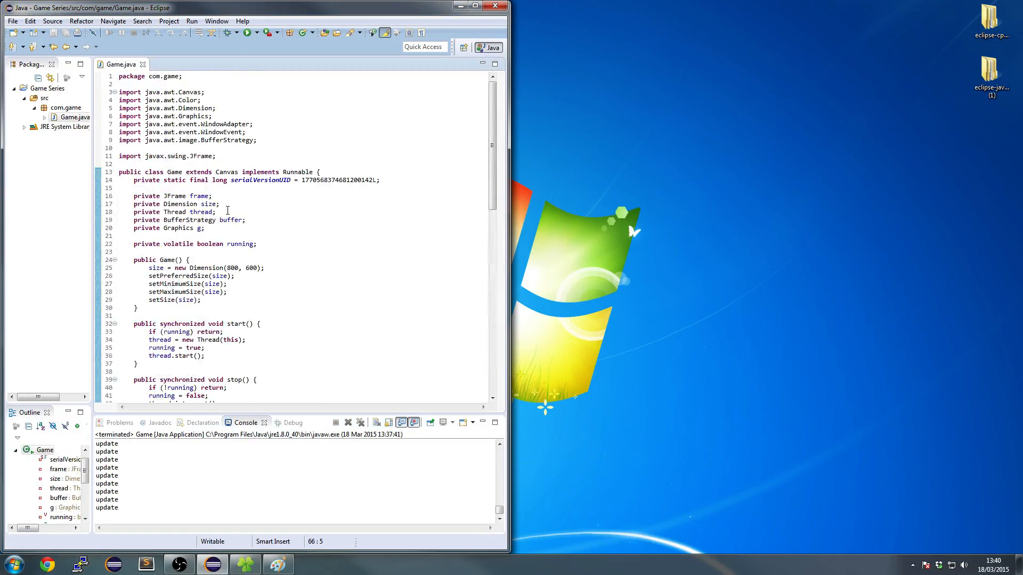
type("private F")
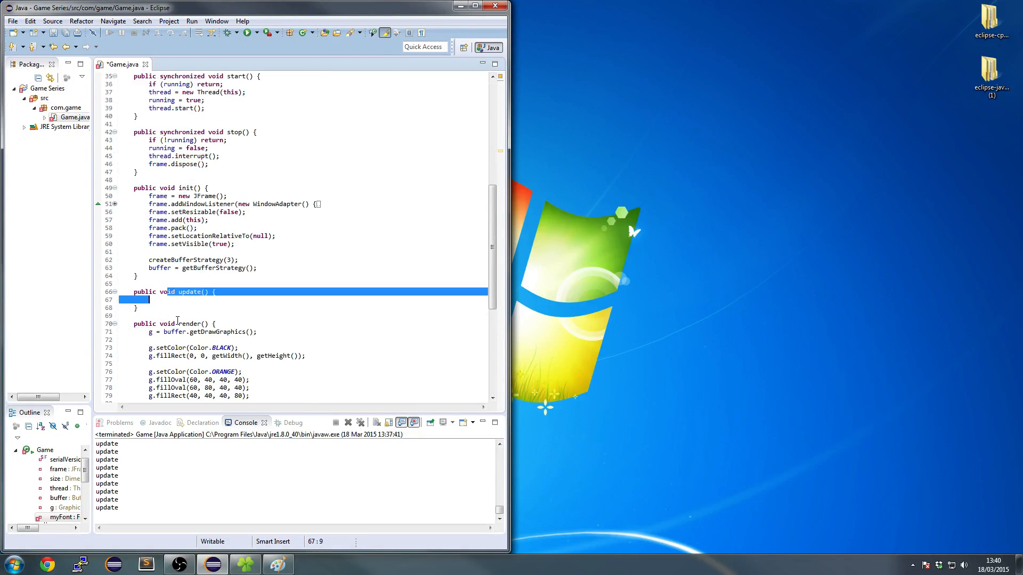
type("myFont = new Font(\"Segoe UI\",")
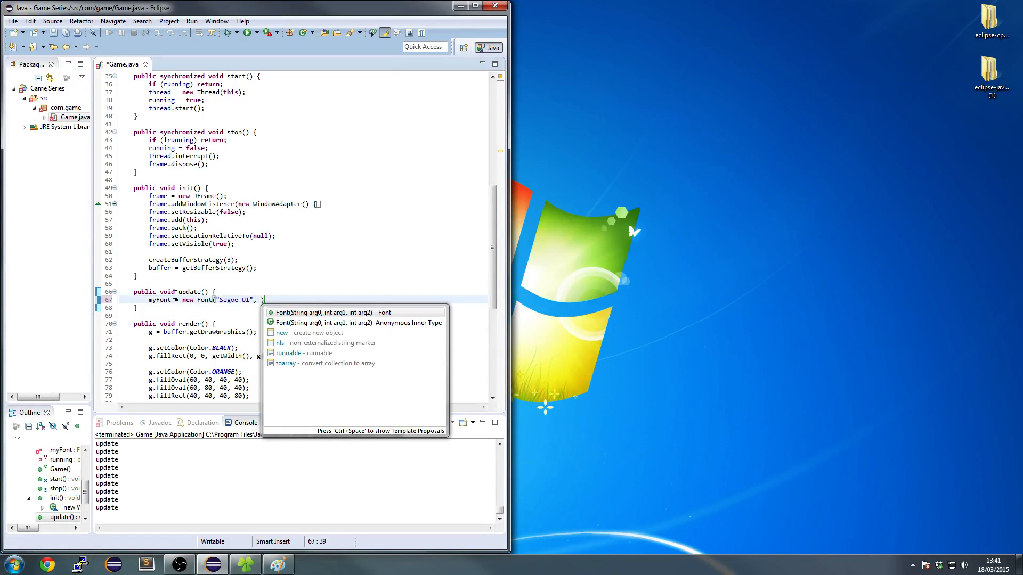
type("Font.P")
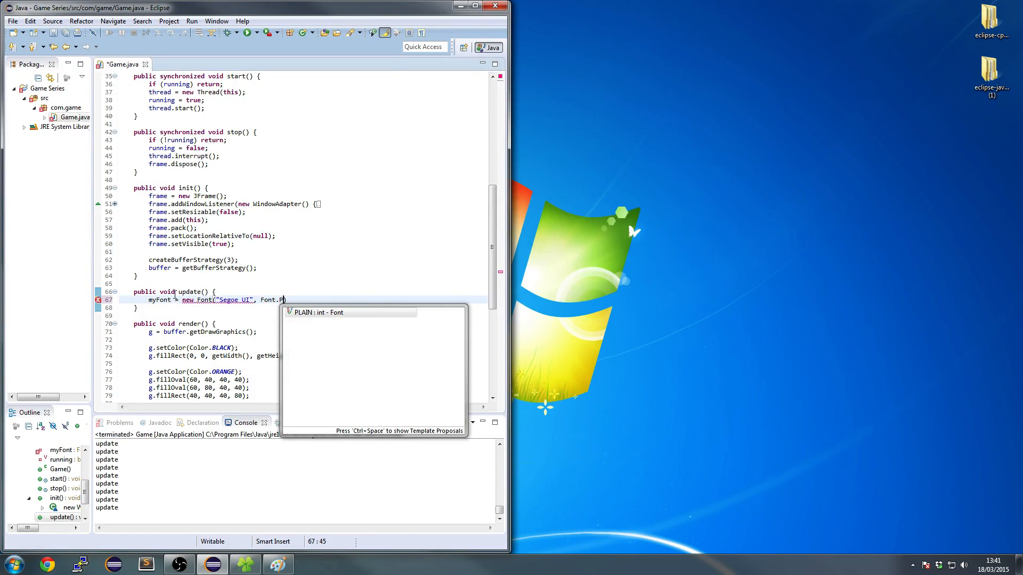
type("LAIN, 24")
type("g.")
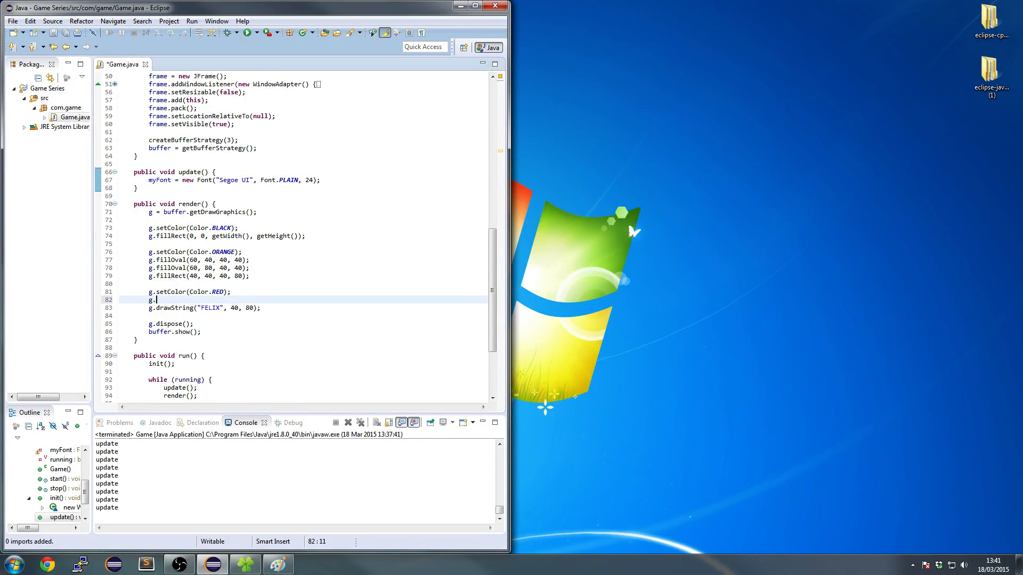
type("setFont(myFont);")
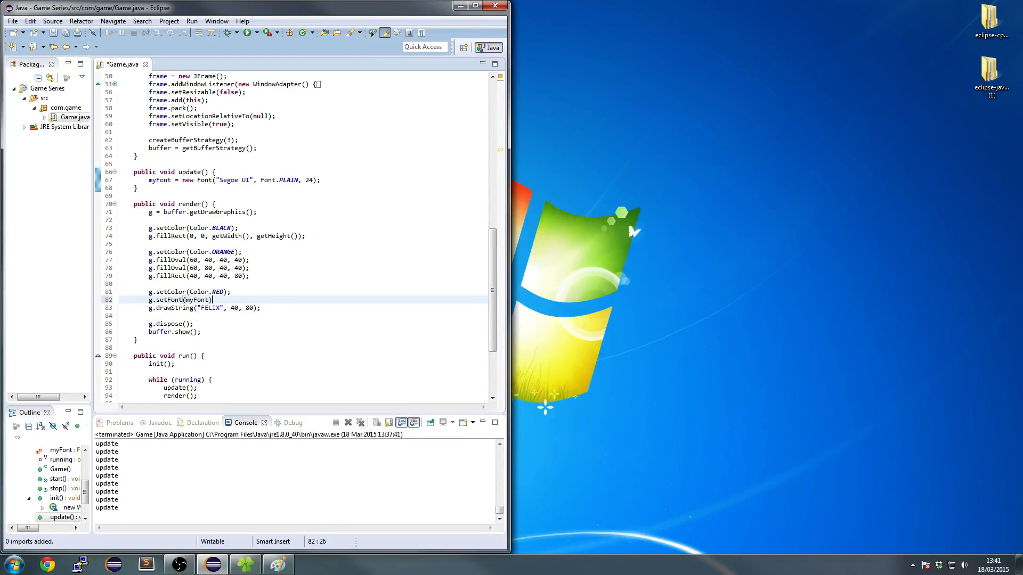
left_click(245, 32)
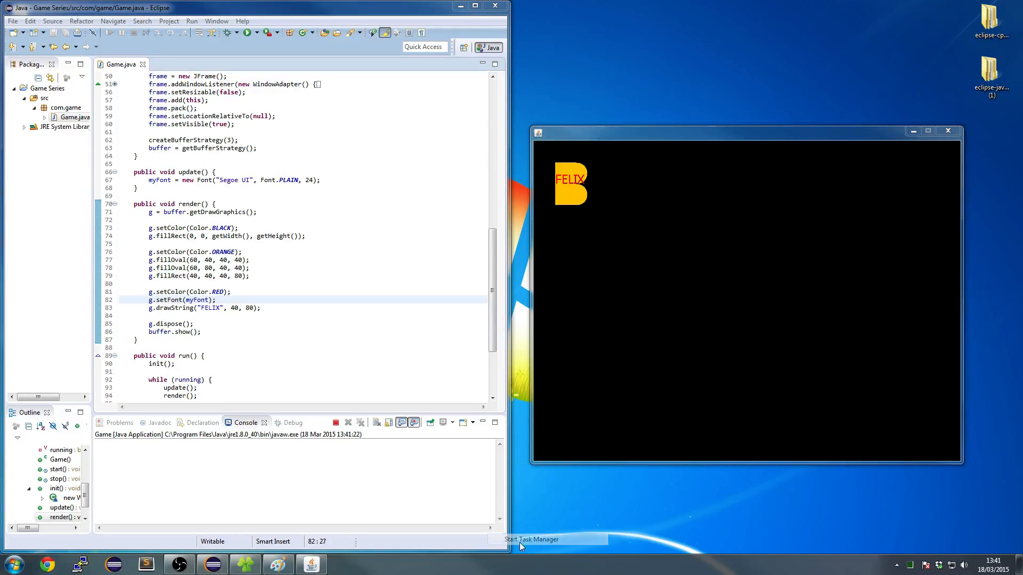
Step: Open Task Manager to watch javaw.exe memory climb, then select the font-creation statement in update()
left_click(532, 540)
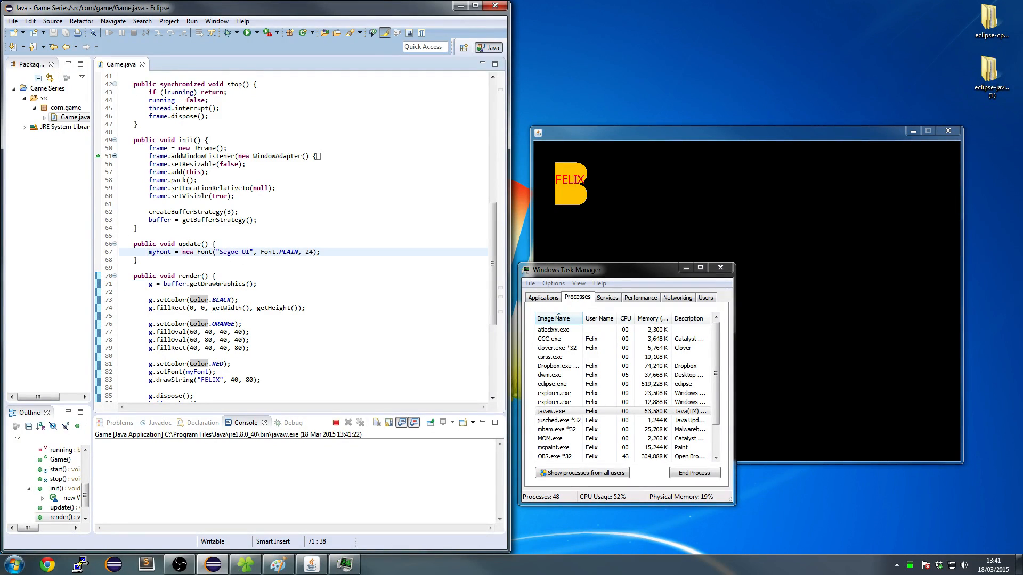
double_click(159, 252)
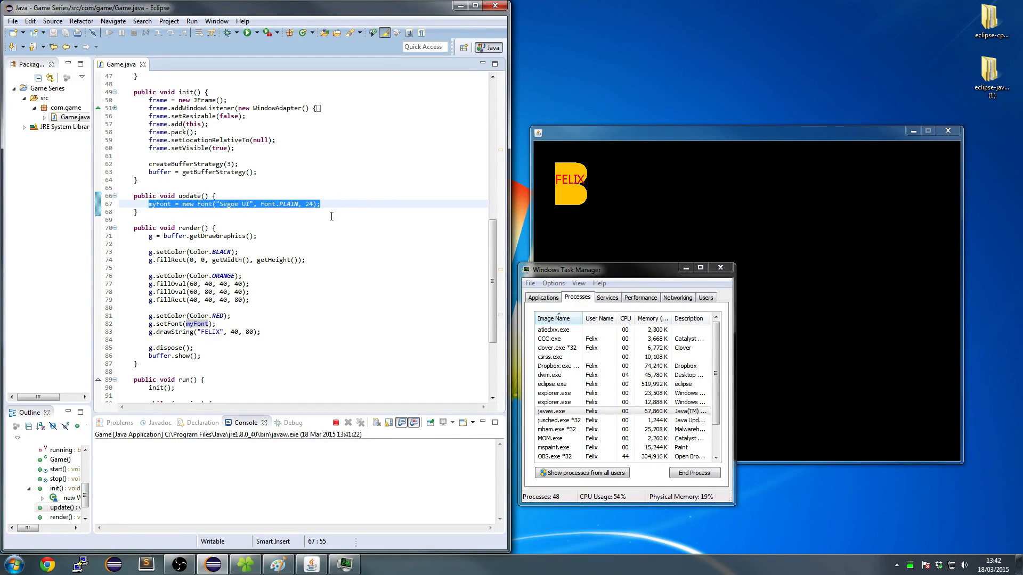
left_click(148, 203)
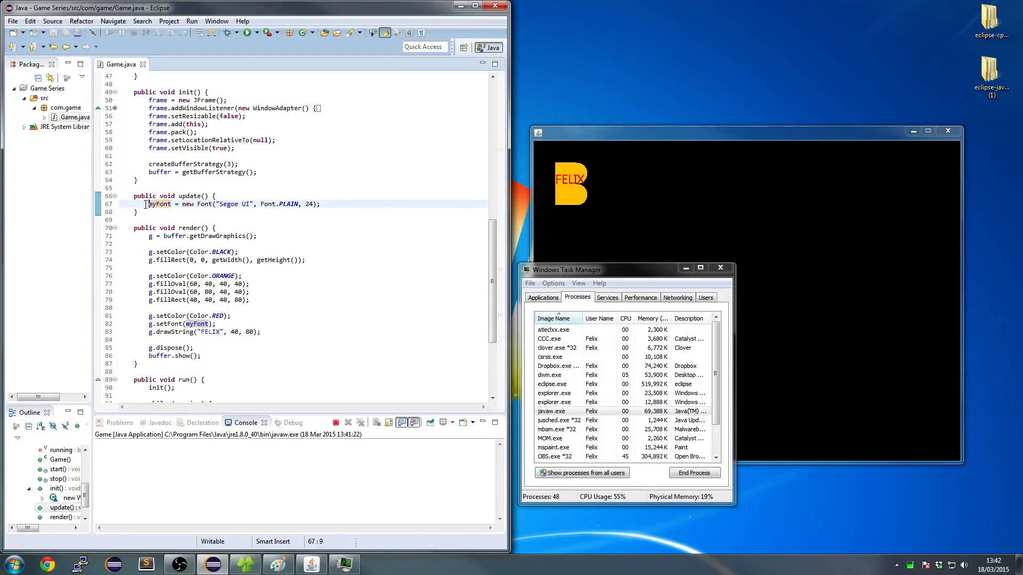
Step: Delete the myFont = new Font(...) line from update() so the font isn't recreated each frame
key("Delete")
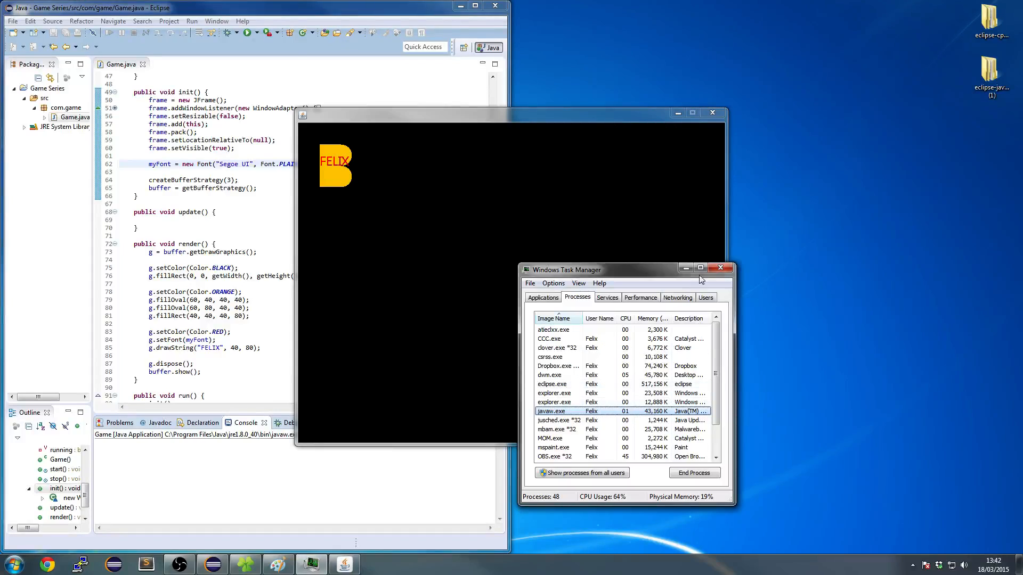
left_click(719, 267)
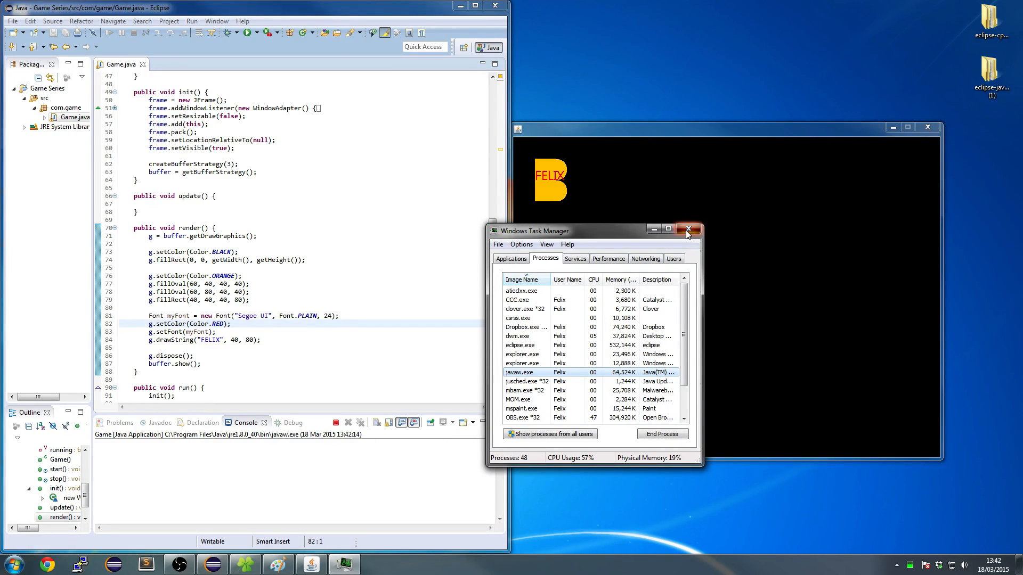
Step: Close Task Manager and scroll down to render(), placing the cursor after g.dispose()
left_click(688, 229)
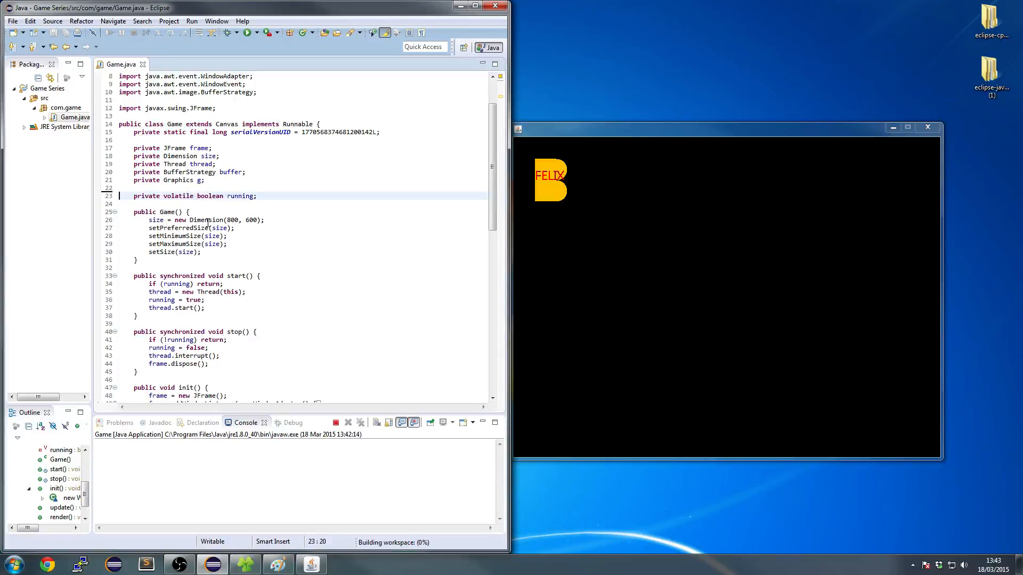
scroll("down", 3)
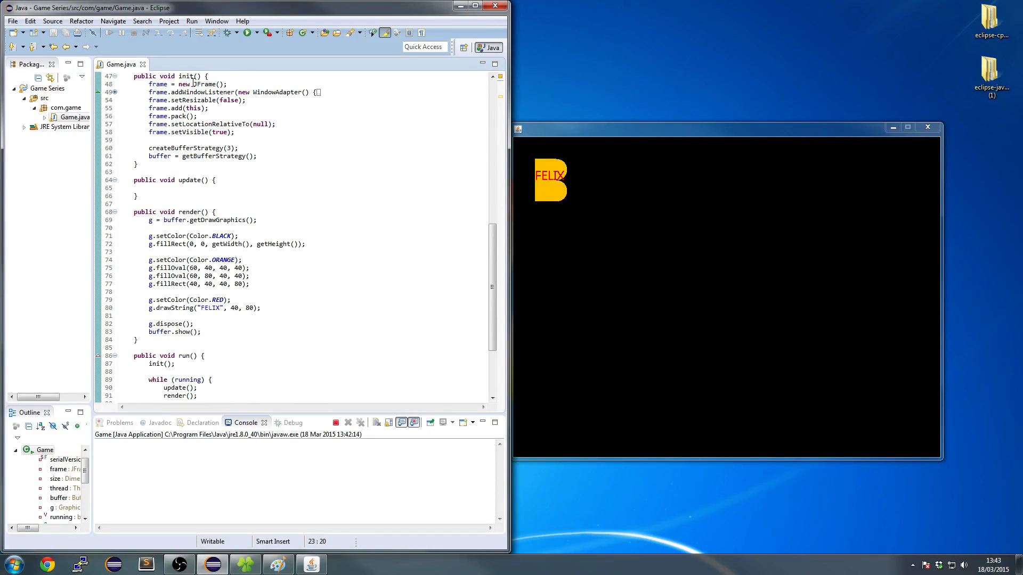
mouse_move(288, 341)
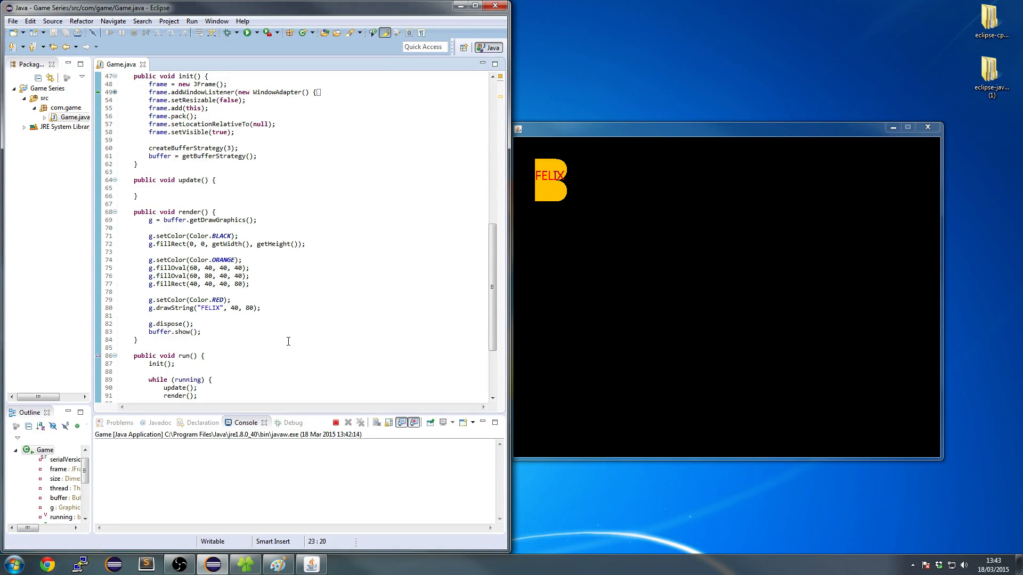
left_click(194, 324)
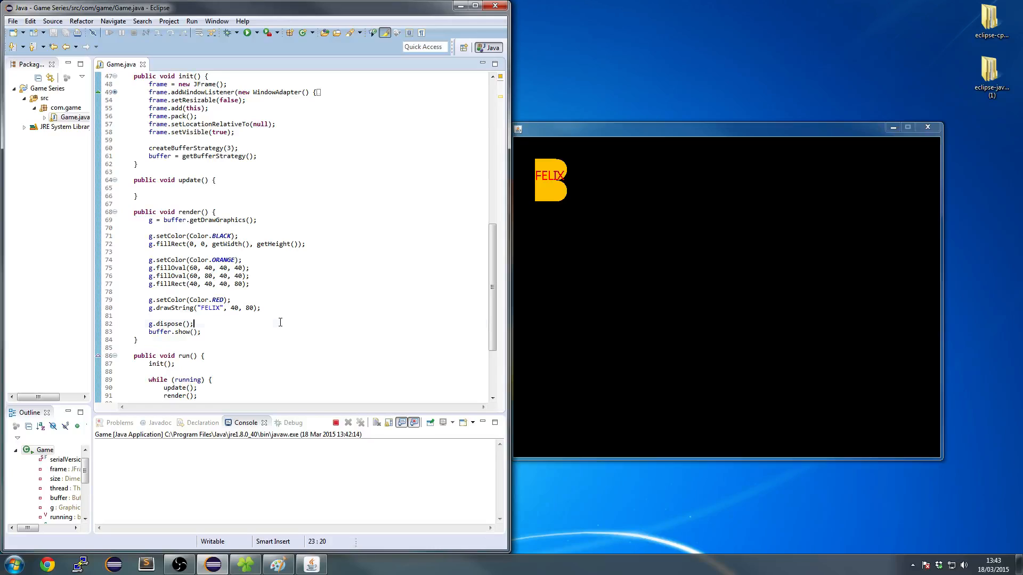